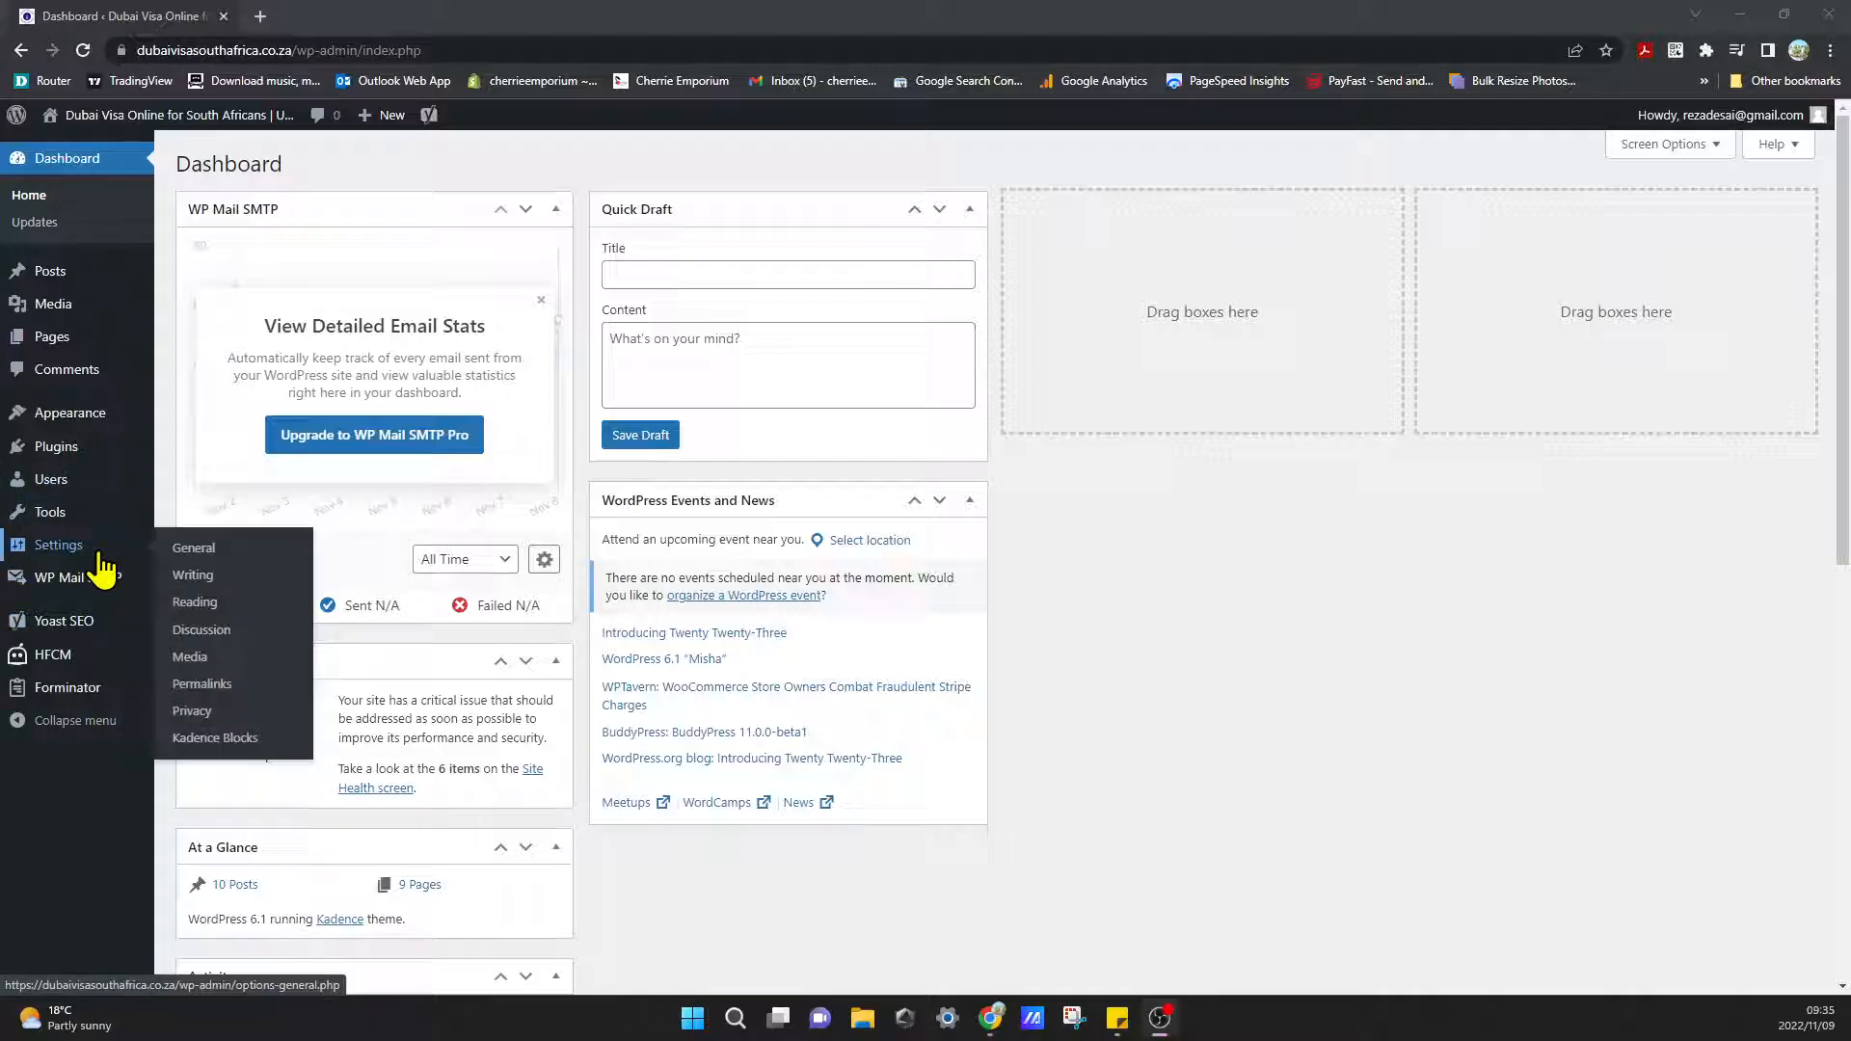
mouse_move(191, 710)
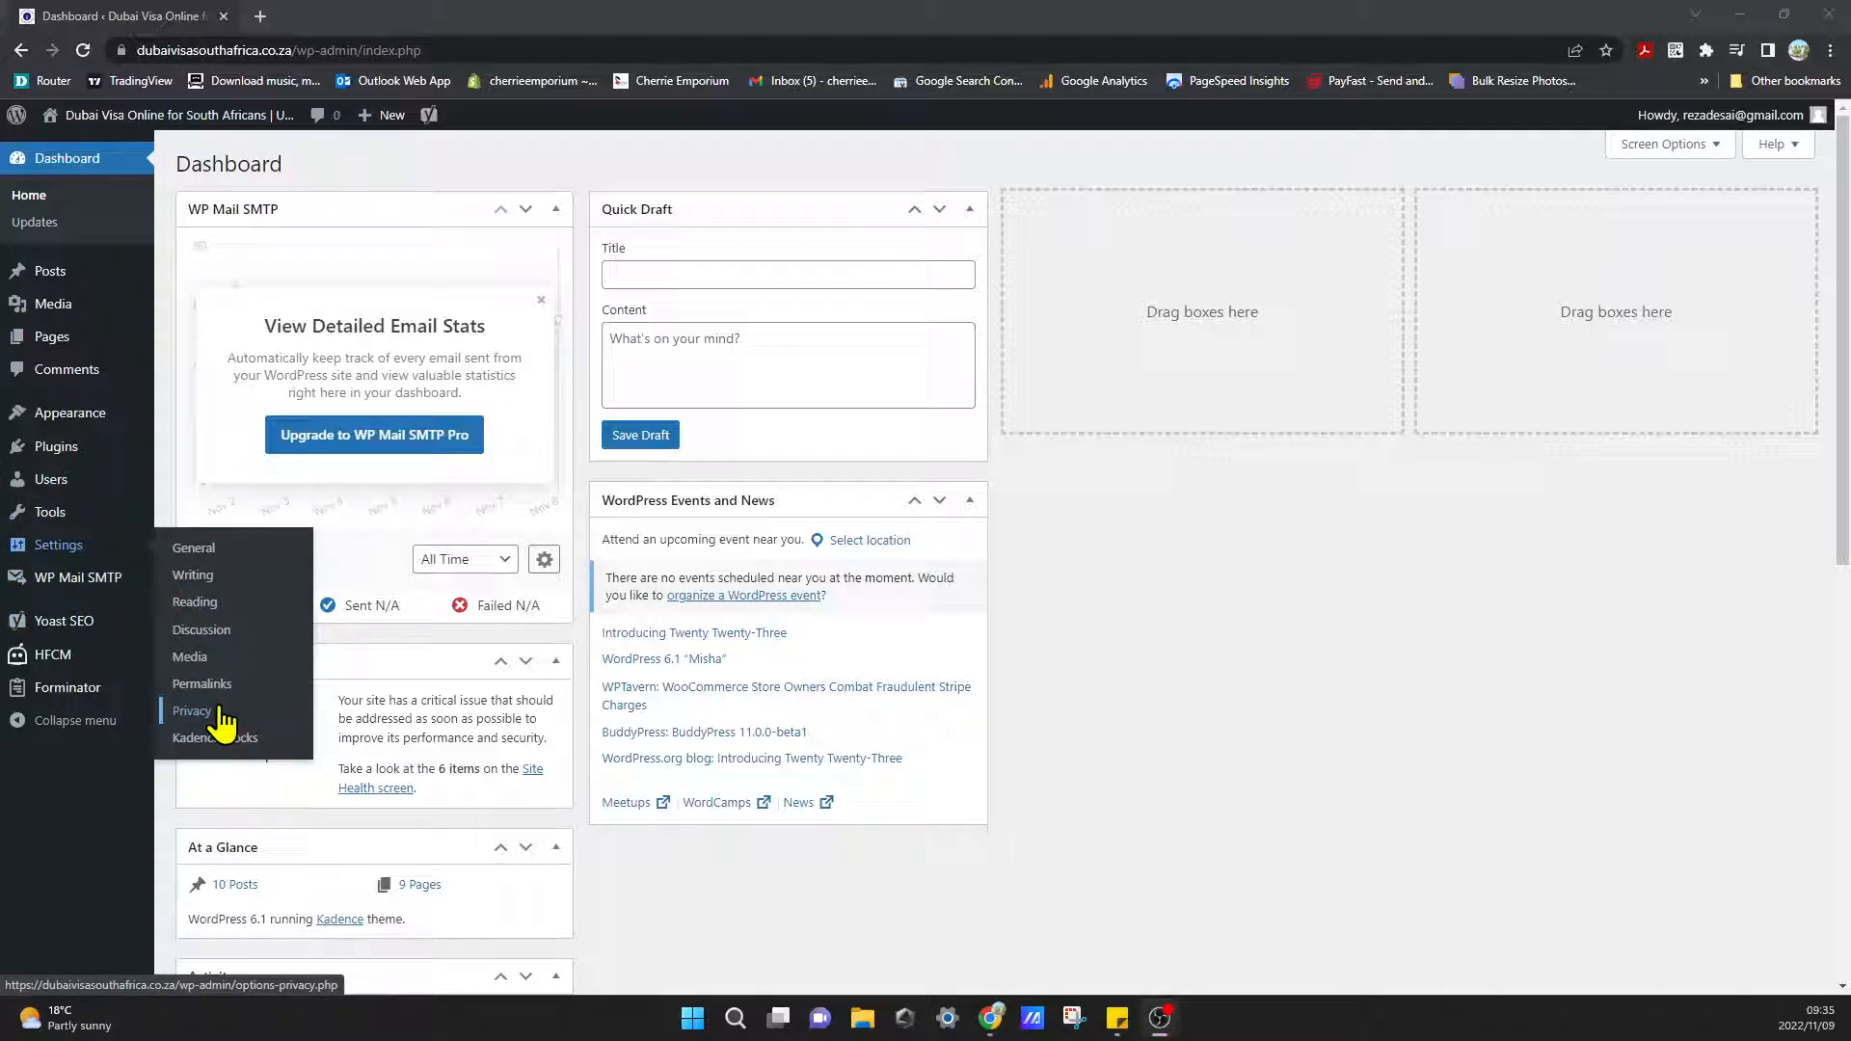
Go to the site's Privacy settings from the Settings submenu.
left_click(191, 709)
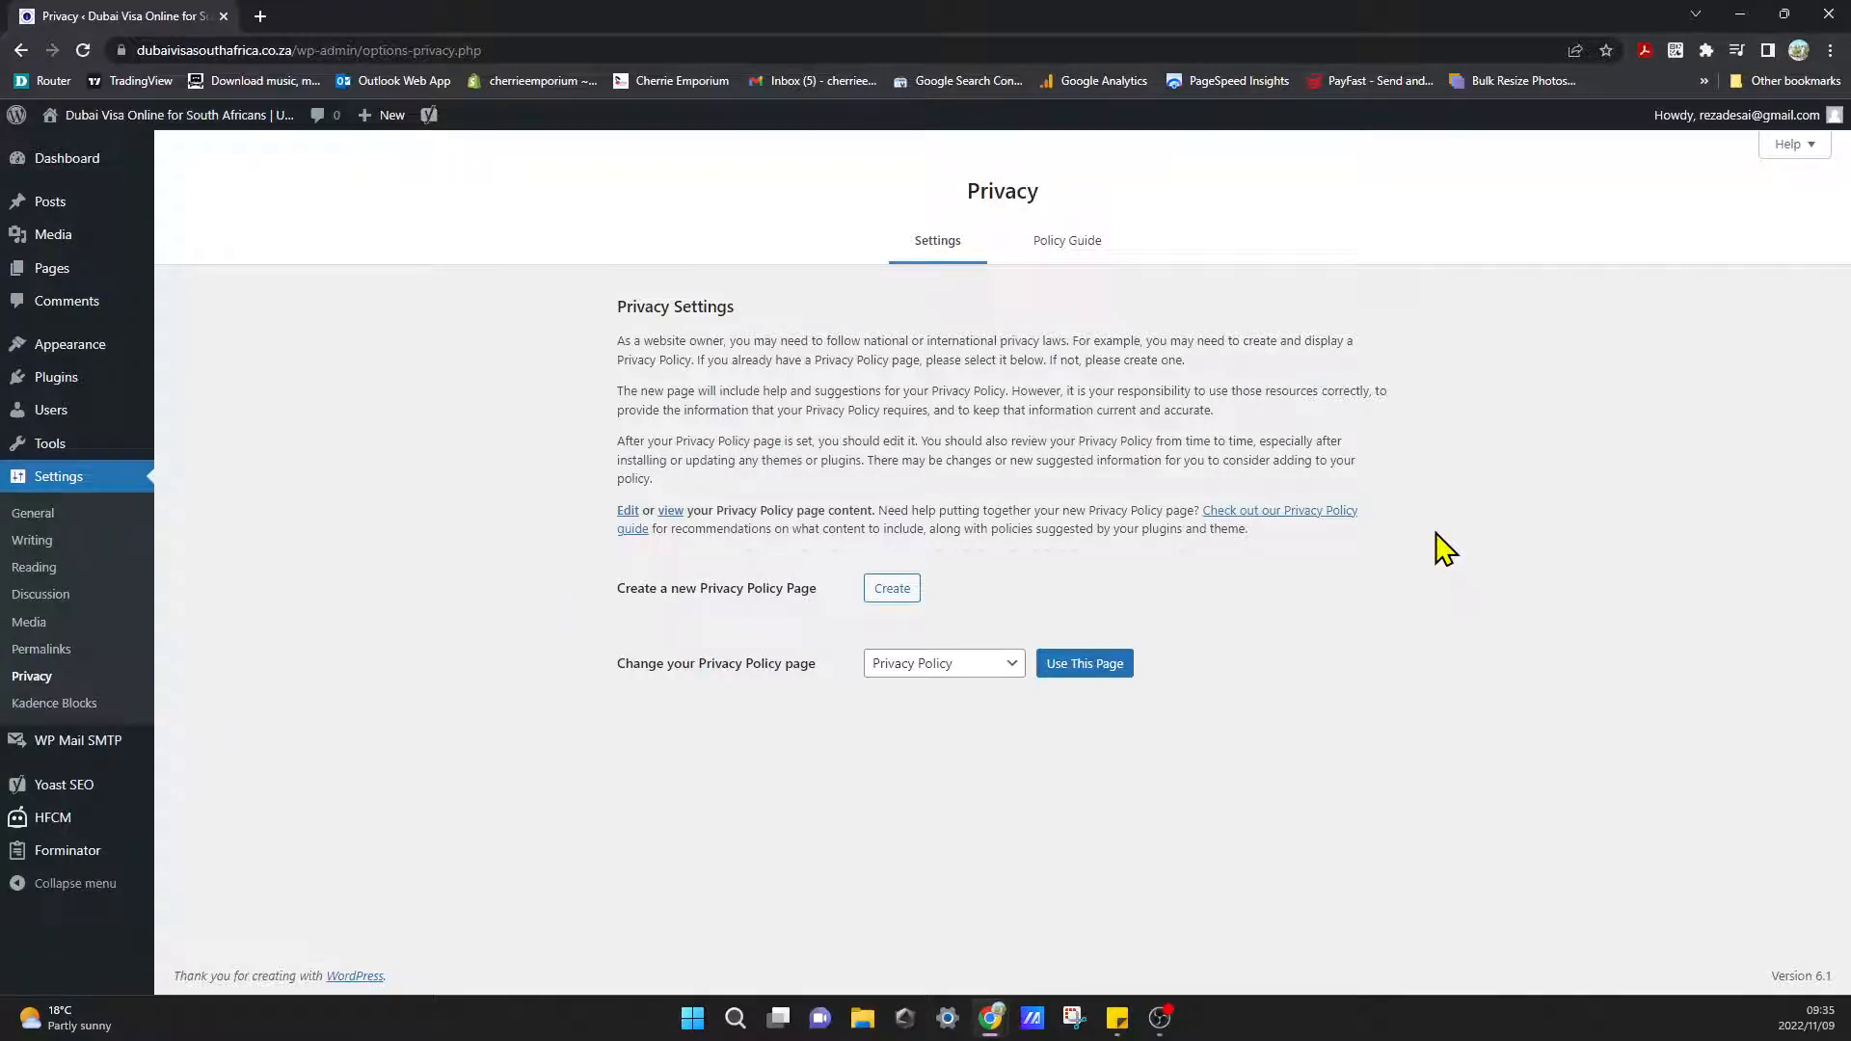
mouse_move(891, 588)
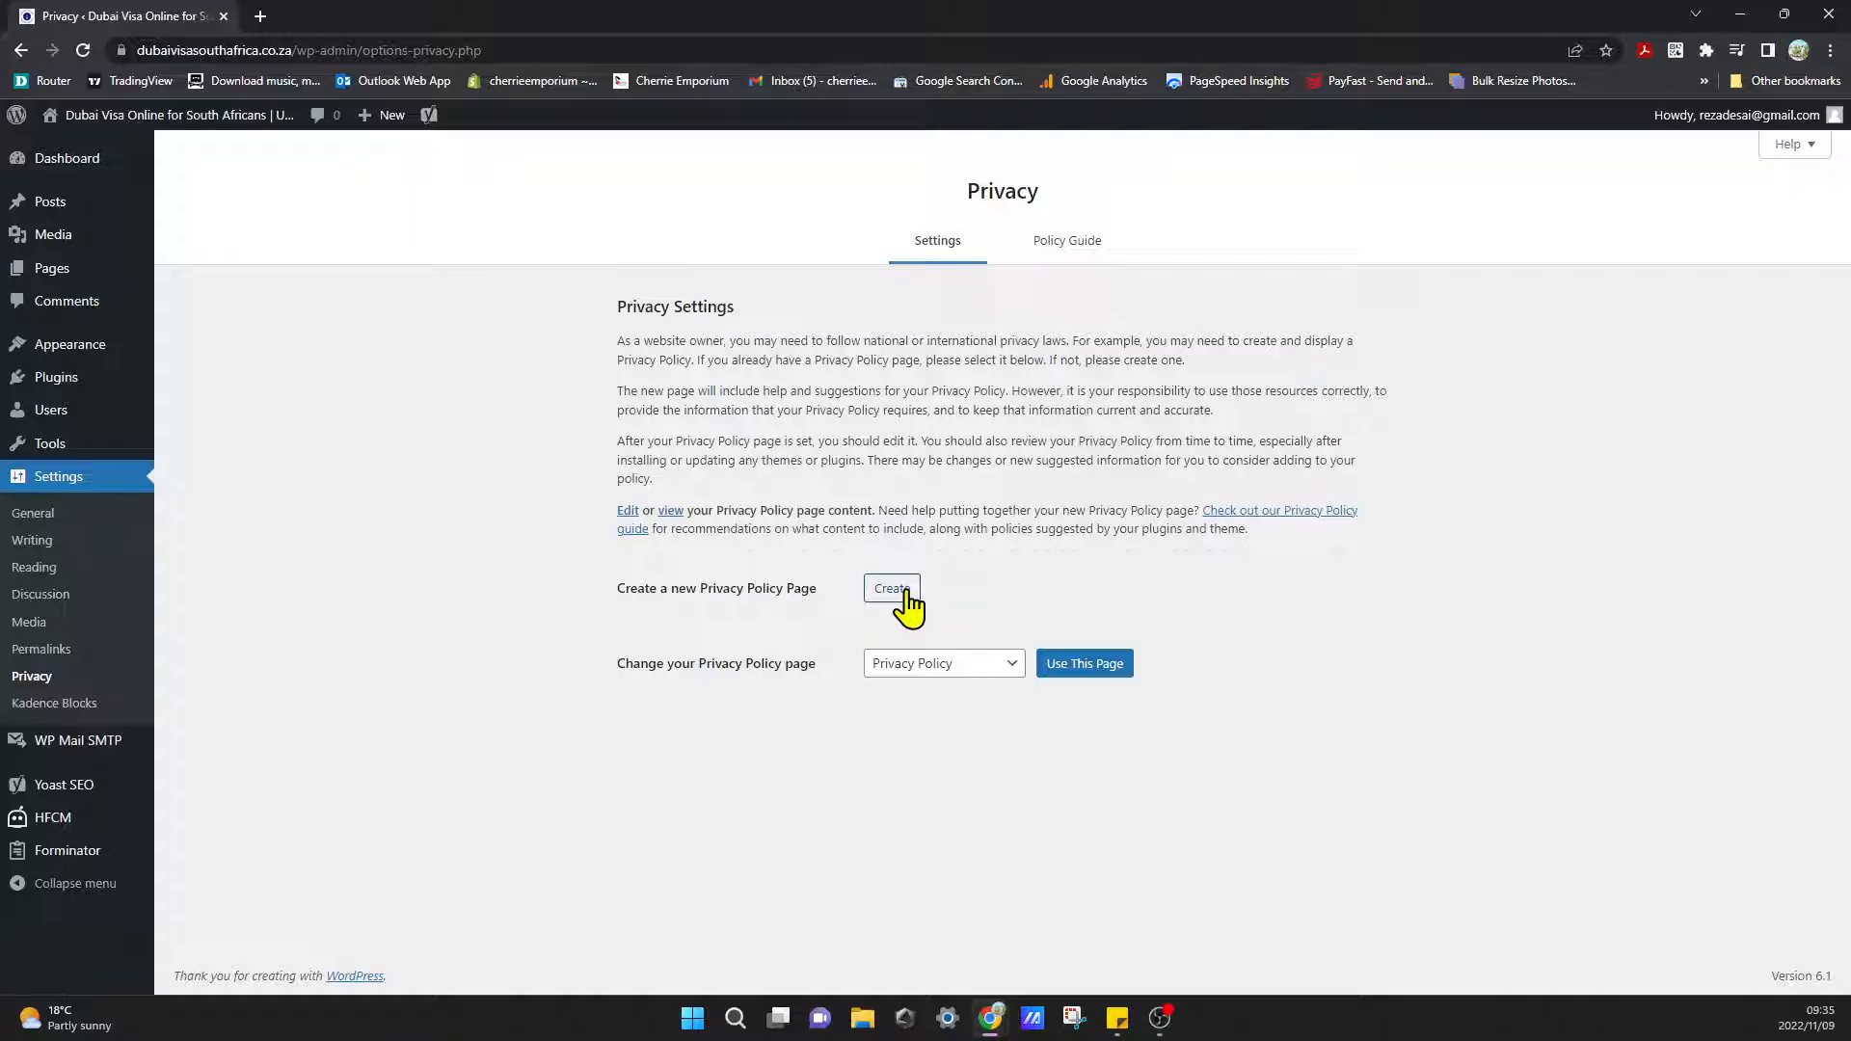
Create a new Privacy Policy page and review its suggested text sections in the editor.
left_click(891, 588)
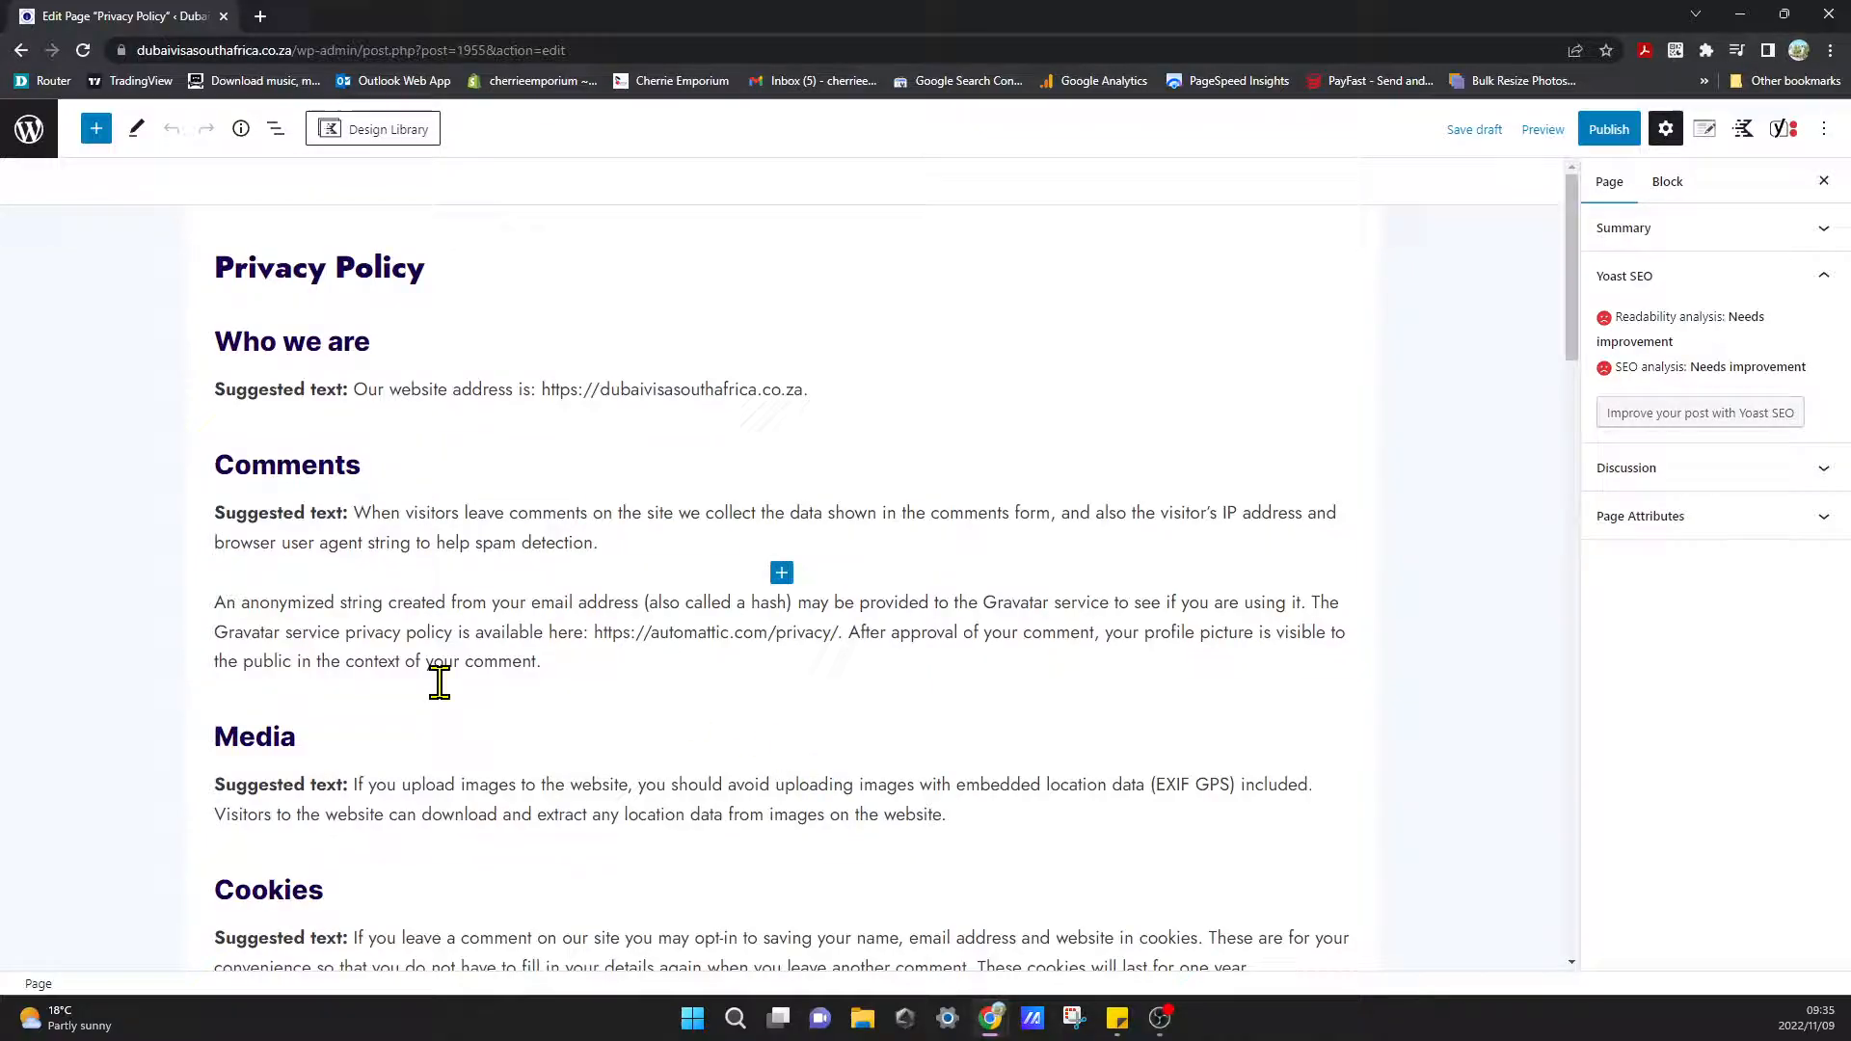
mouse_move(372, 425)
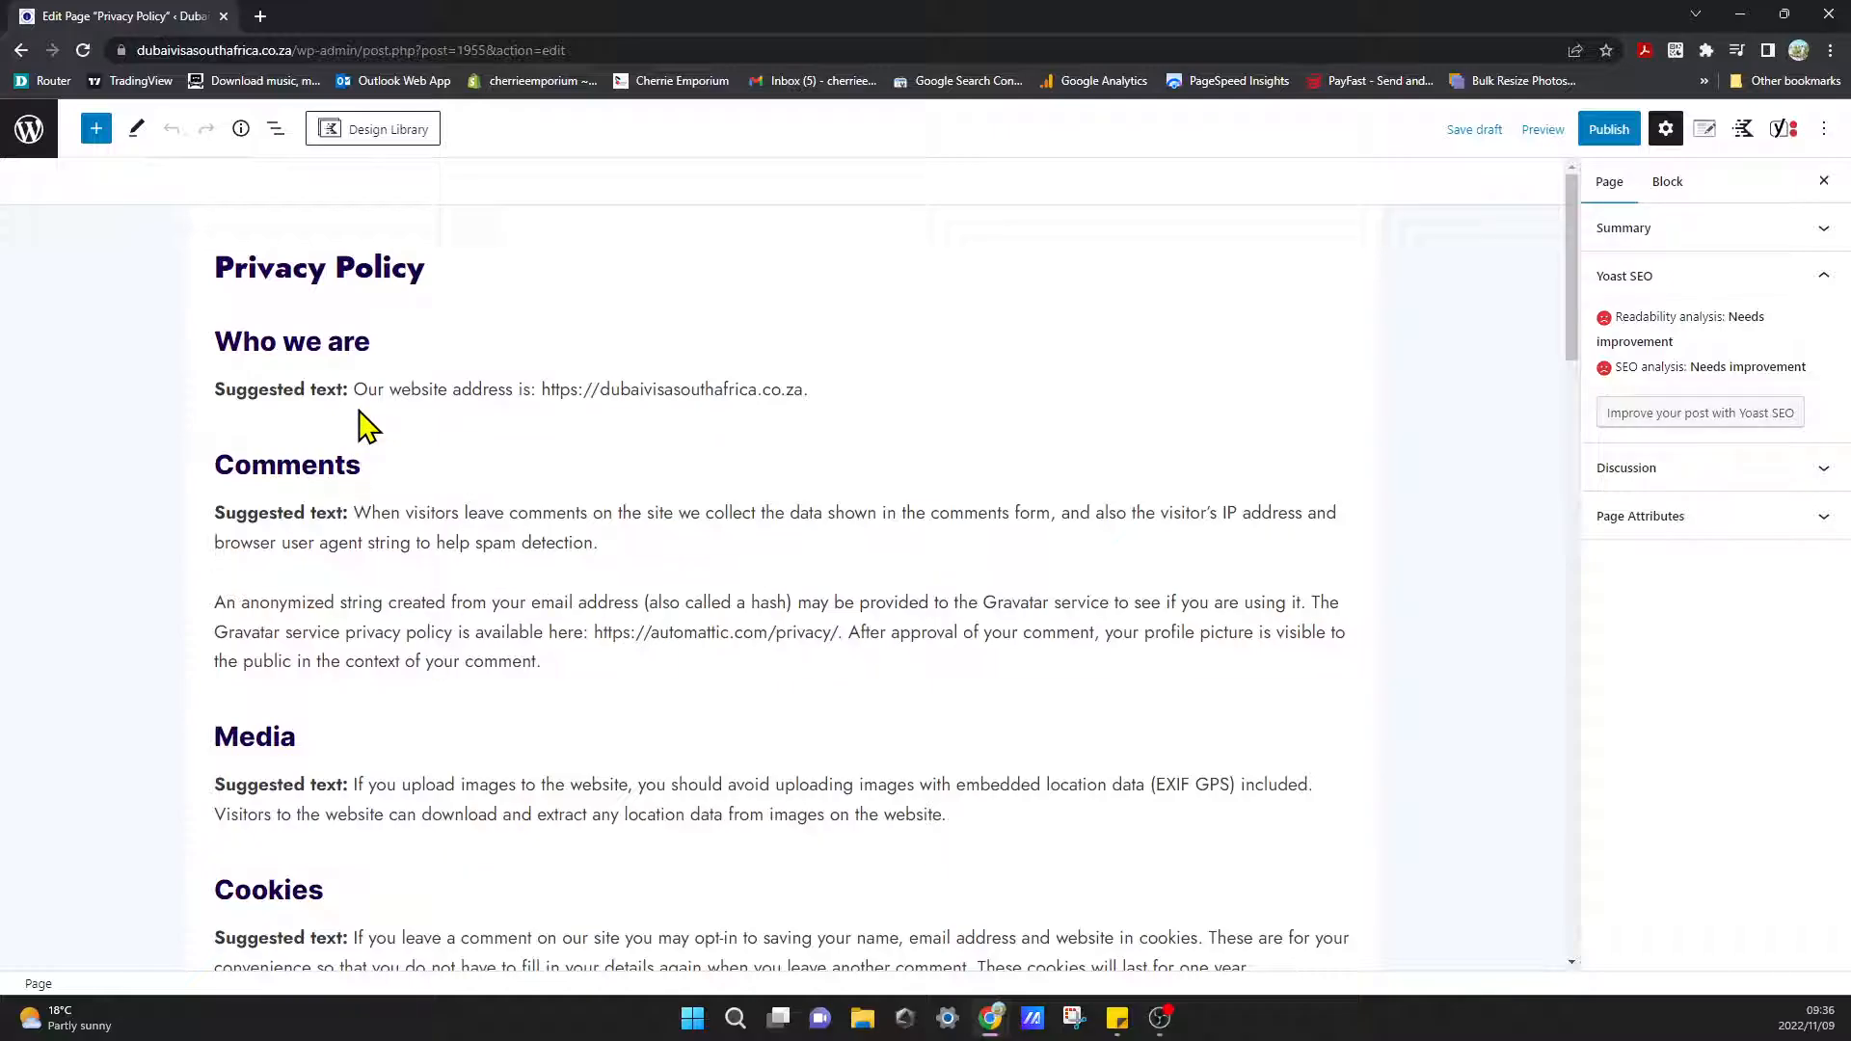
scroll("down", 3)
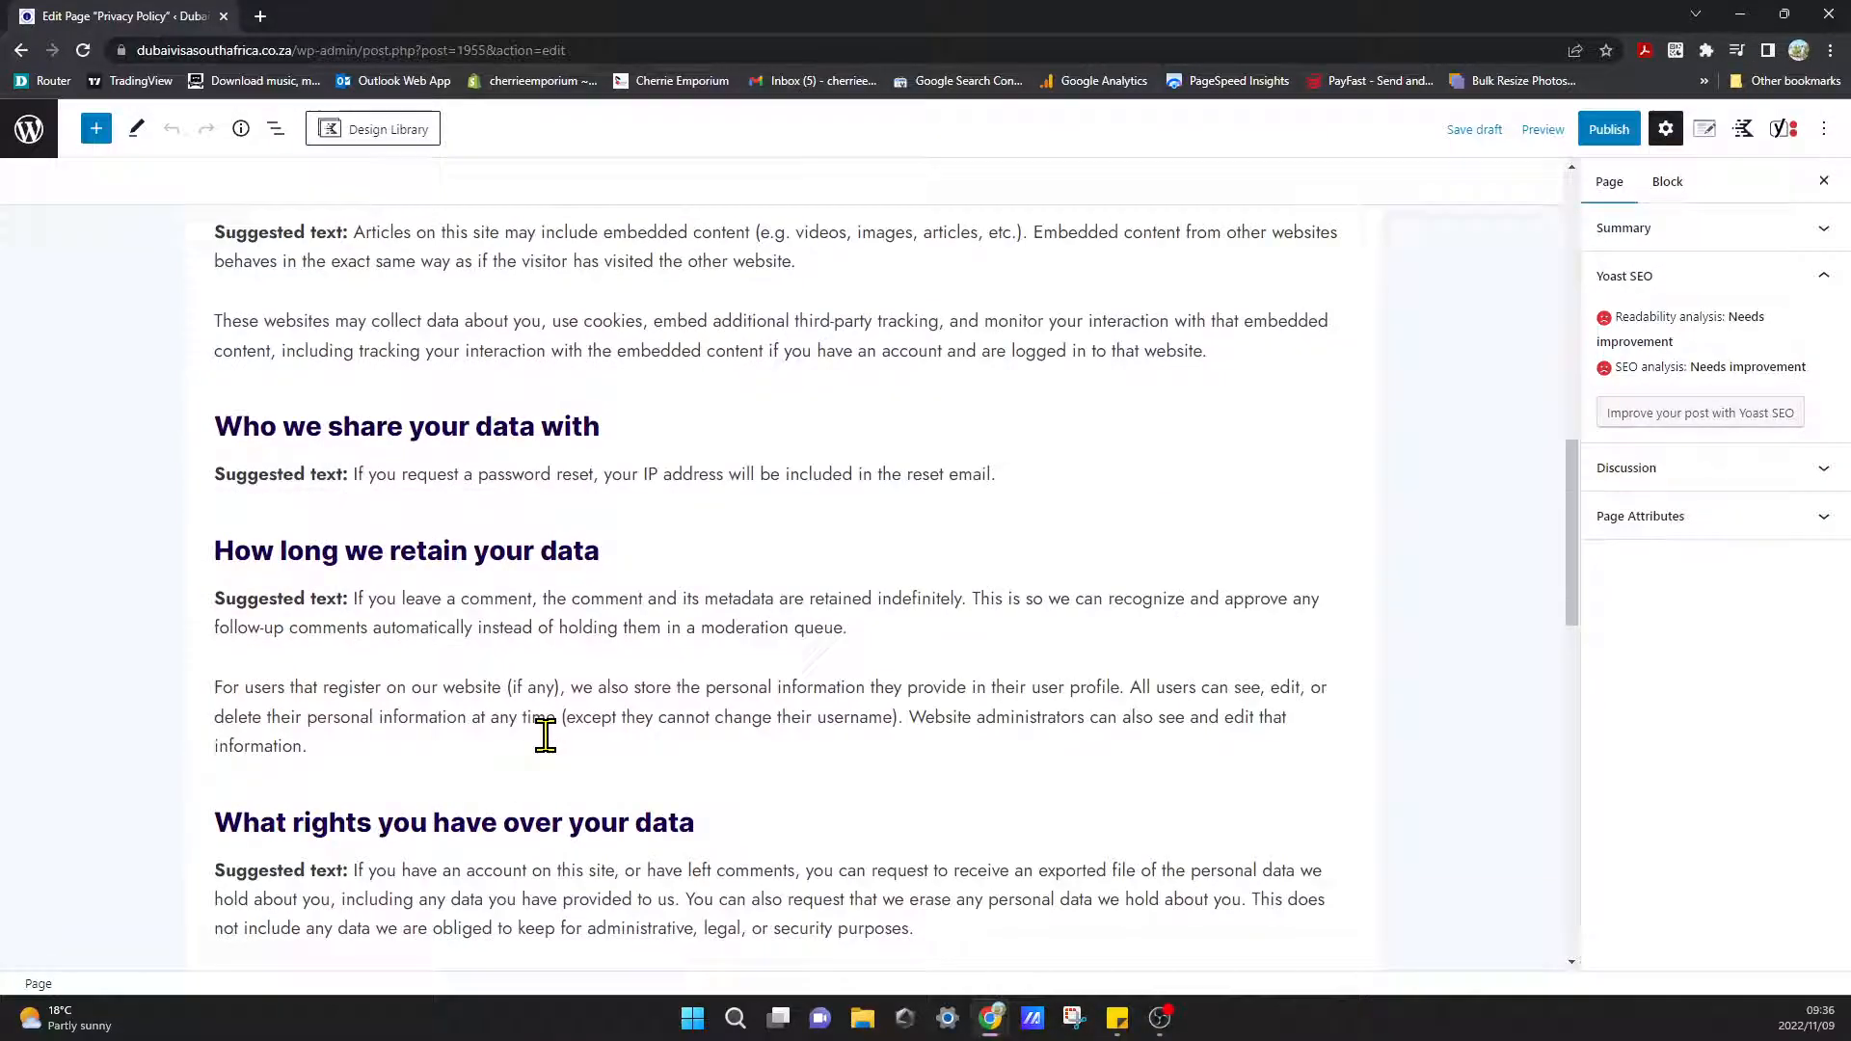
scroll("up", 3)
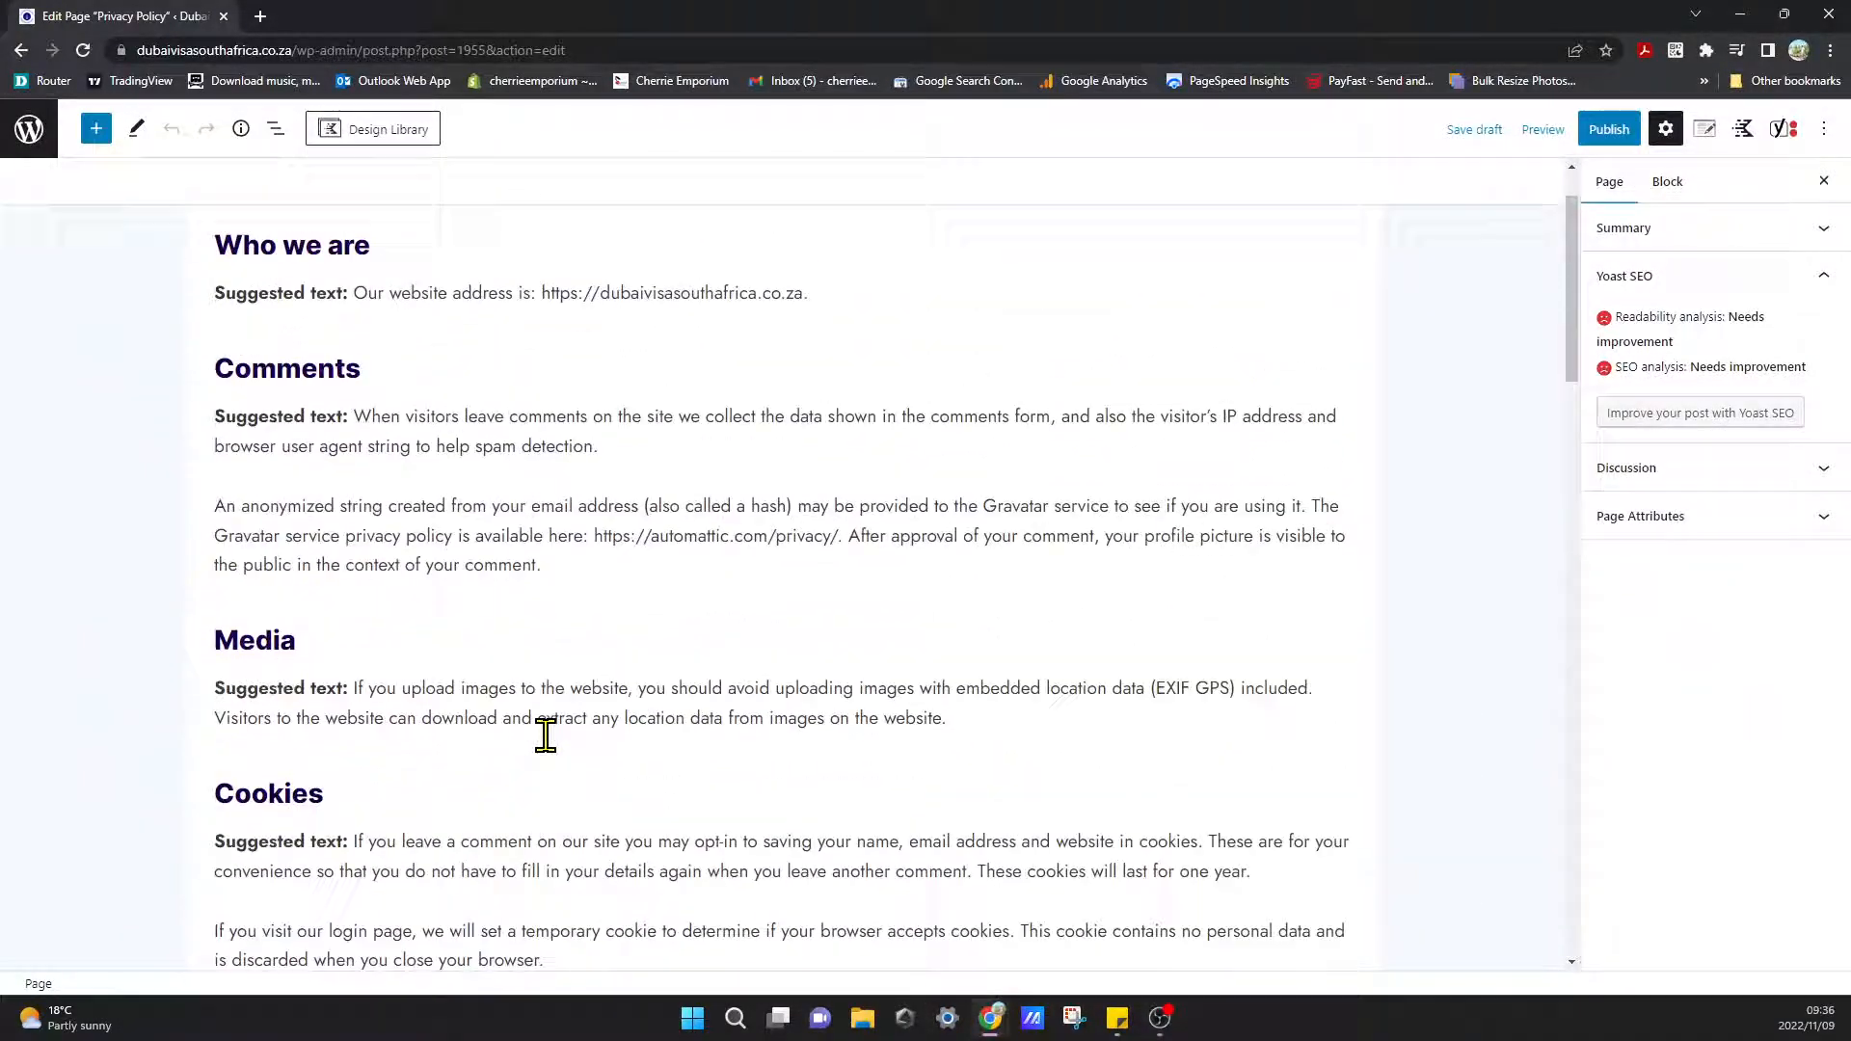
scroll("up", 3)
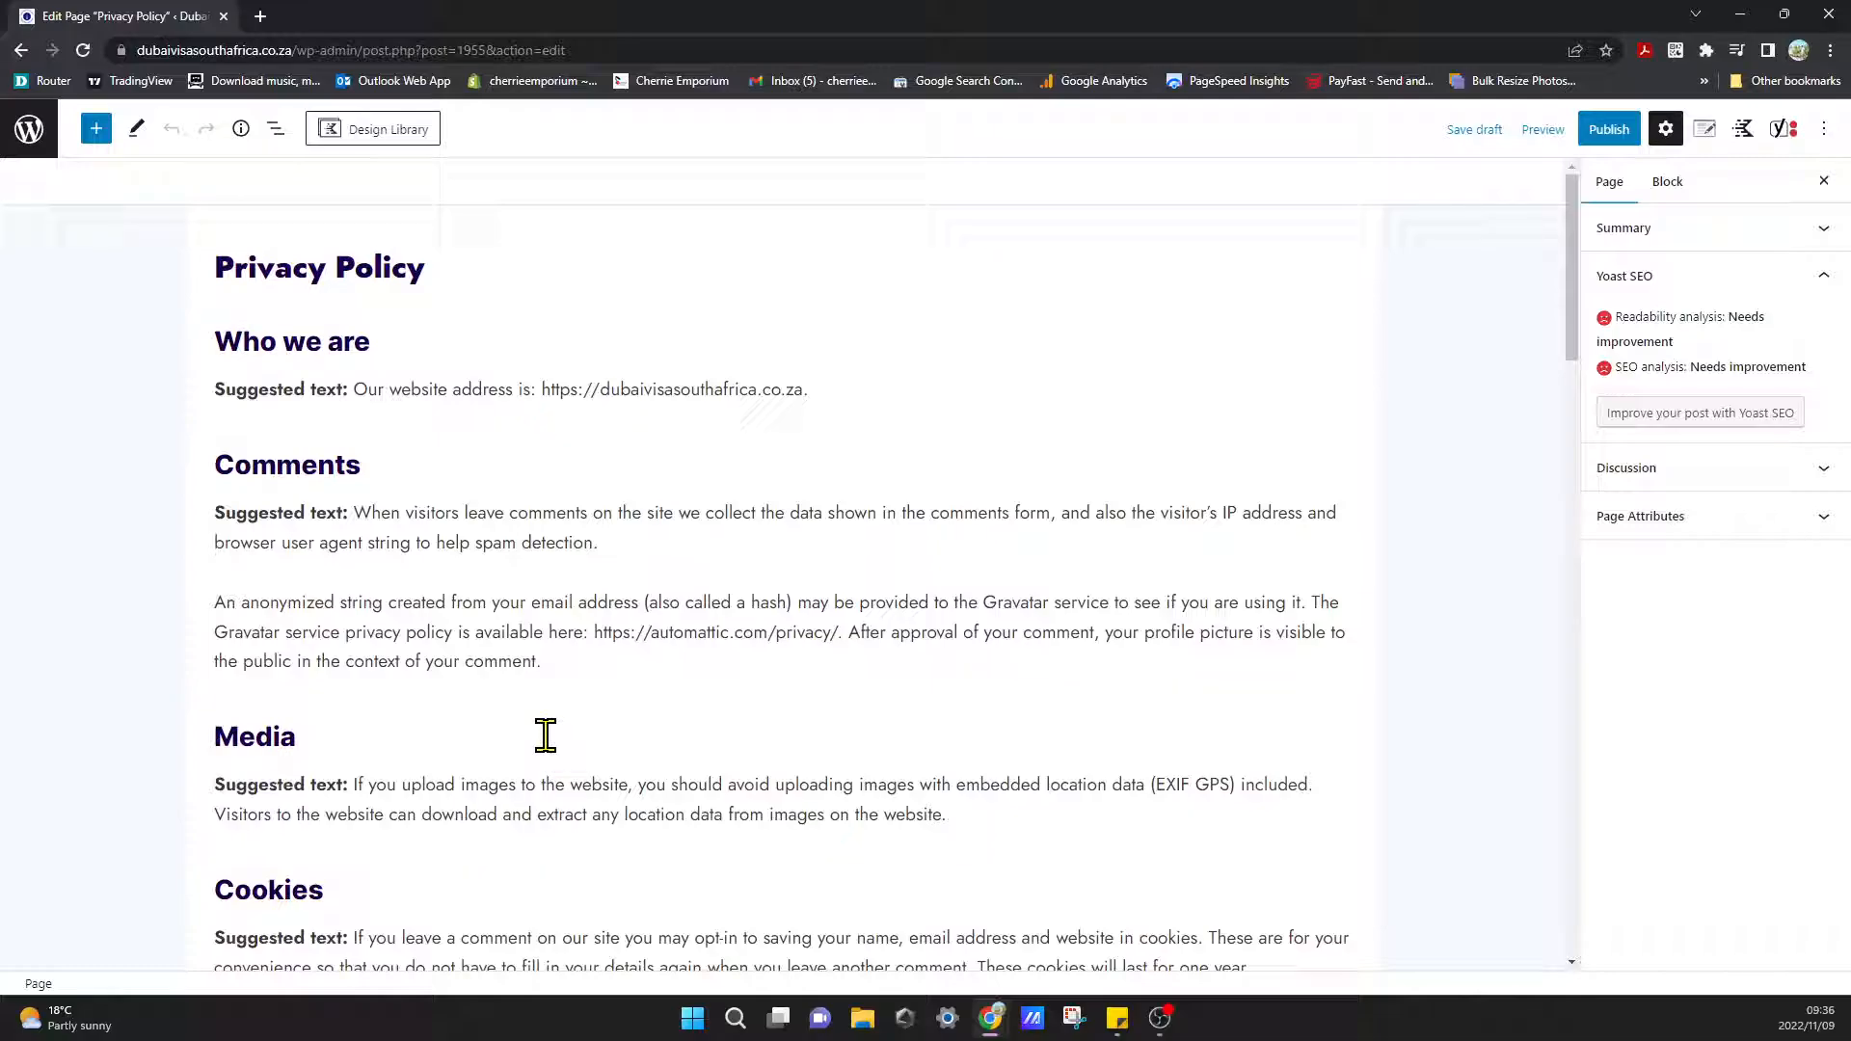
mouse_move(573, 752)
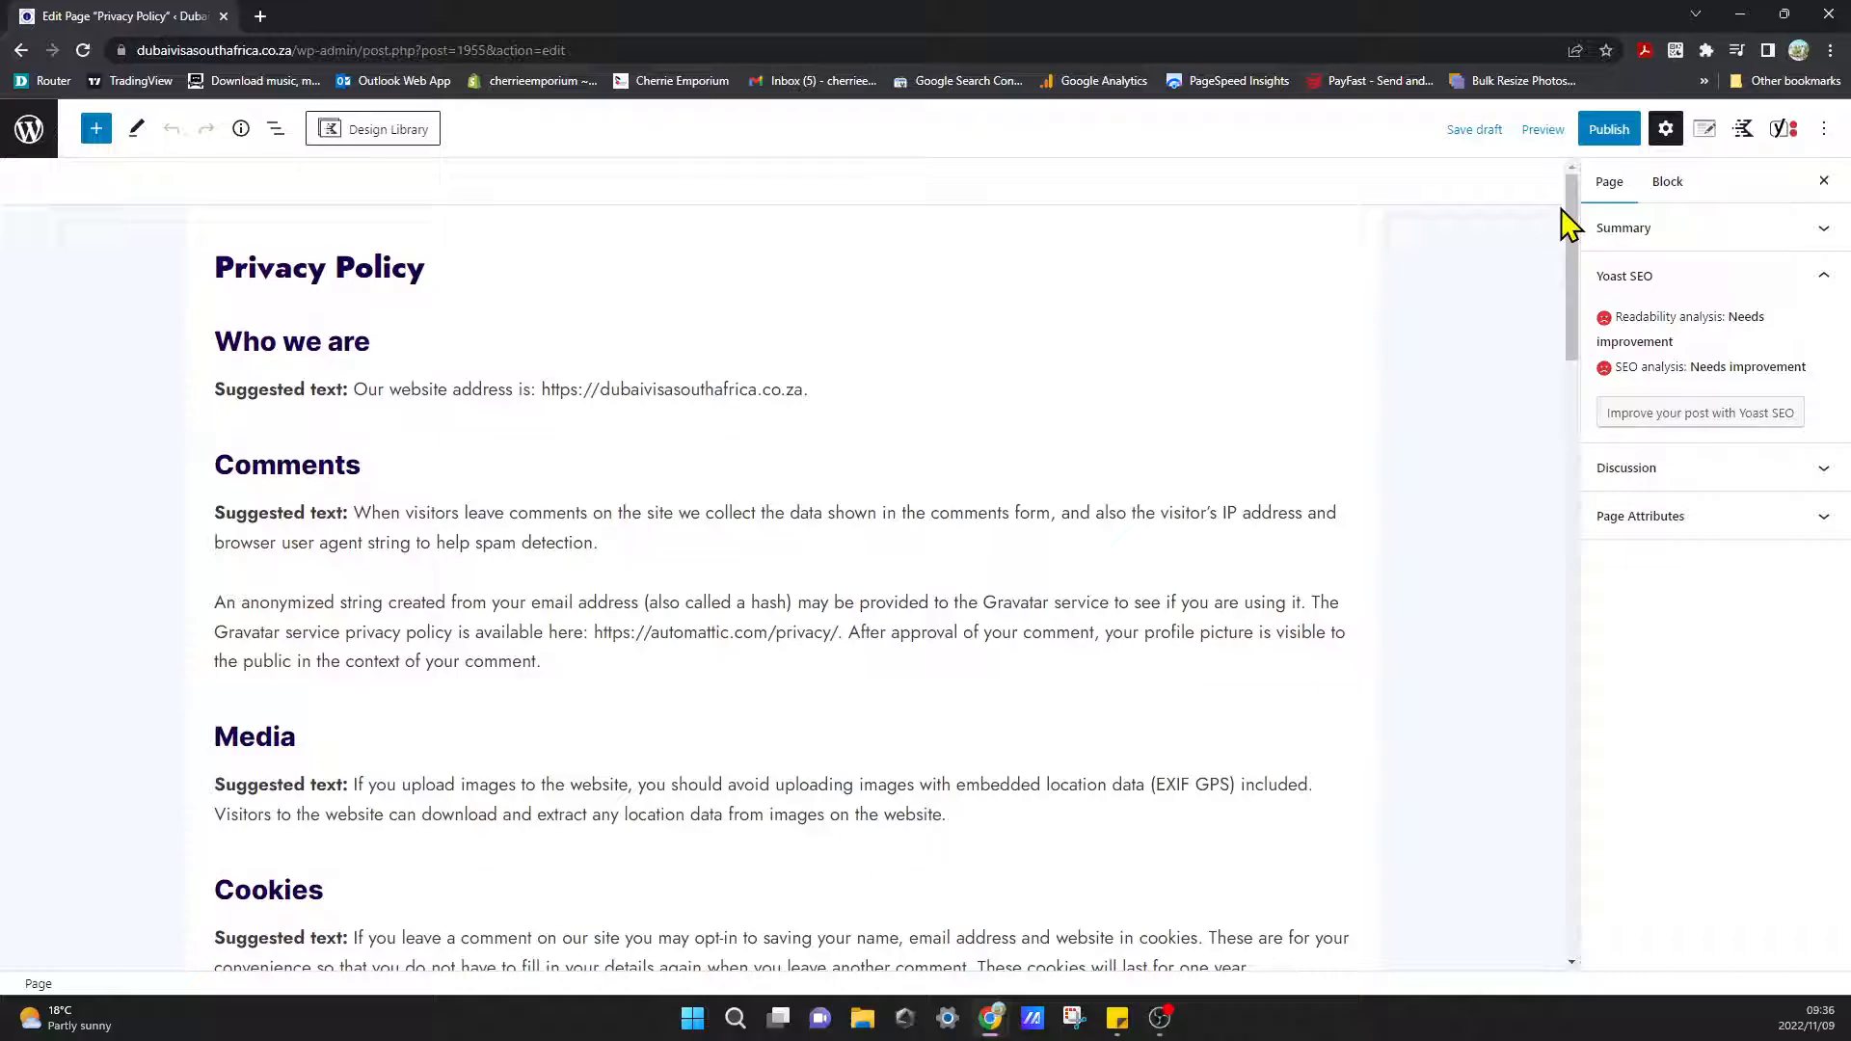
Attempt to publish the Privacy Policy page, which fails with an invalid JSON response error.
left_click(1609, 130)
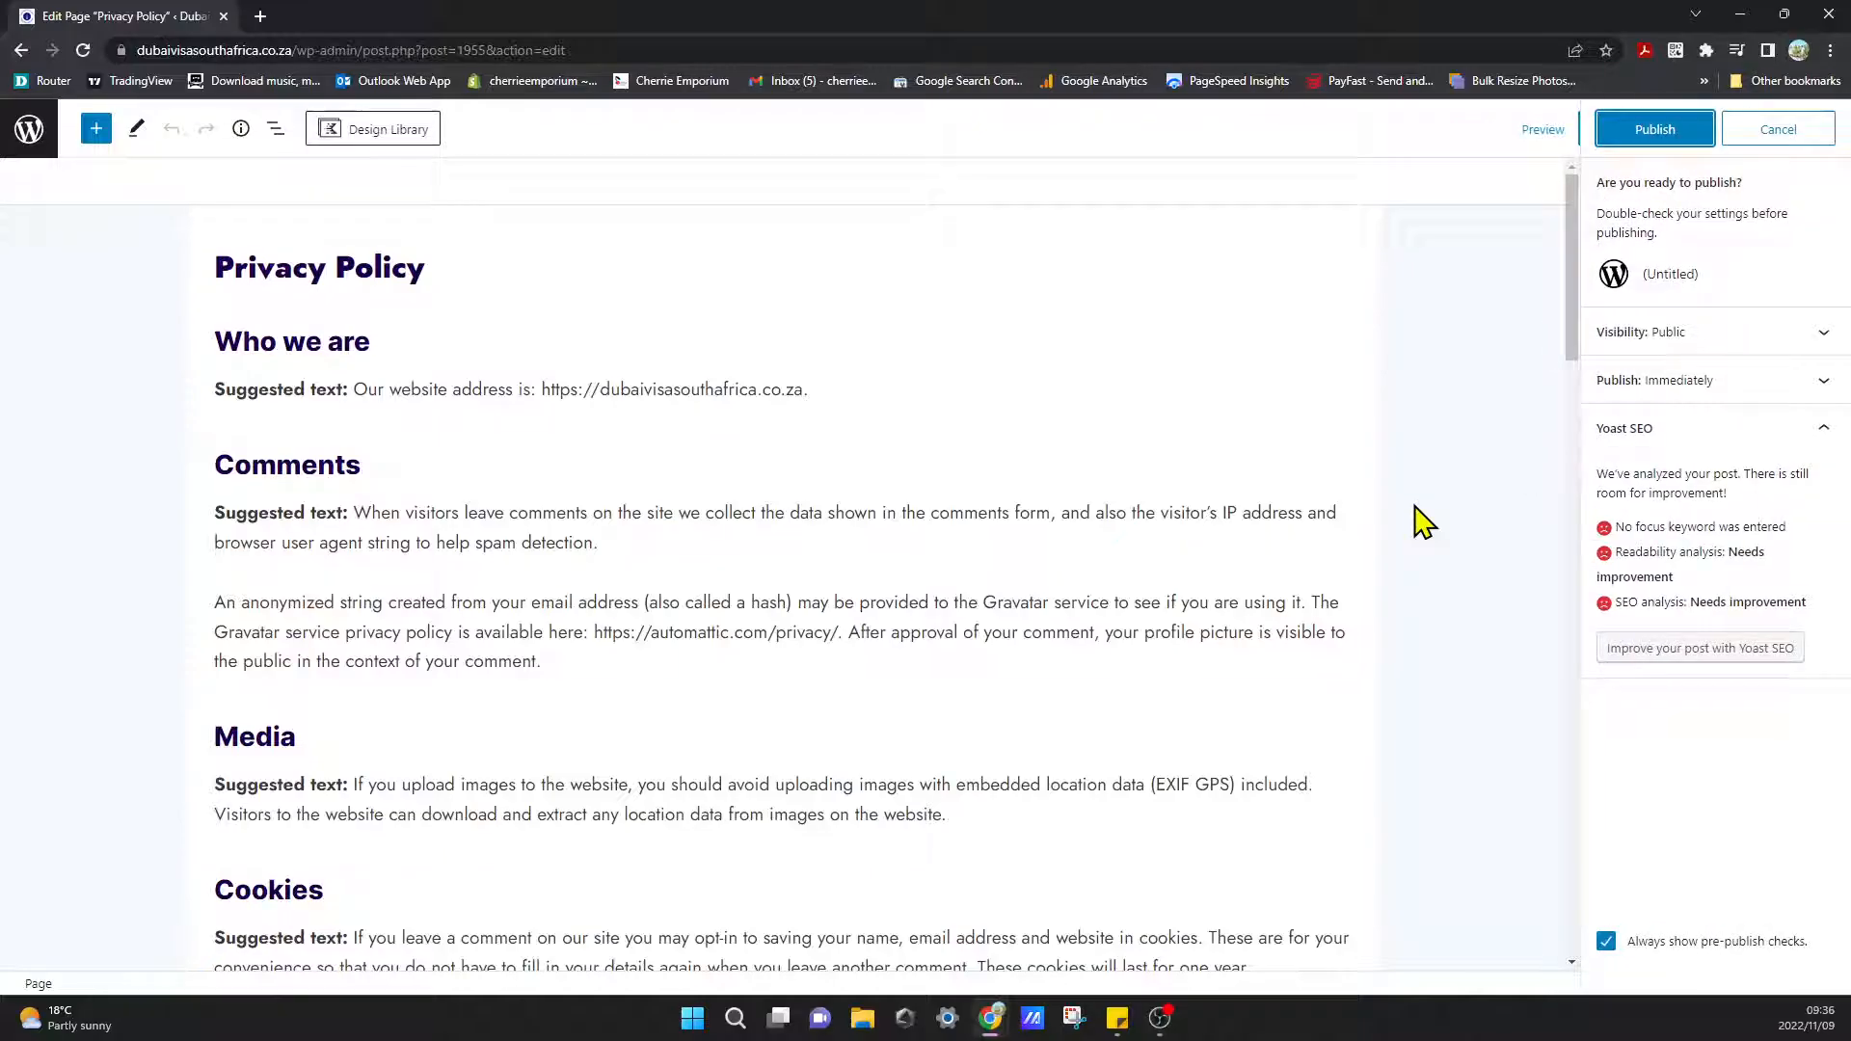
mouse_move(1691, 148)
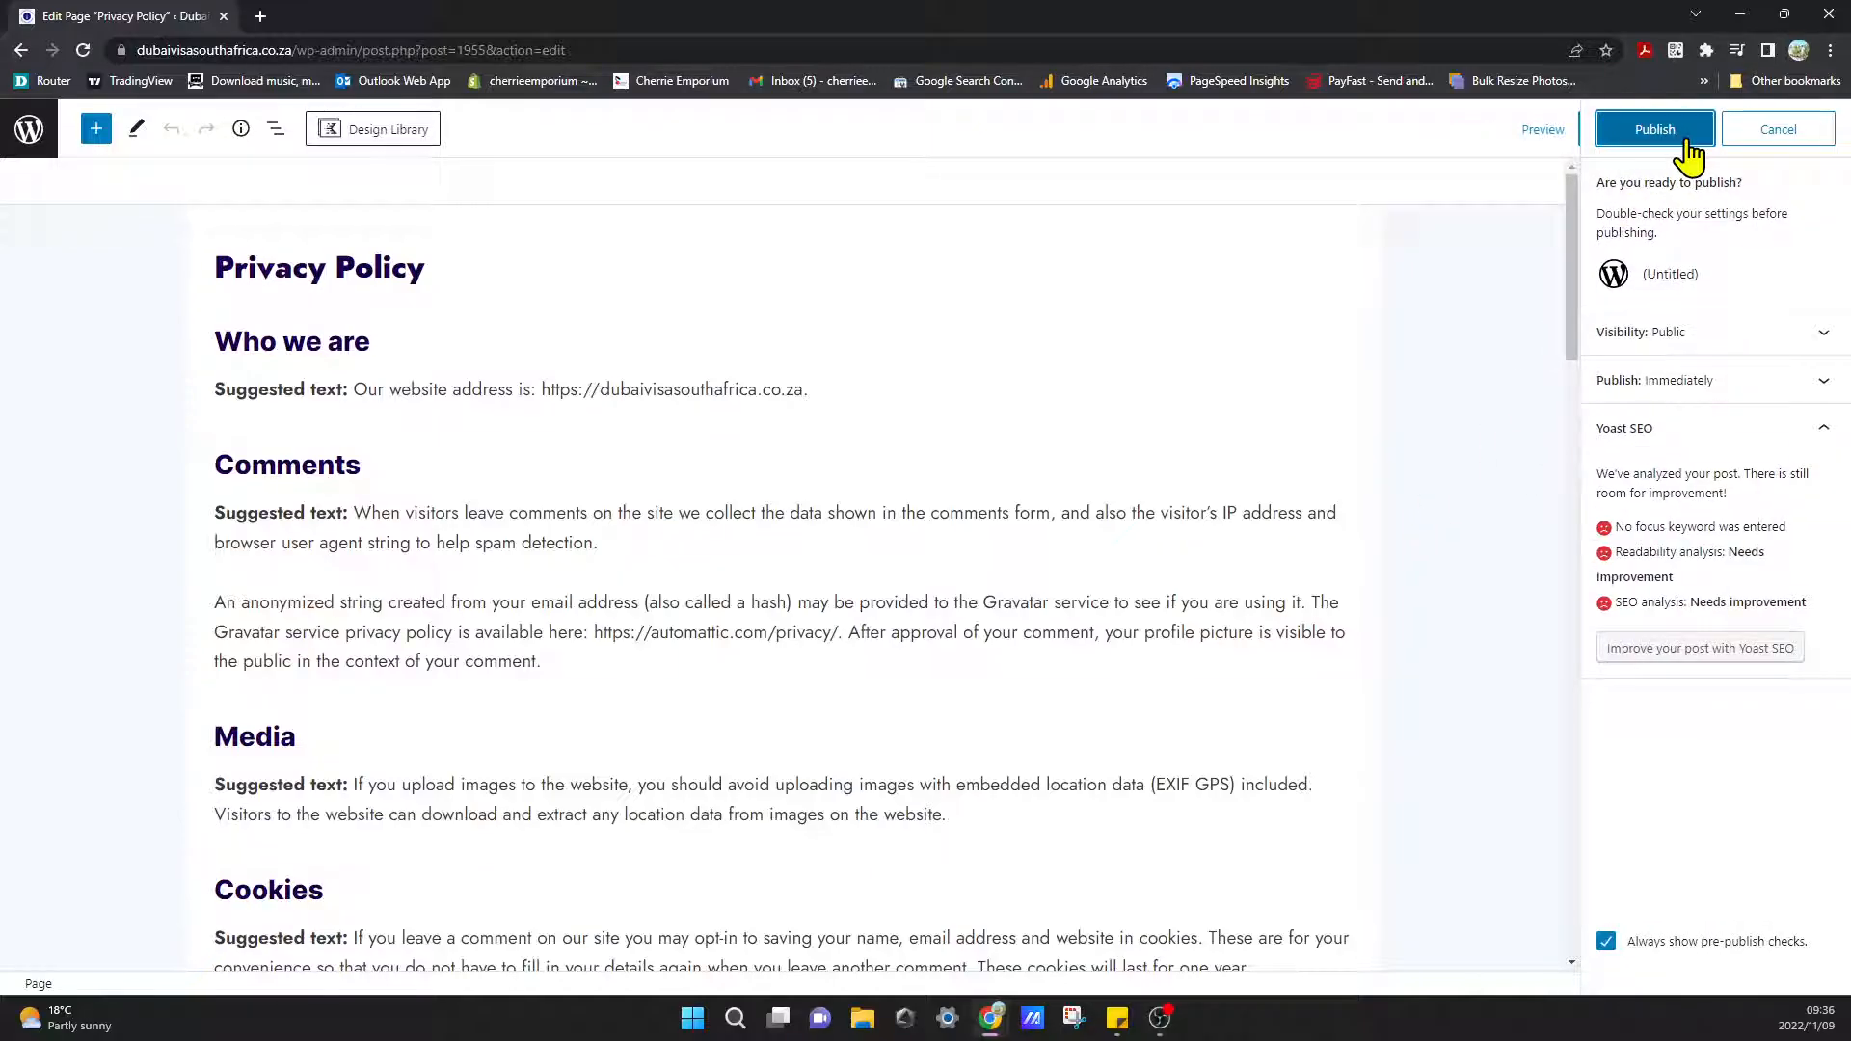
left_click(1654, 129)
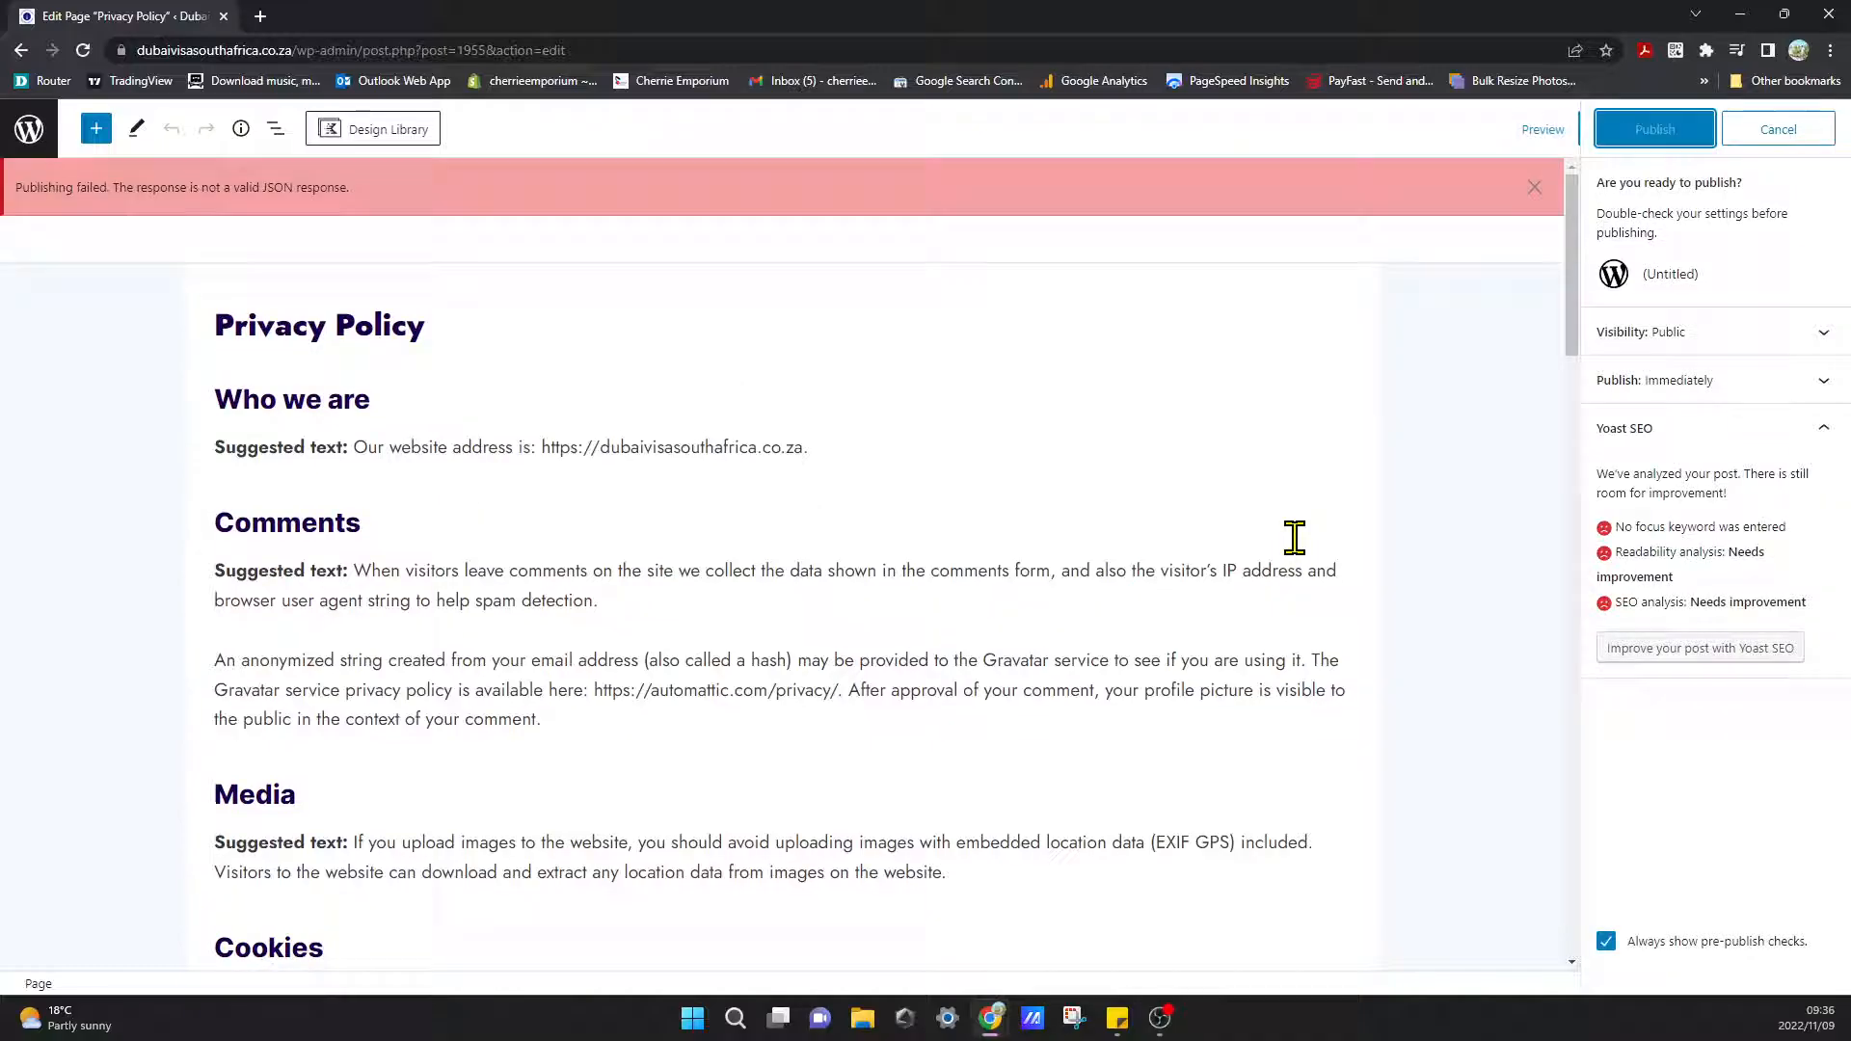
mouse_move(1654, 129)
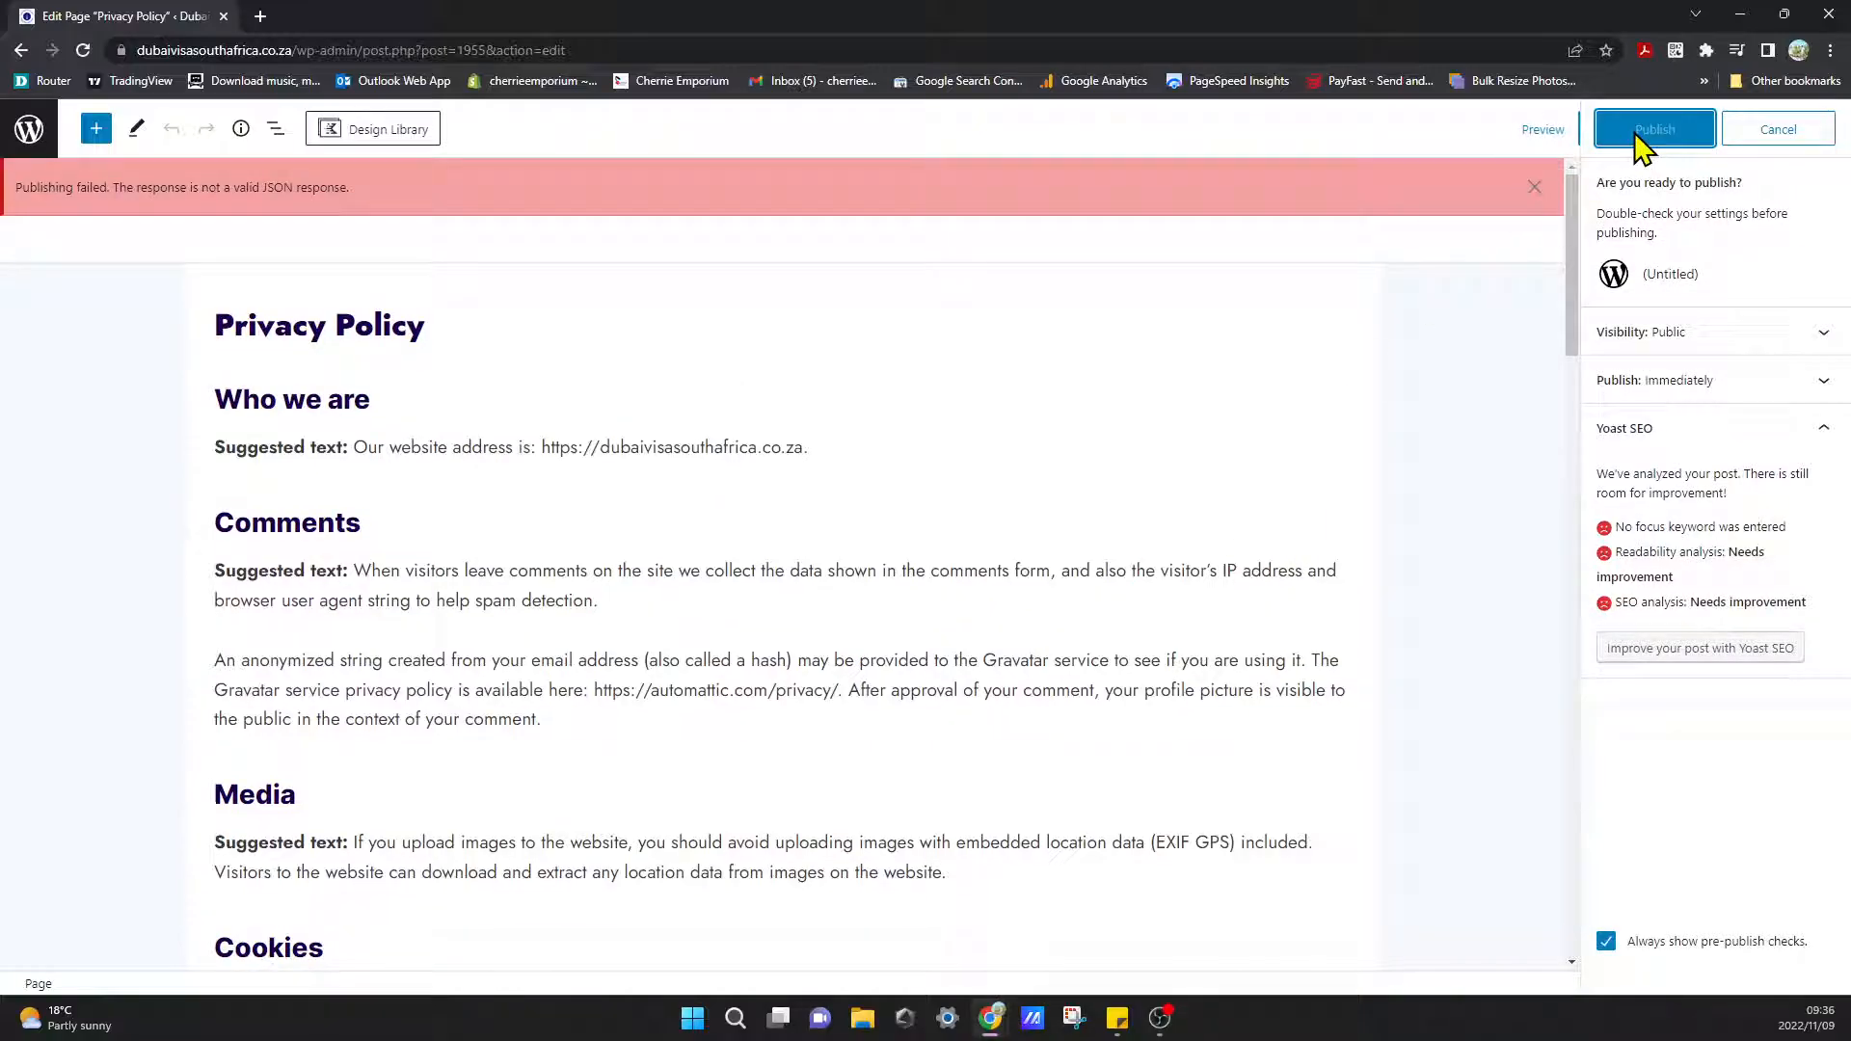
left_click(1653, 129)
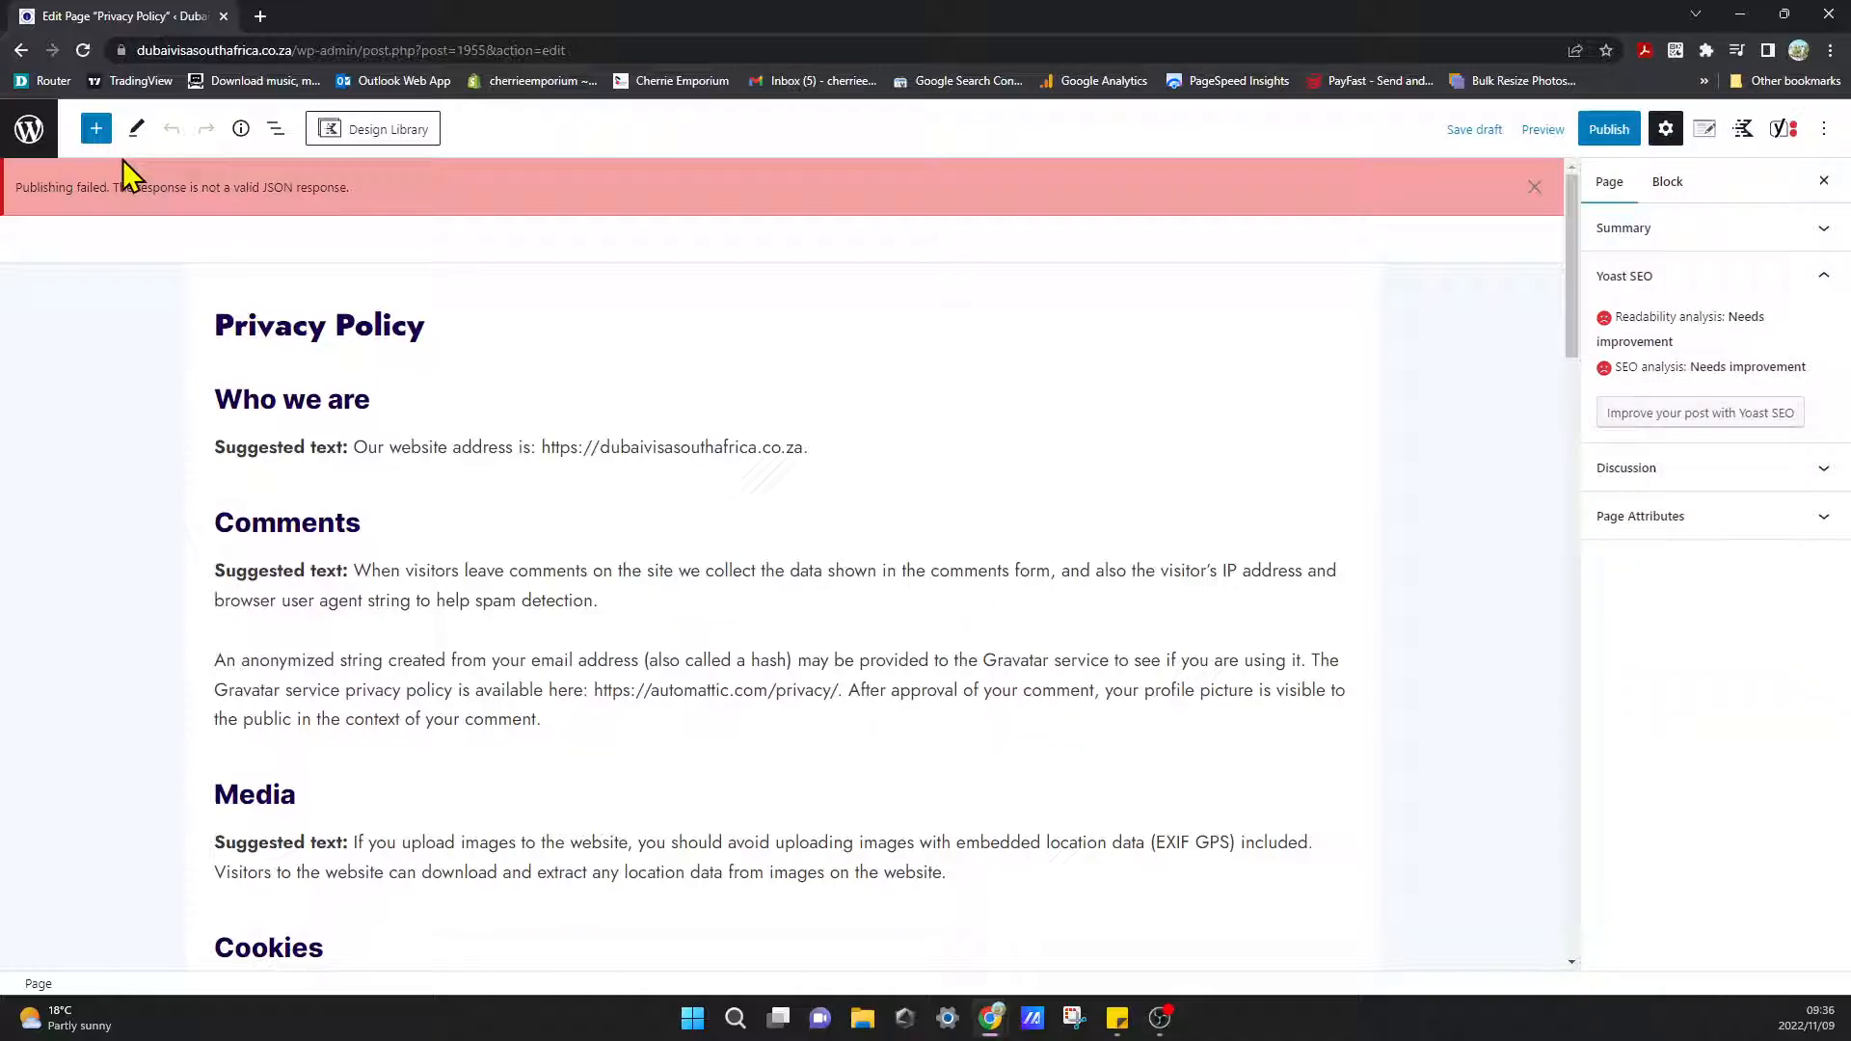
Leave the editor and return to the All Pages list.
left_click(29, 129)
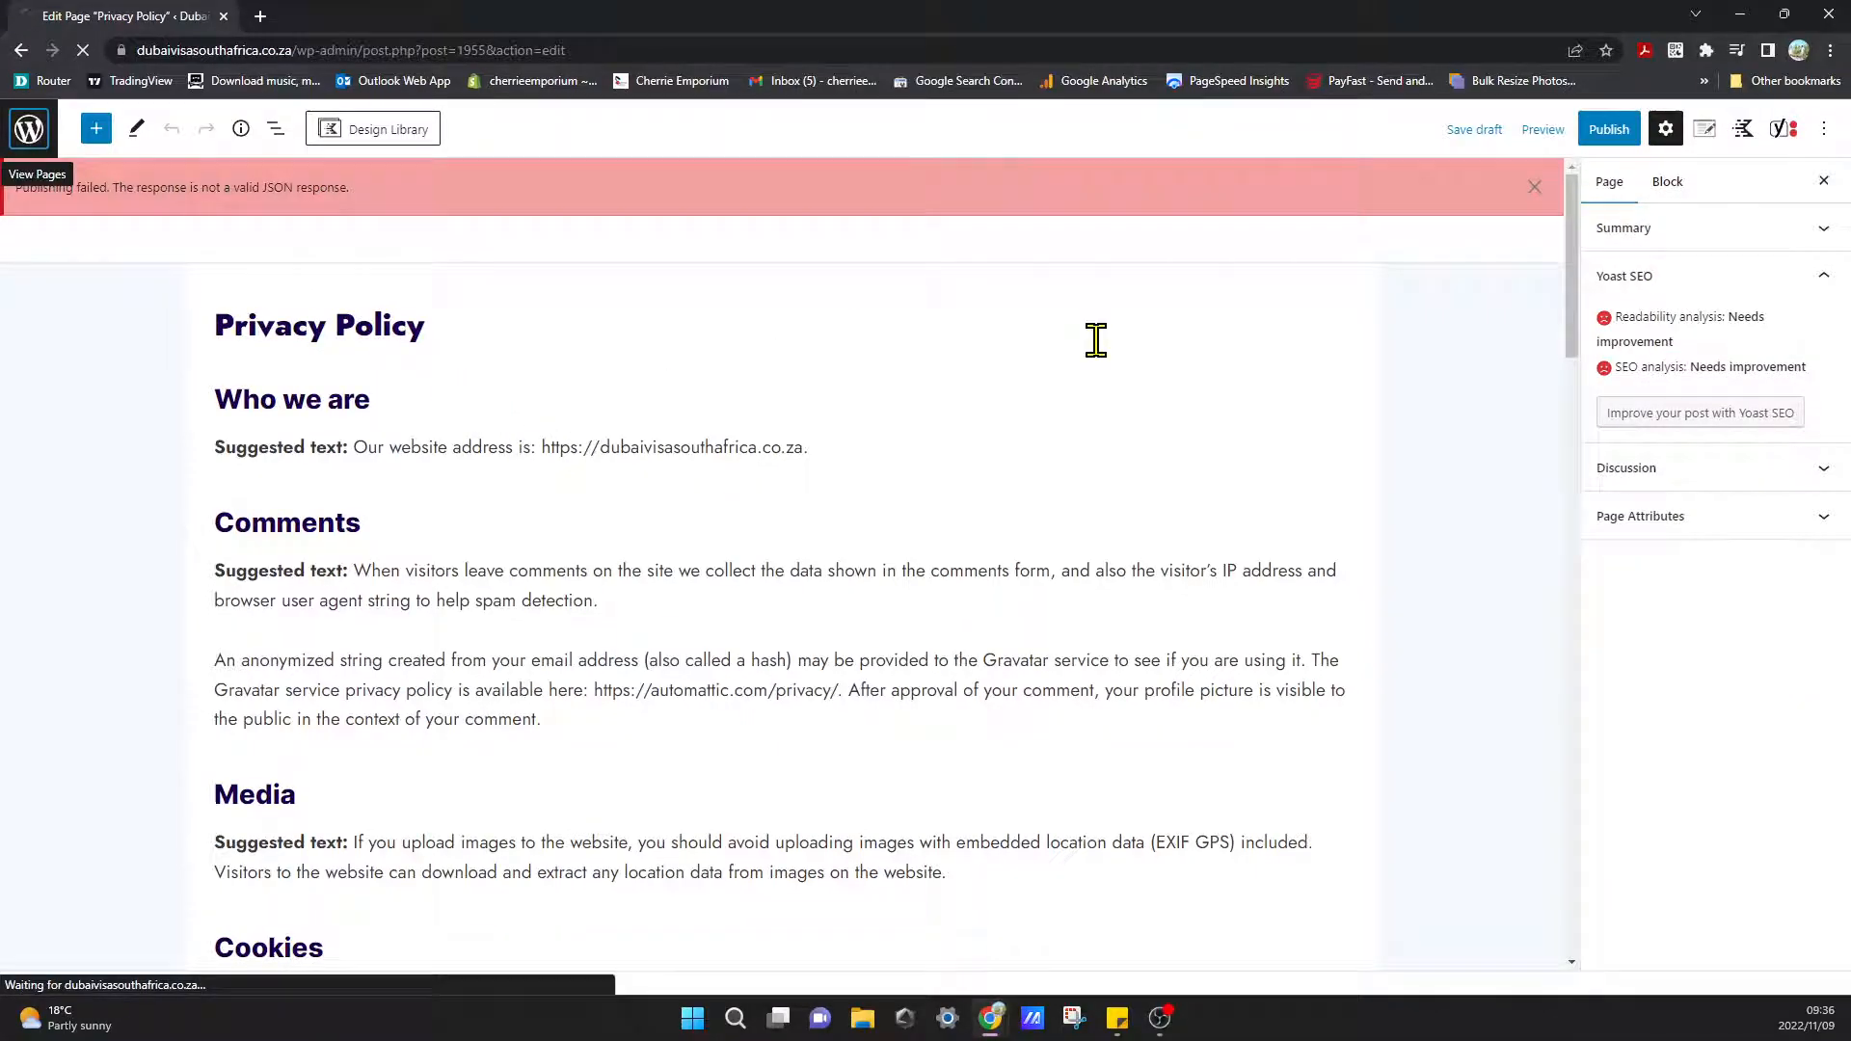
left_click(34, 174)
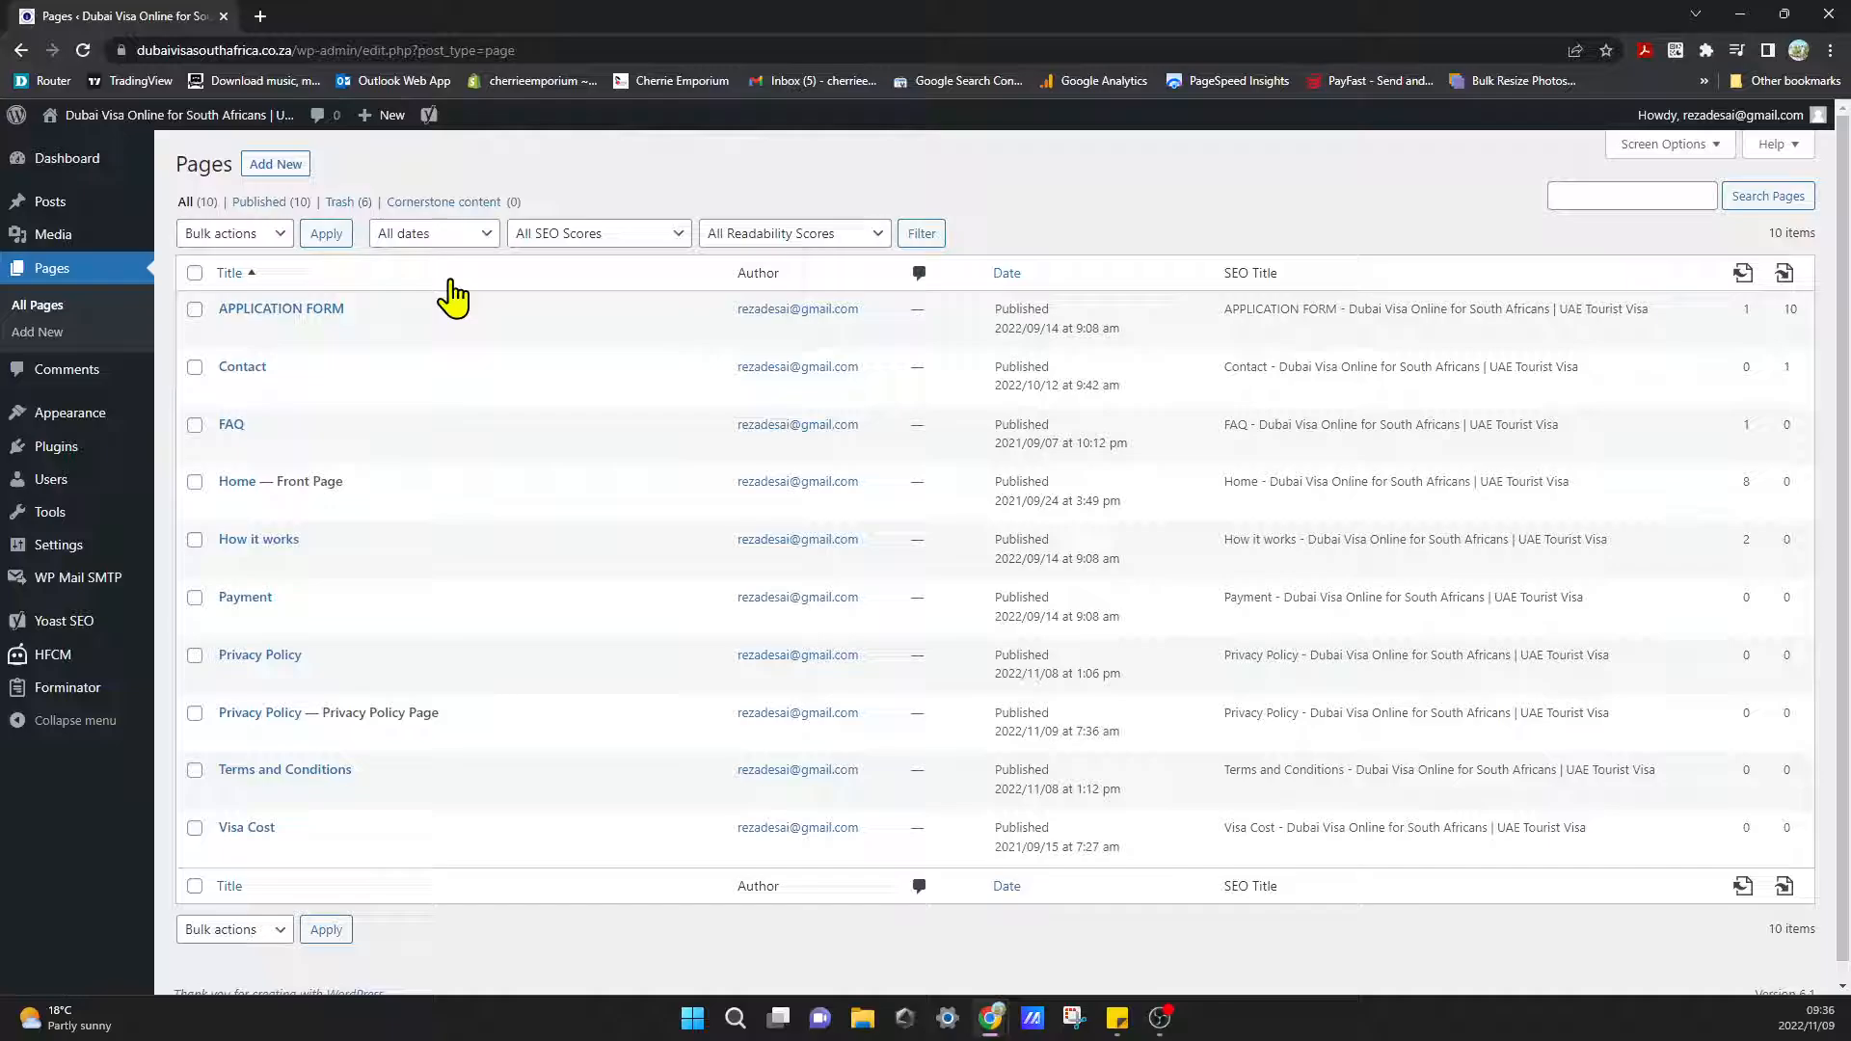
mouse_move(291, 720)
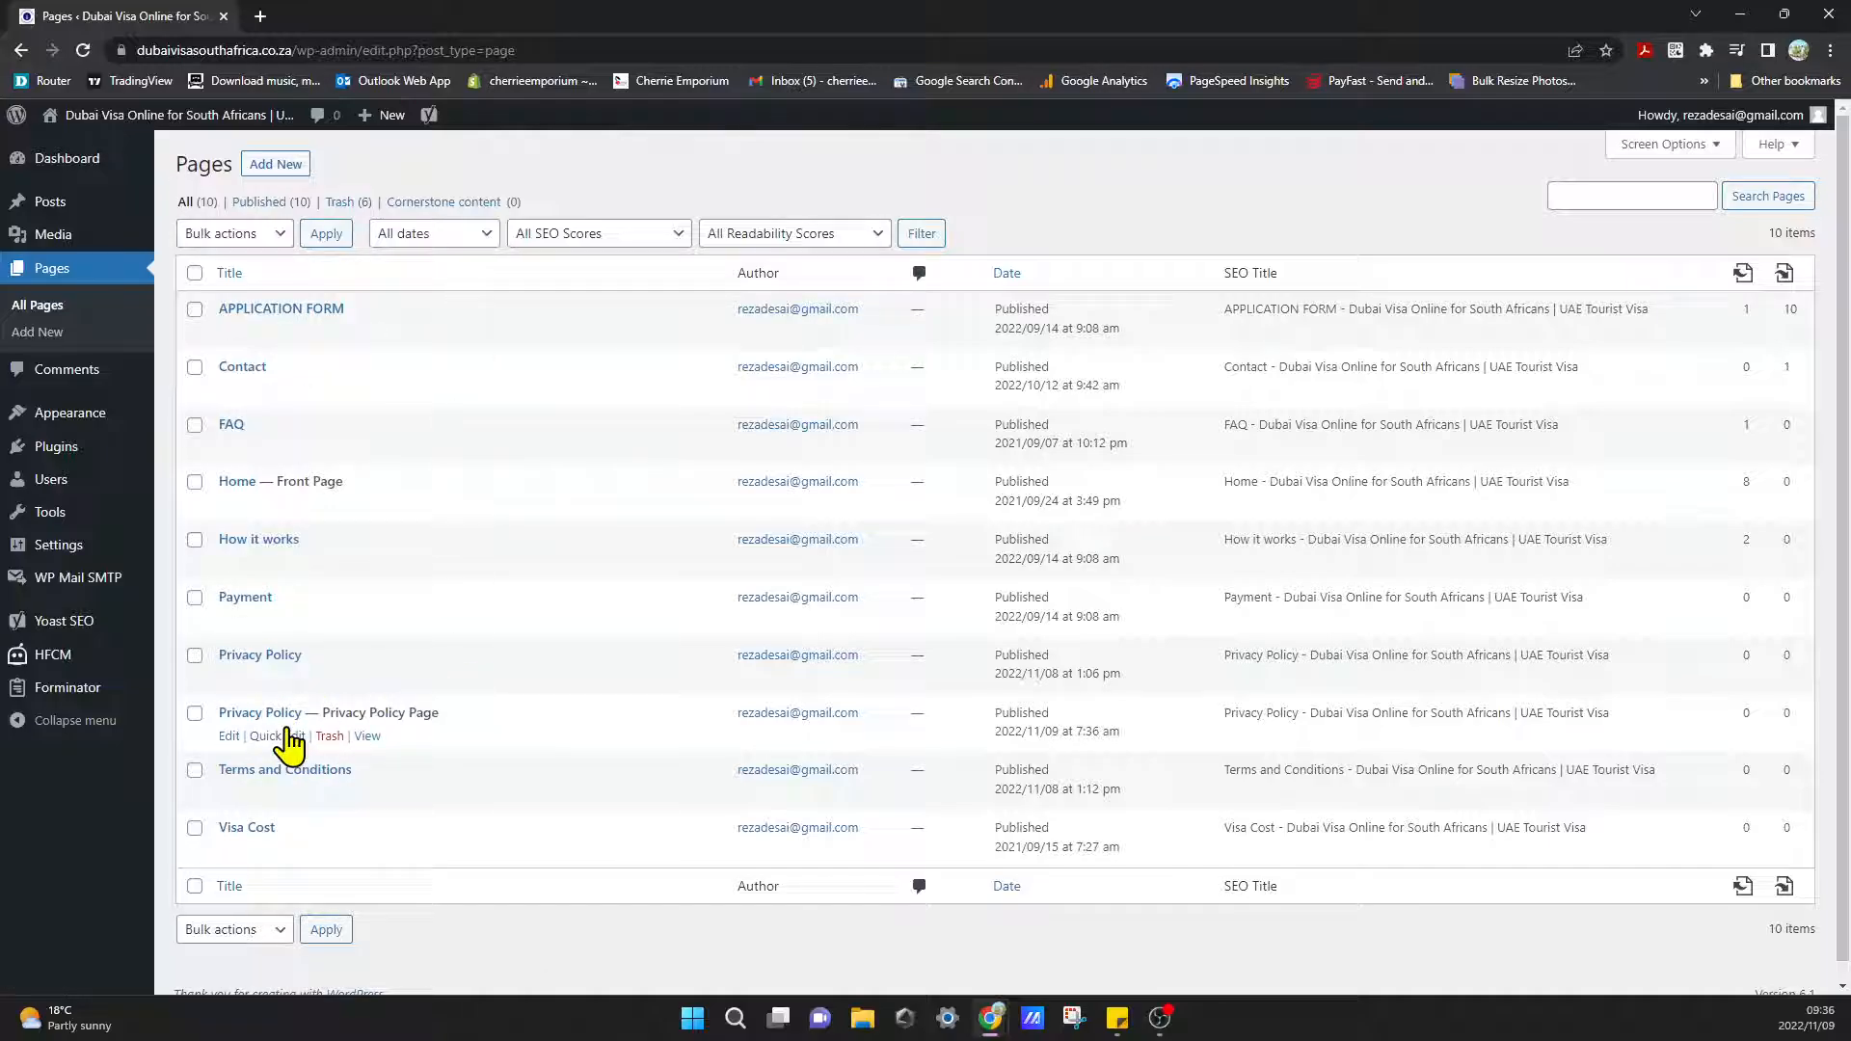
mouse_move(223, 685)
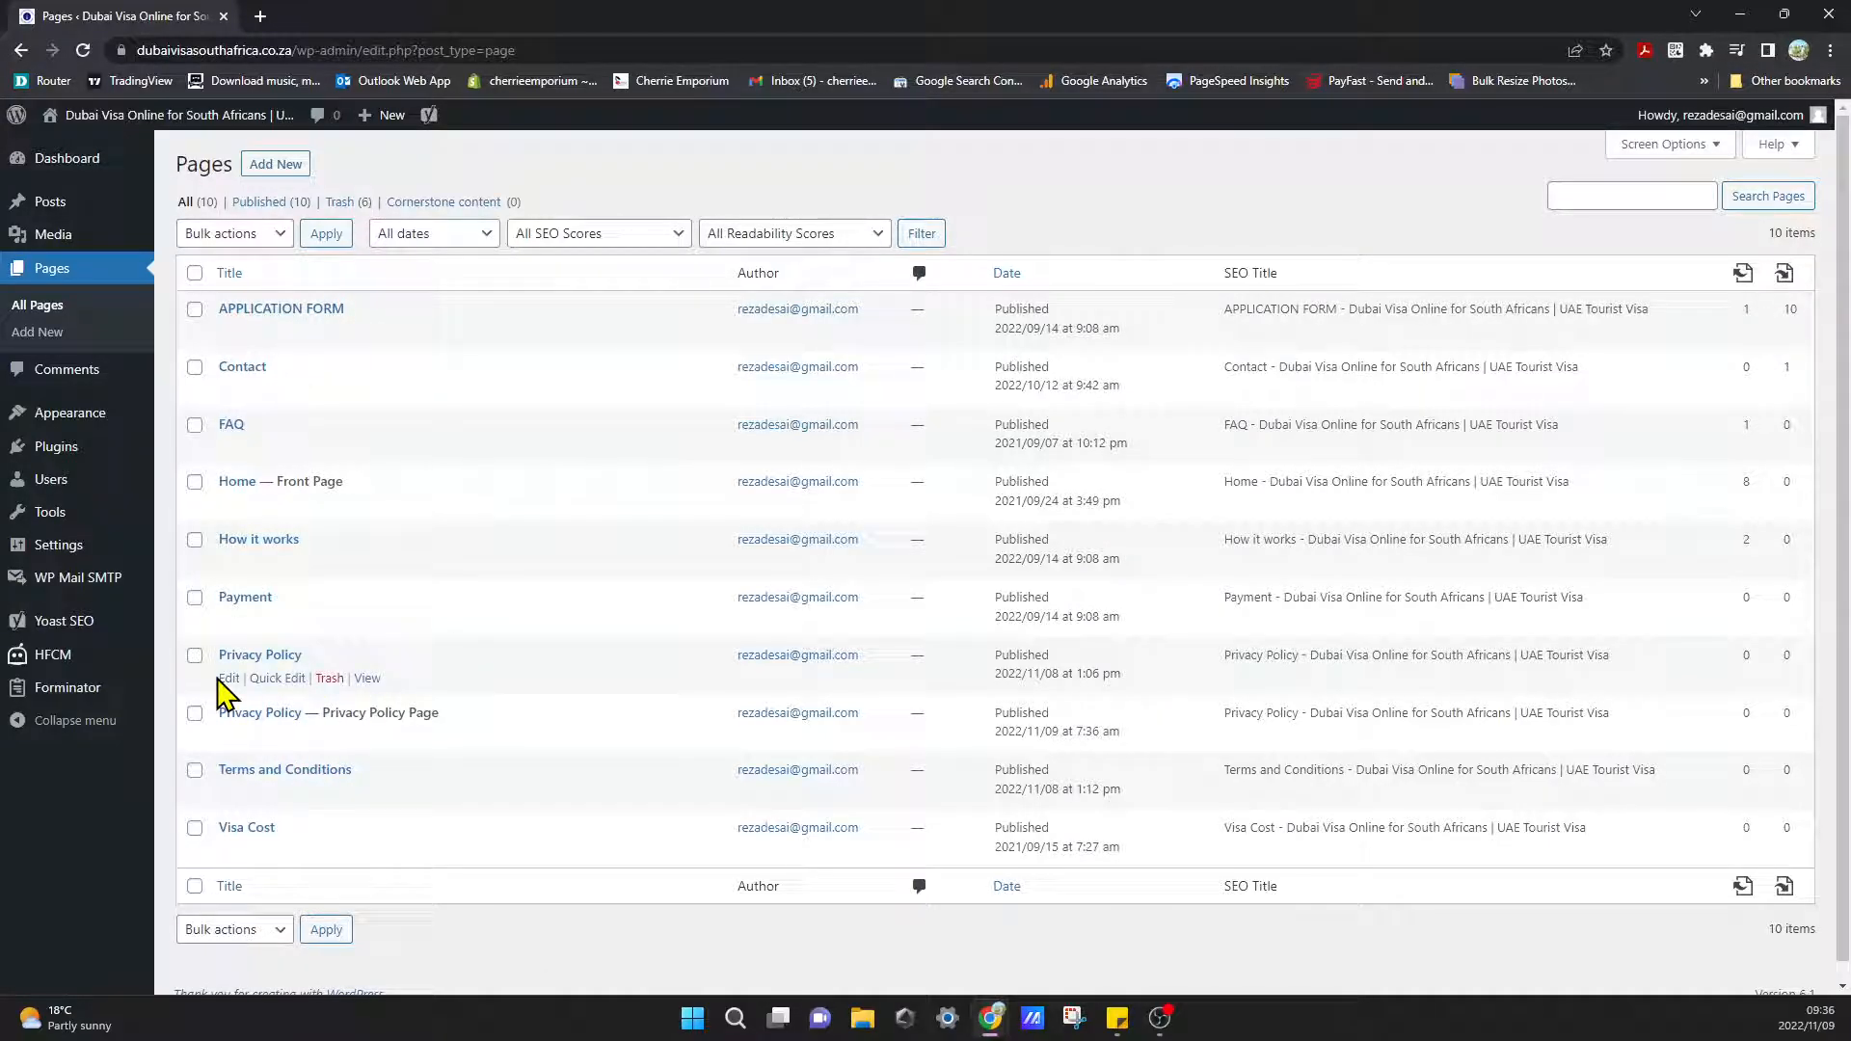
mouse_move(67, 370)
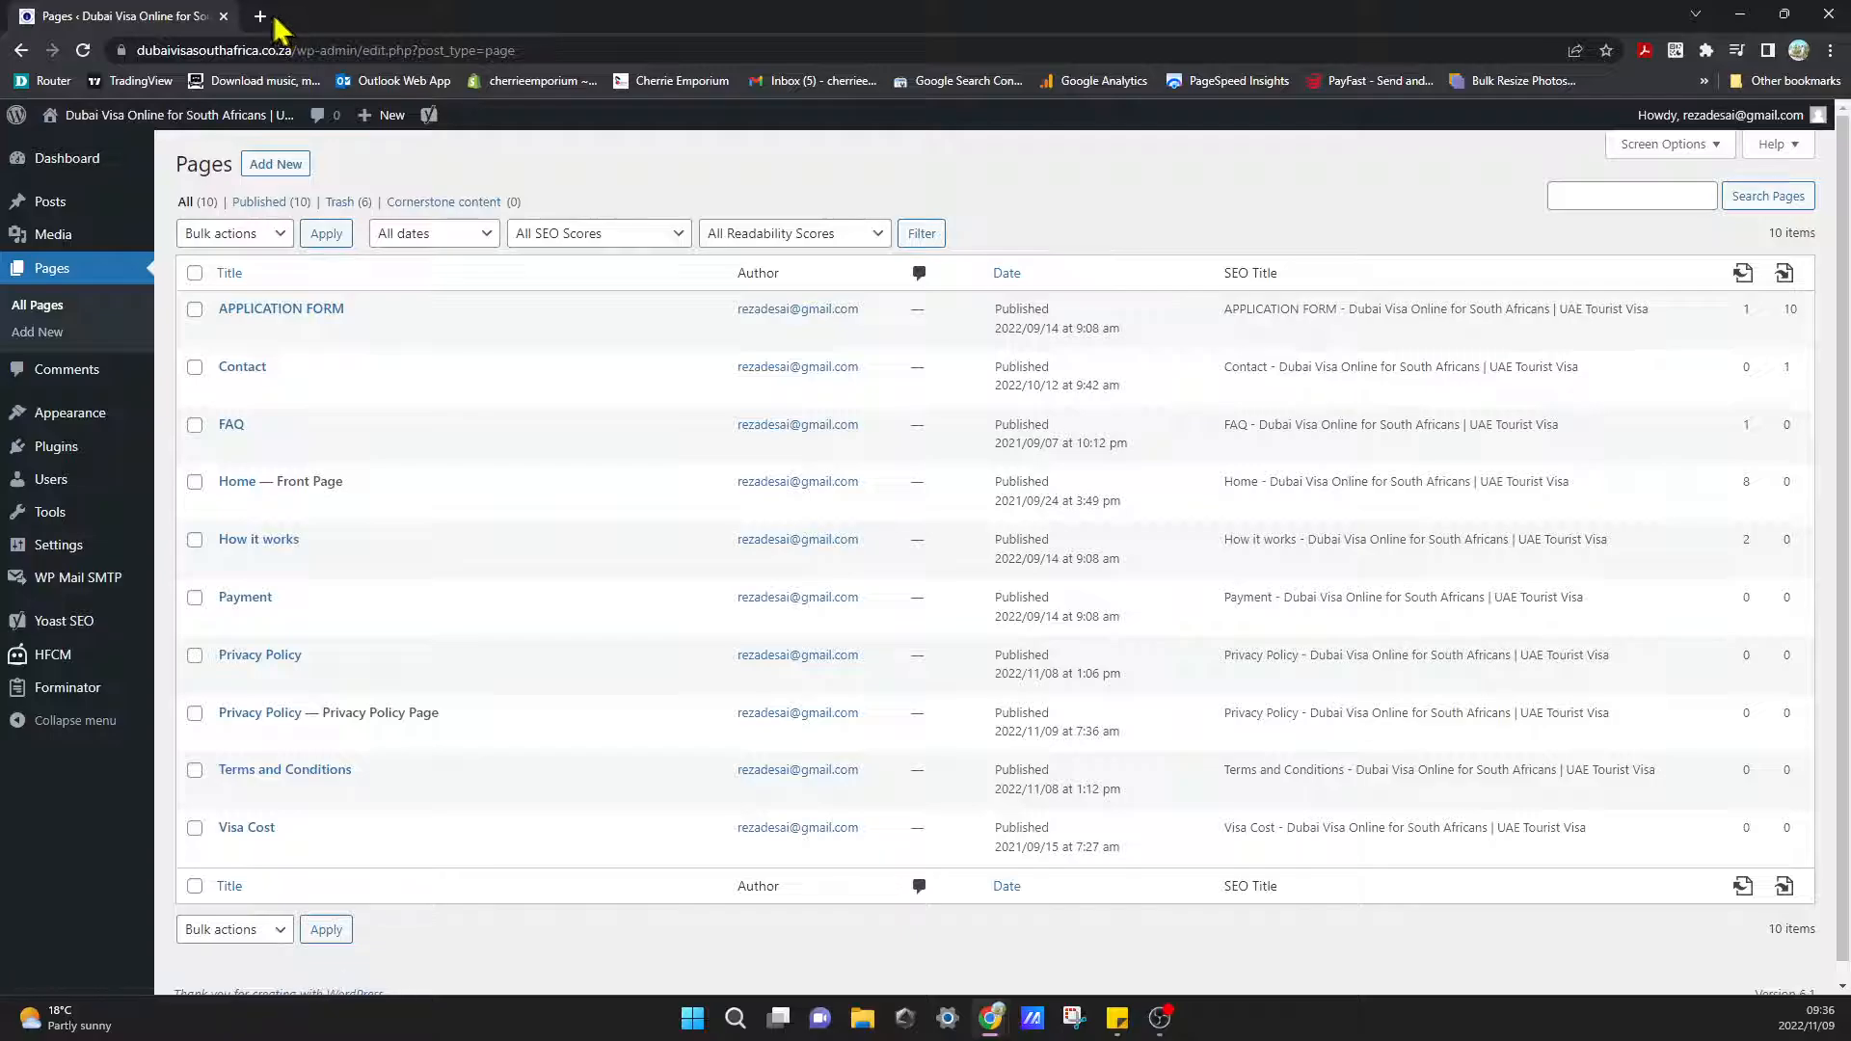
Load the live site's home page in a second browser tab via the Home bookmark.
left_click(258, 16)
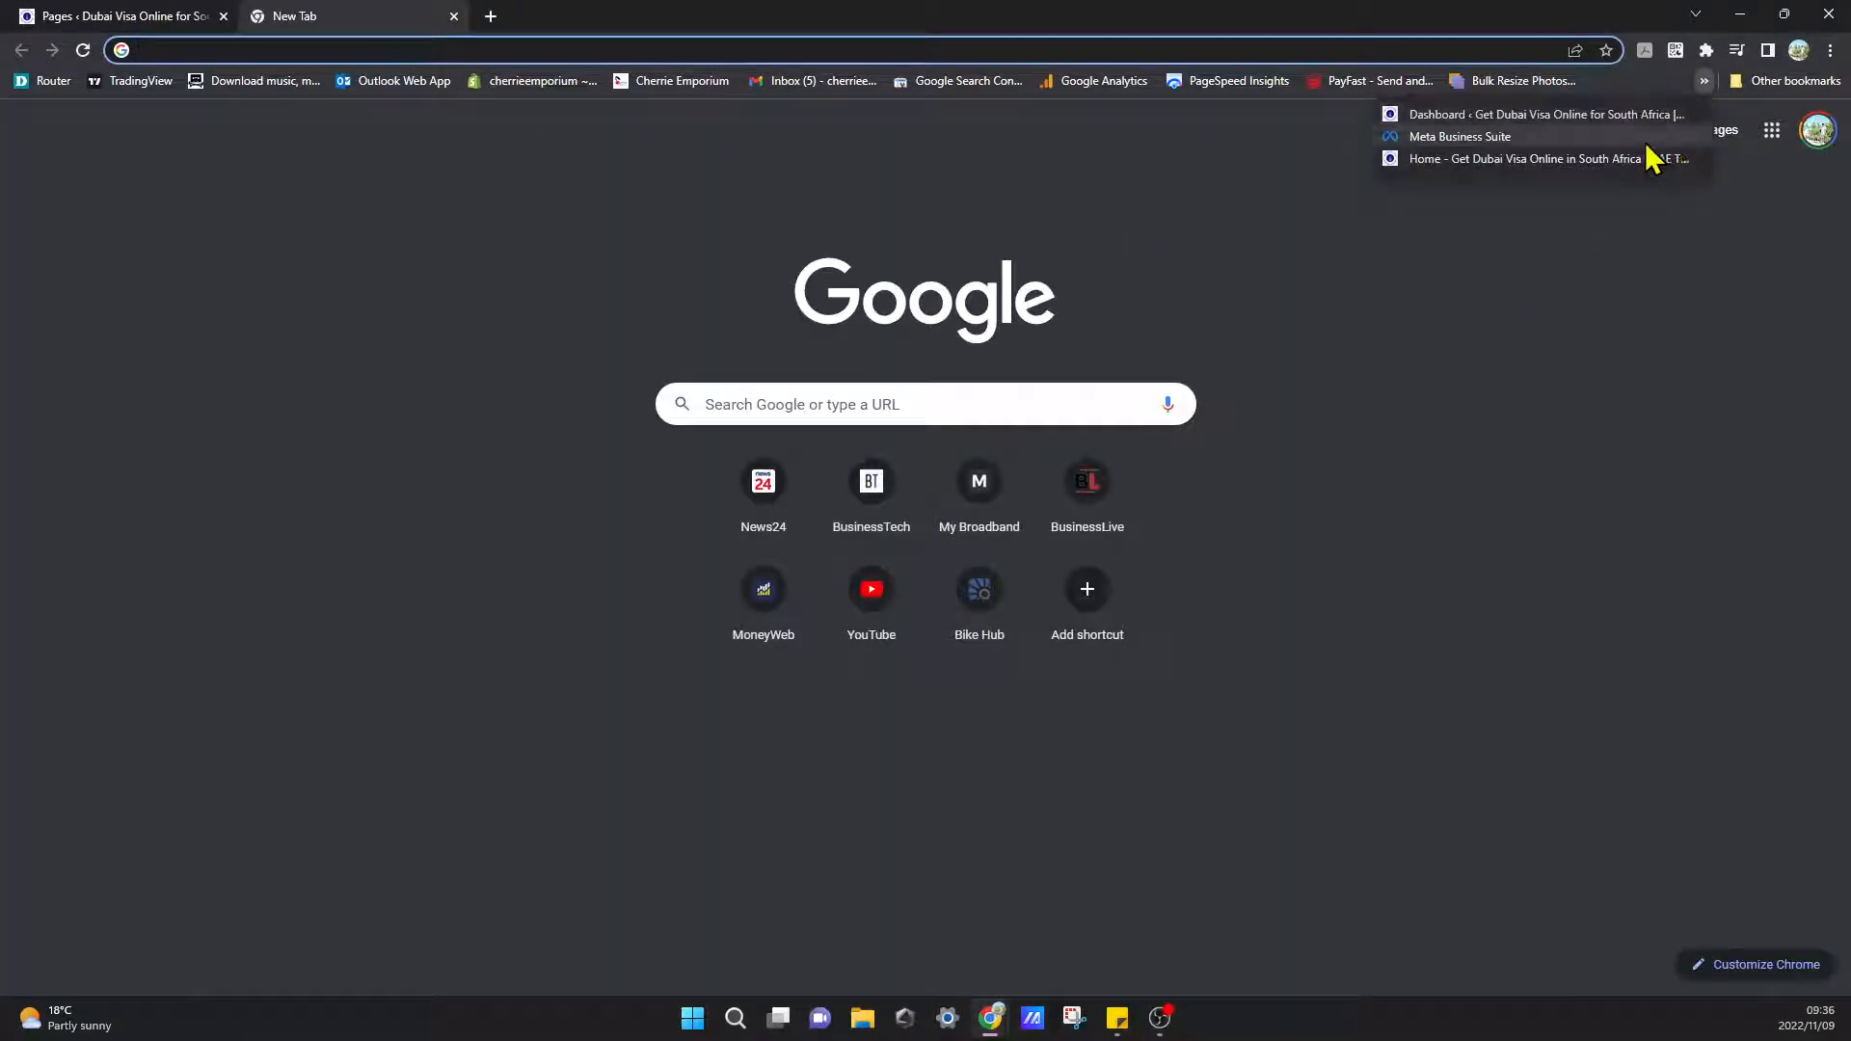
left_click(1524, 158)
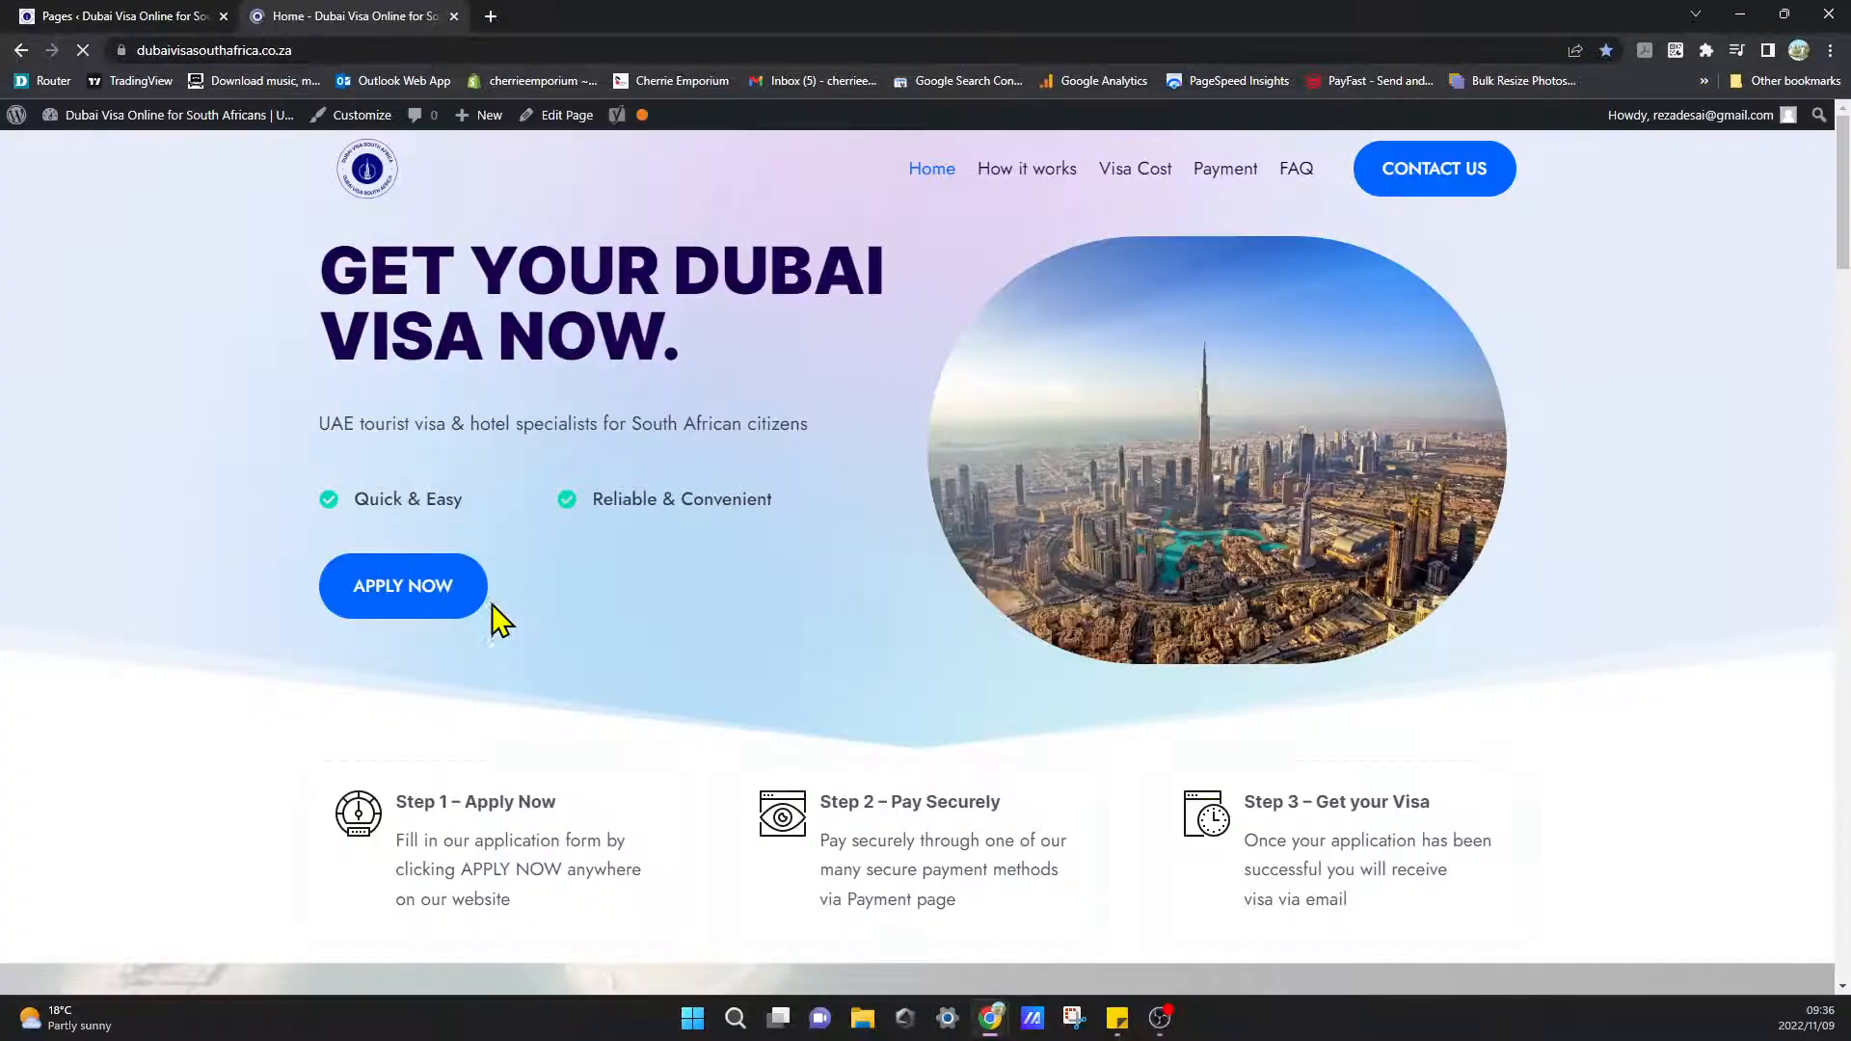
scroll("down", 3)
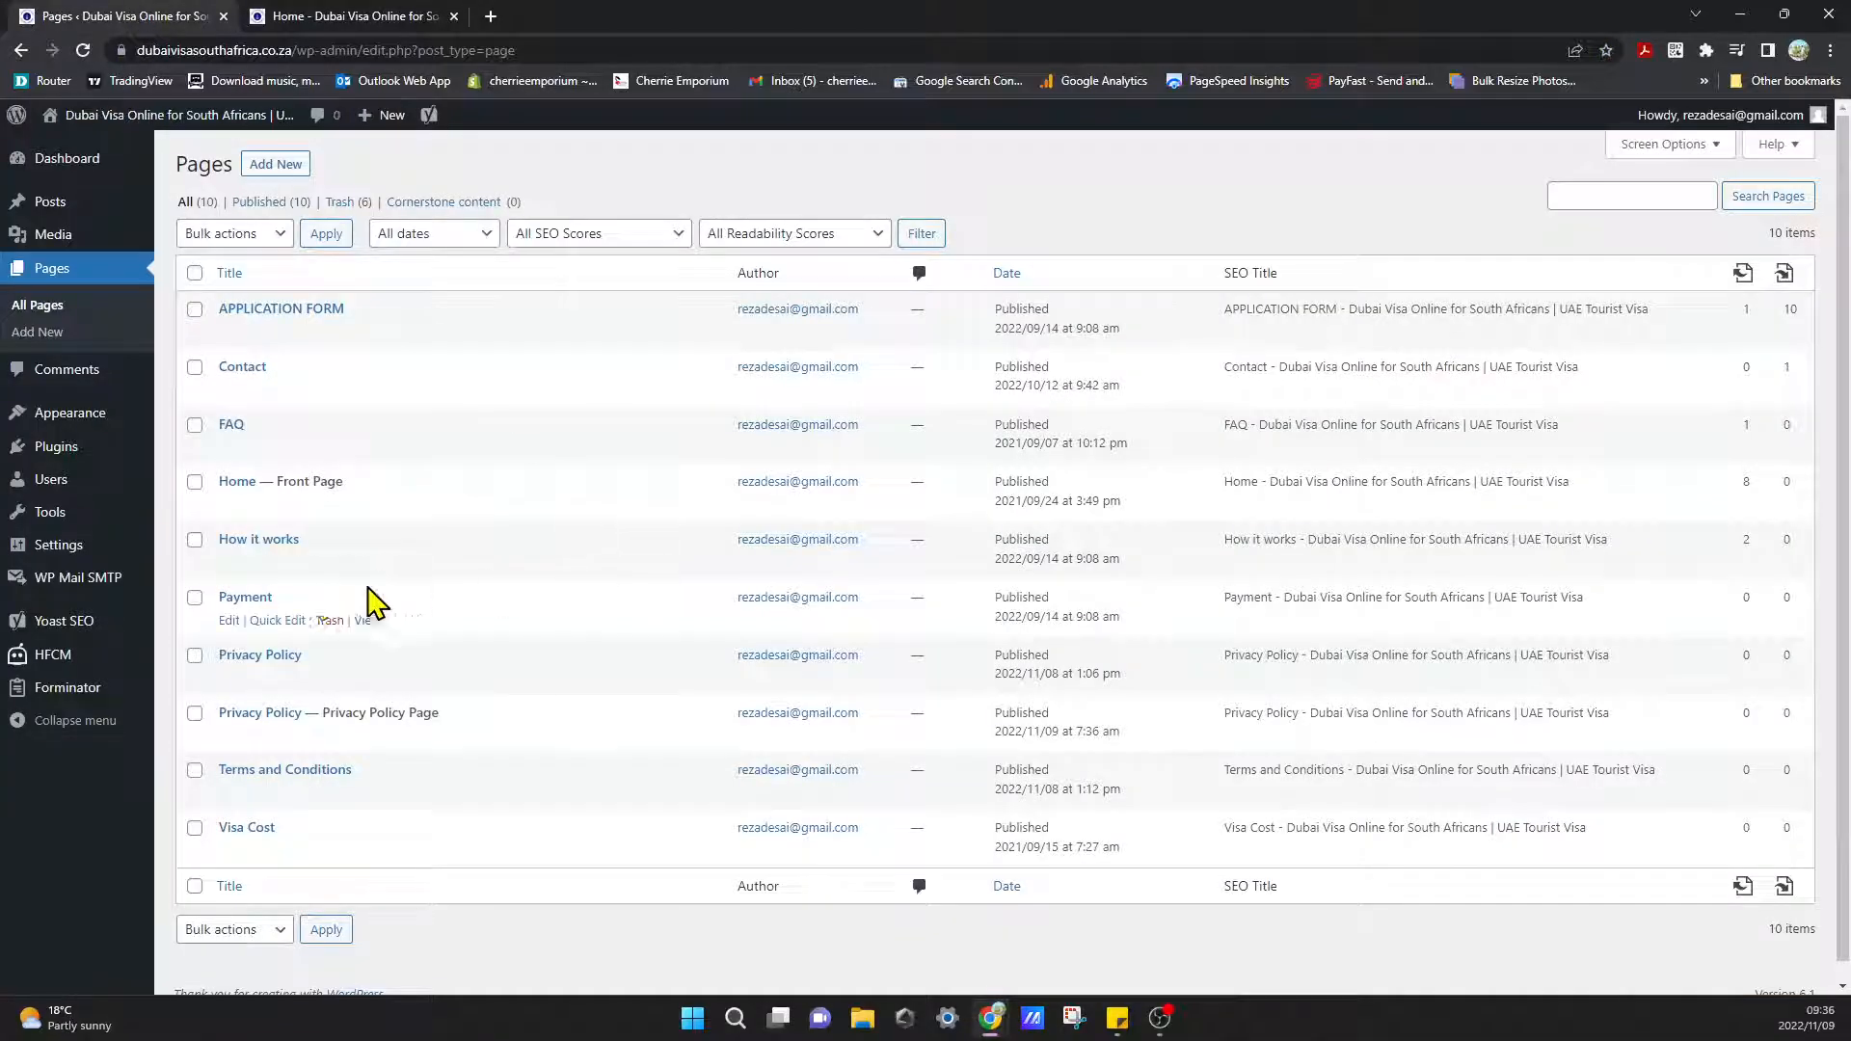
mouse_move(56, 446)
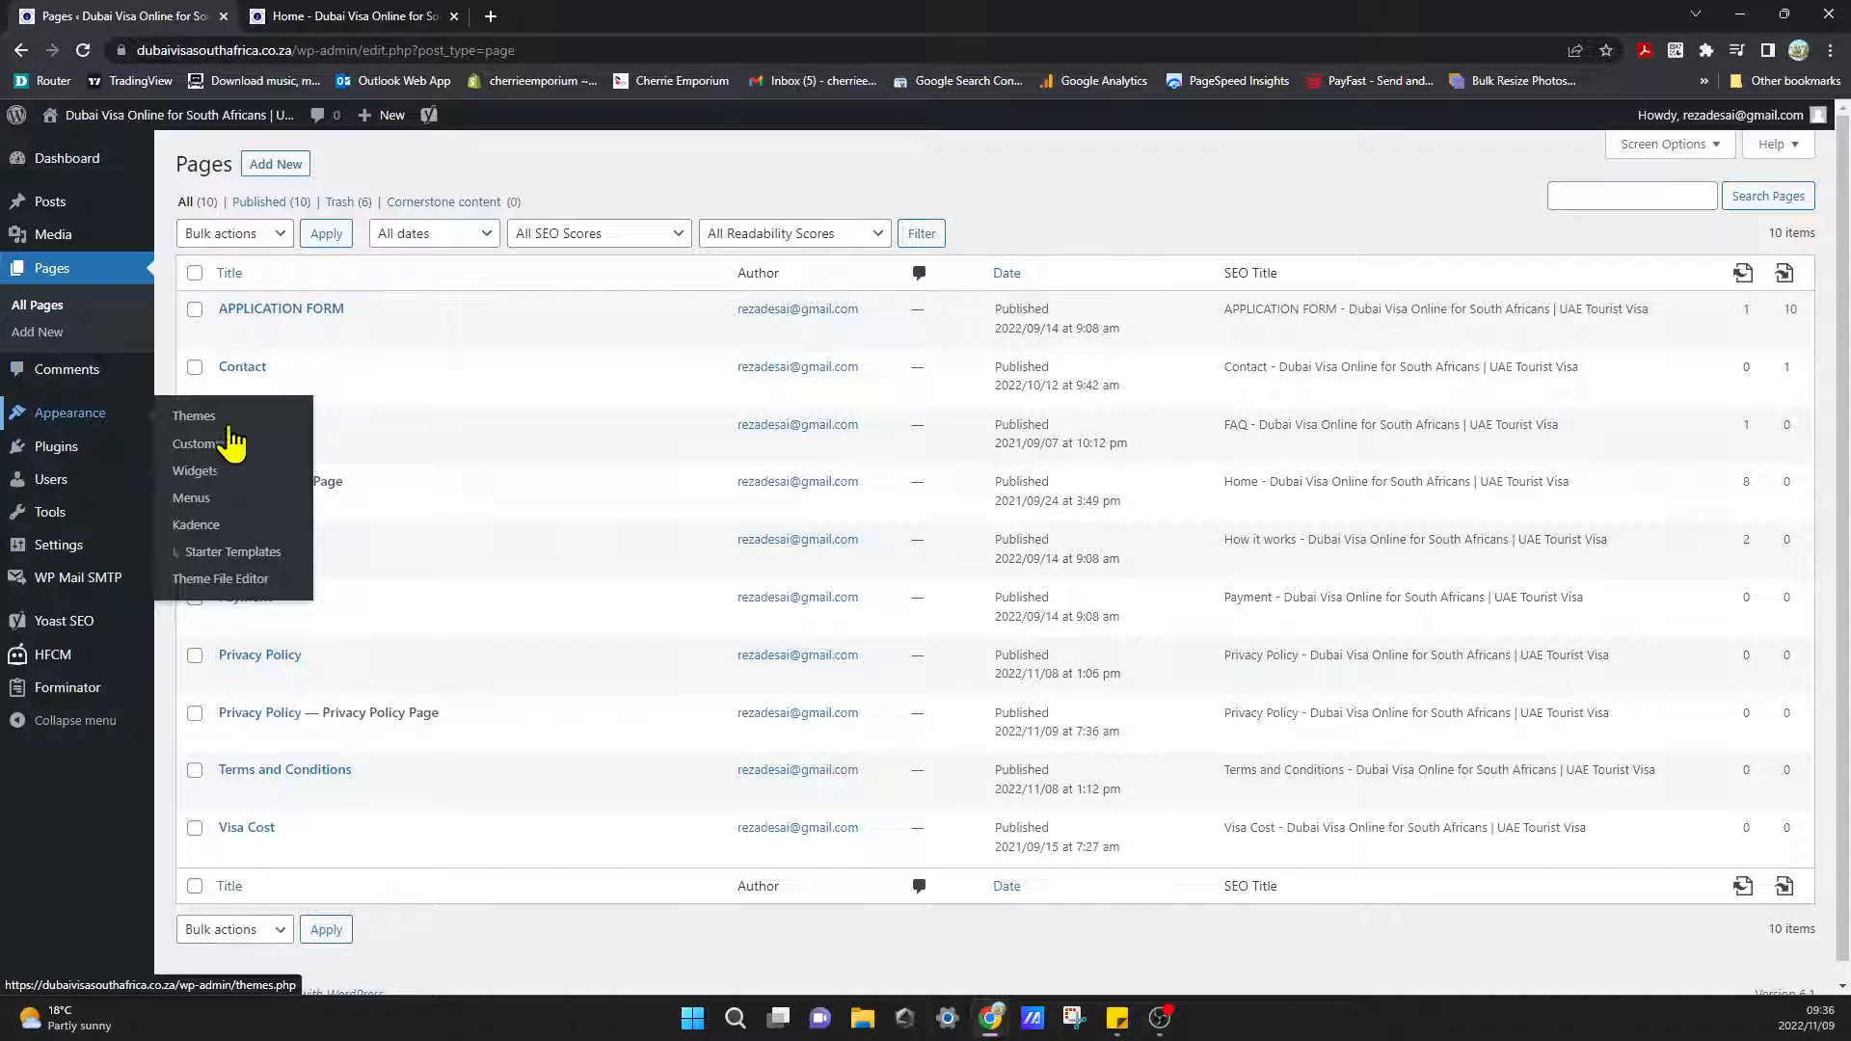
mouse_move(191, 497)
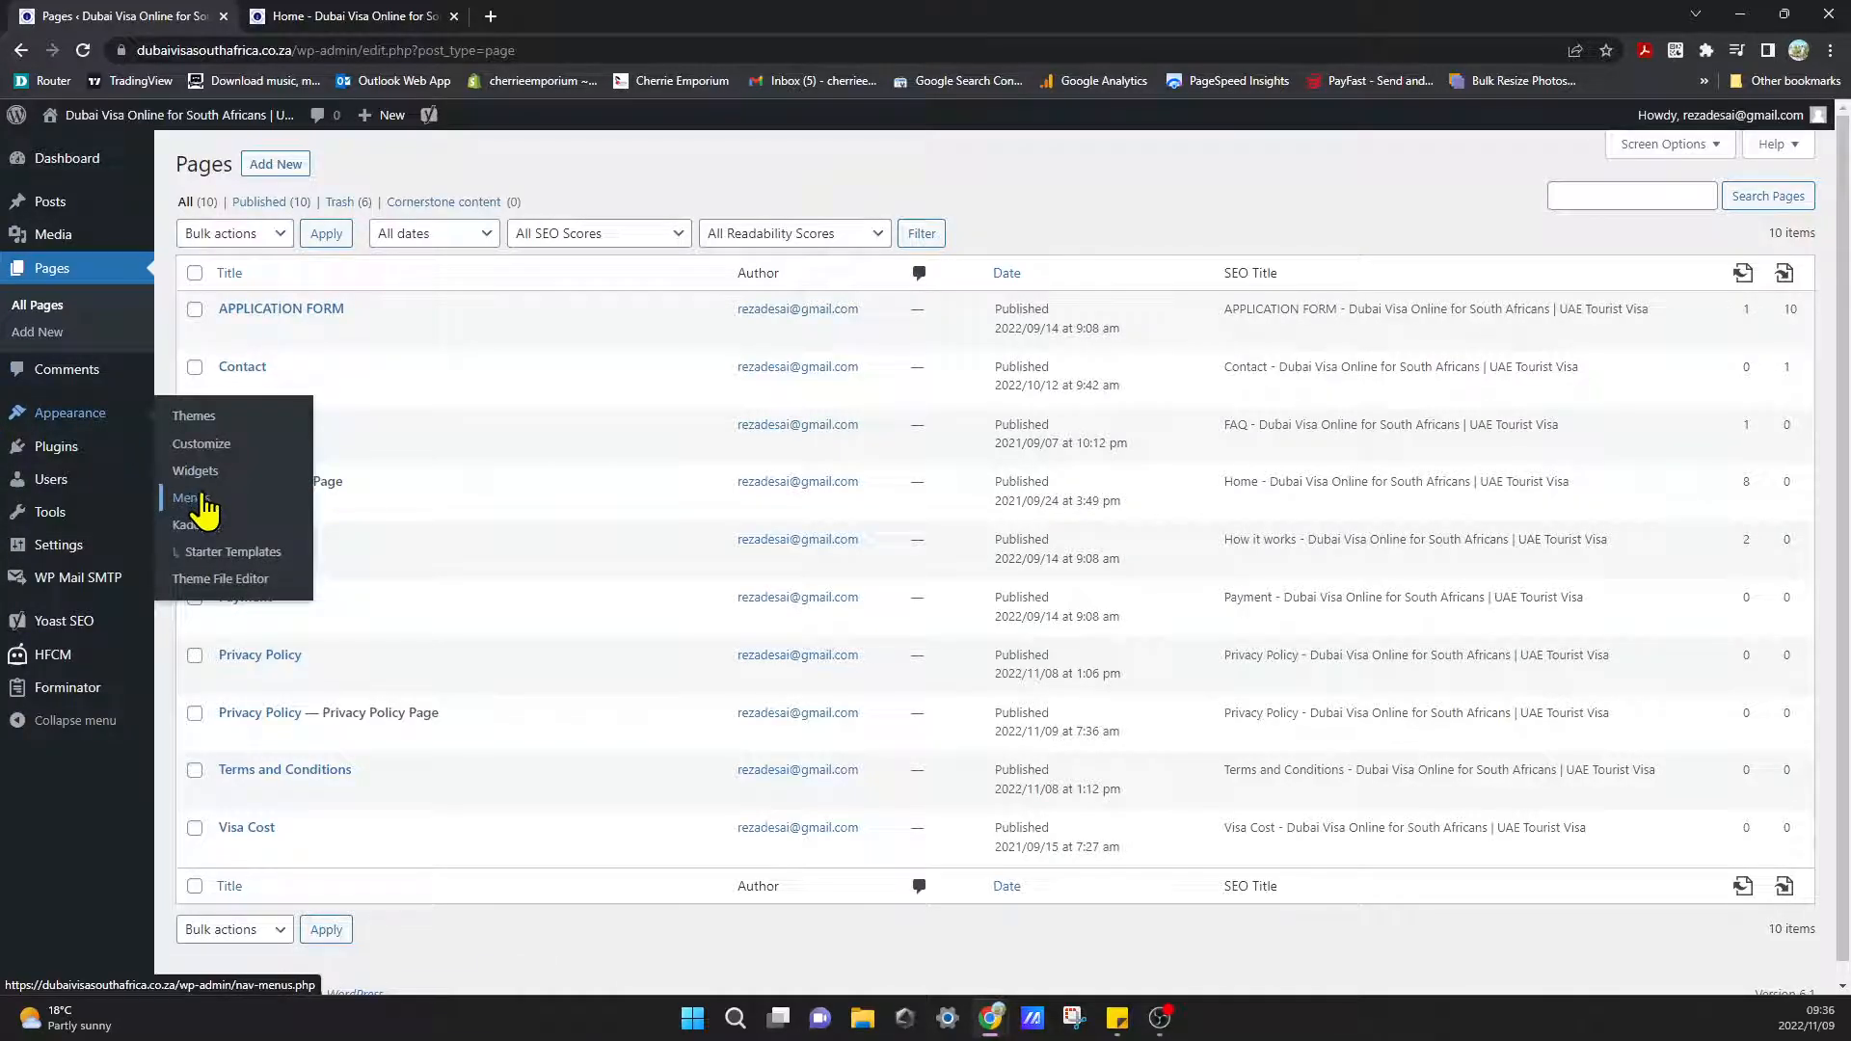
Go to Appearance > Menus to edit the site's Resources menu.
left_click(185, 498)
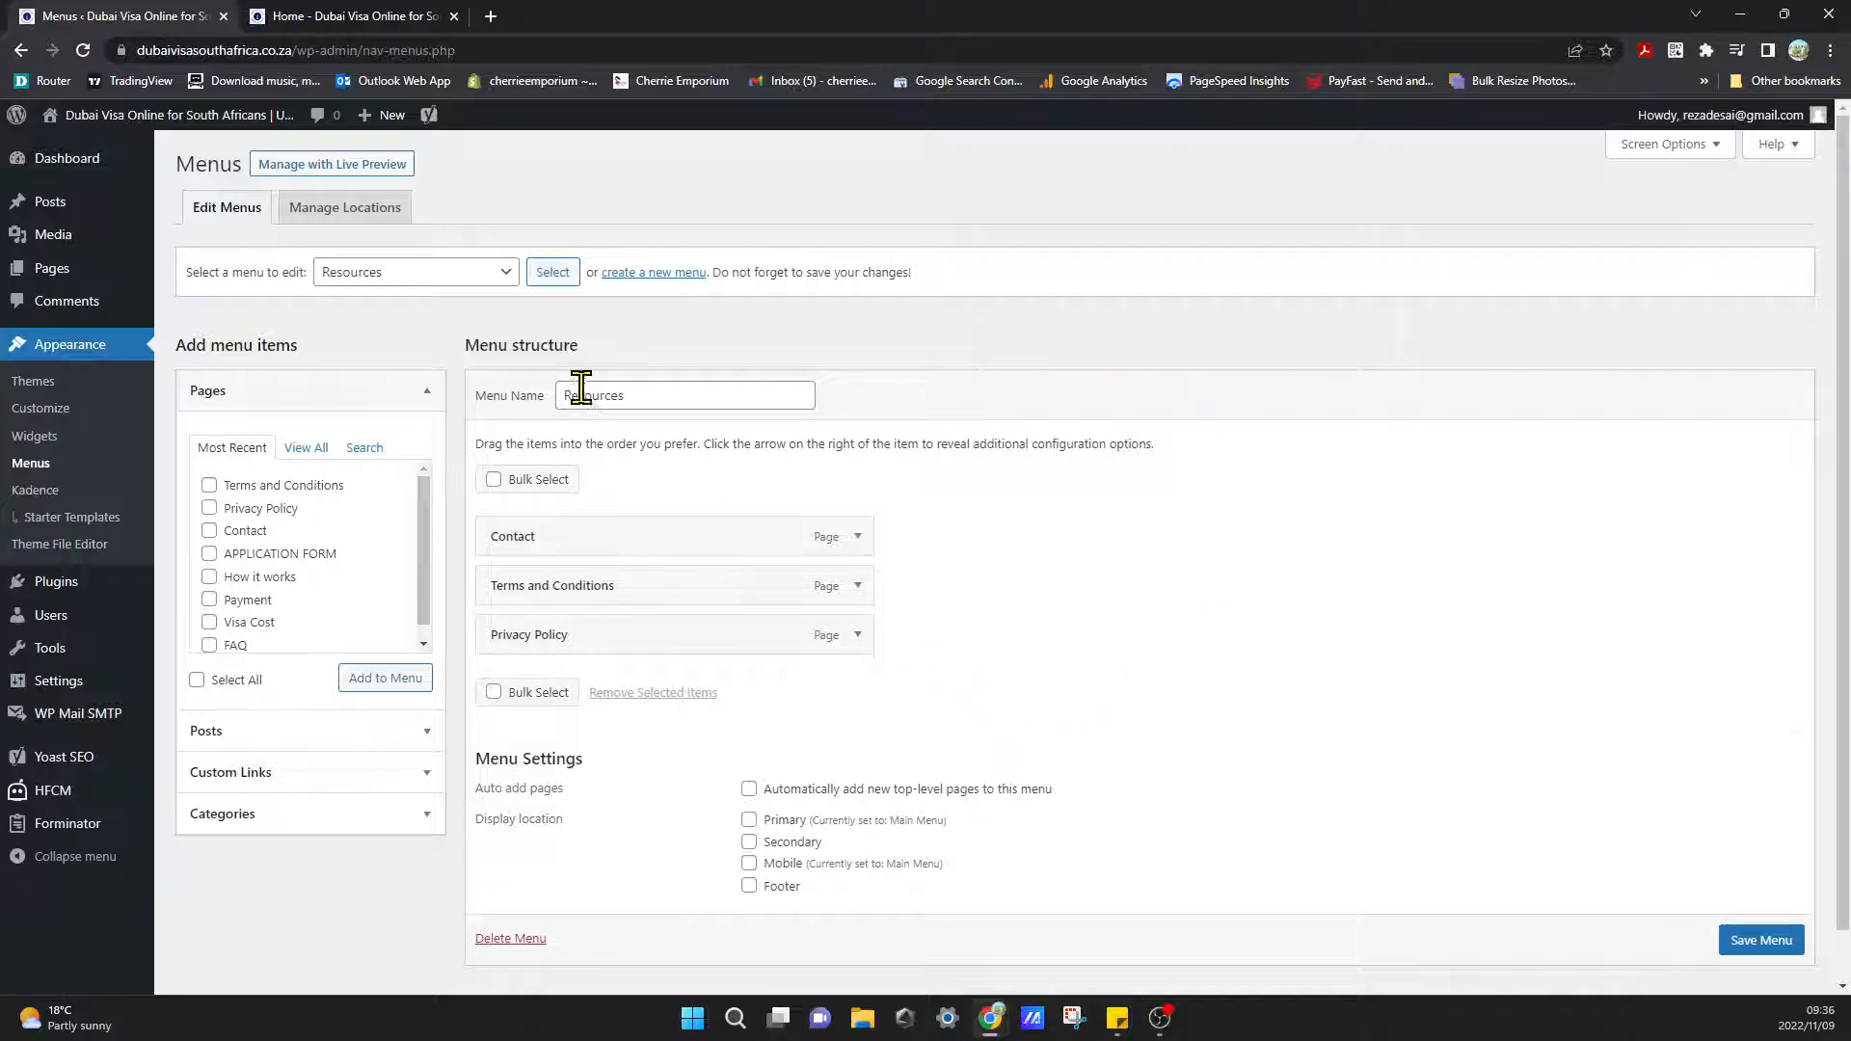
left_click(413, 272)
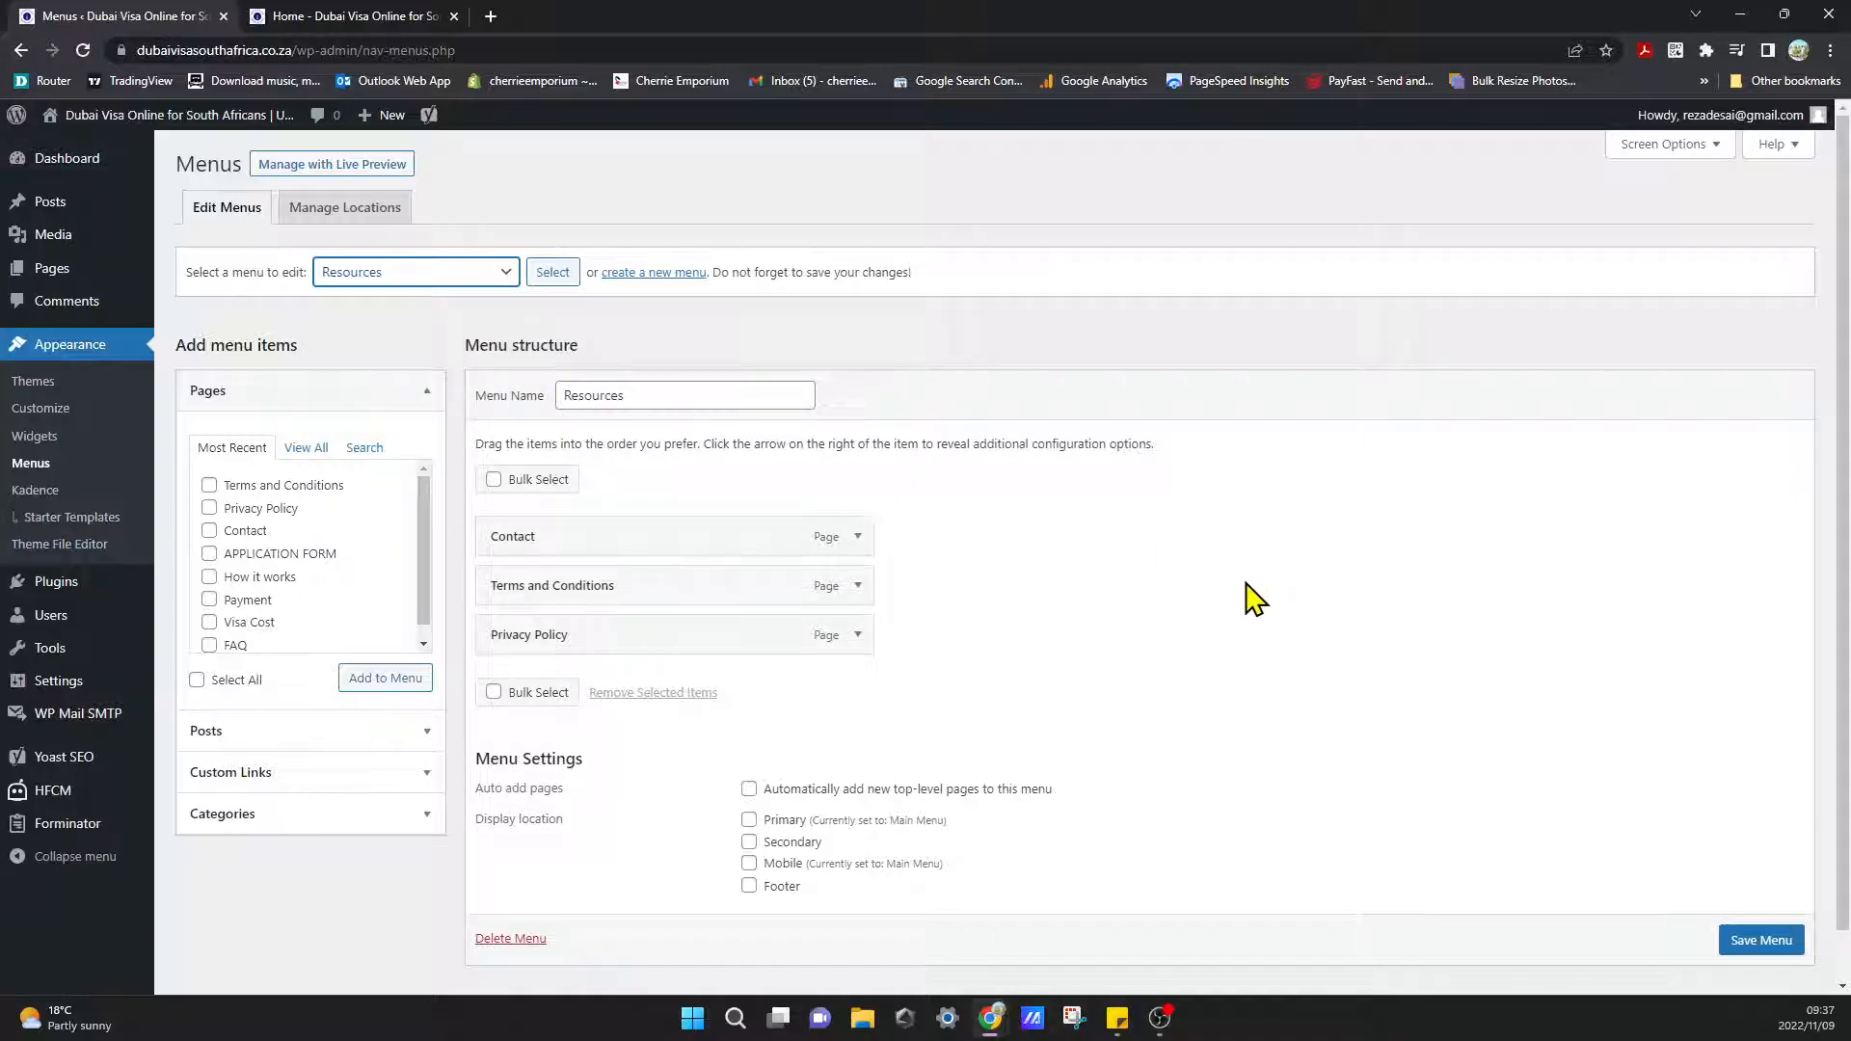
mouse_move(360, 519)
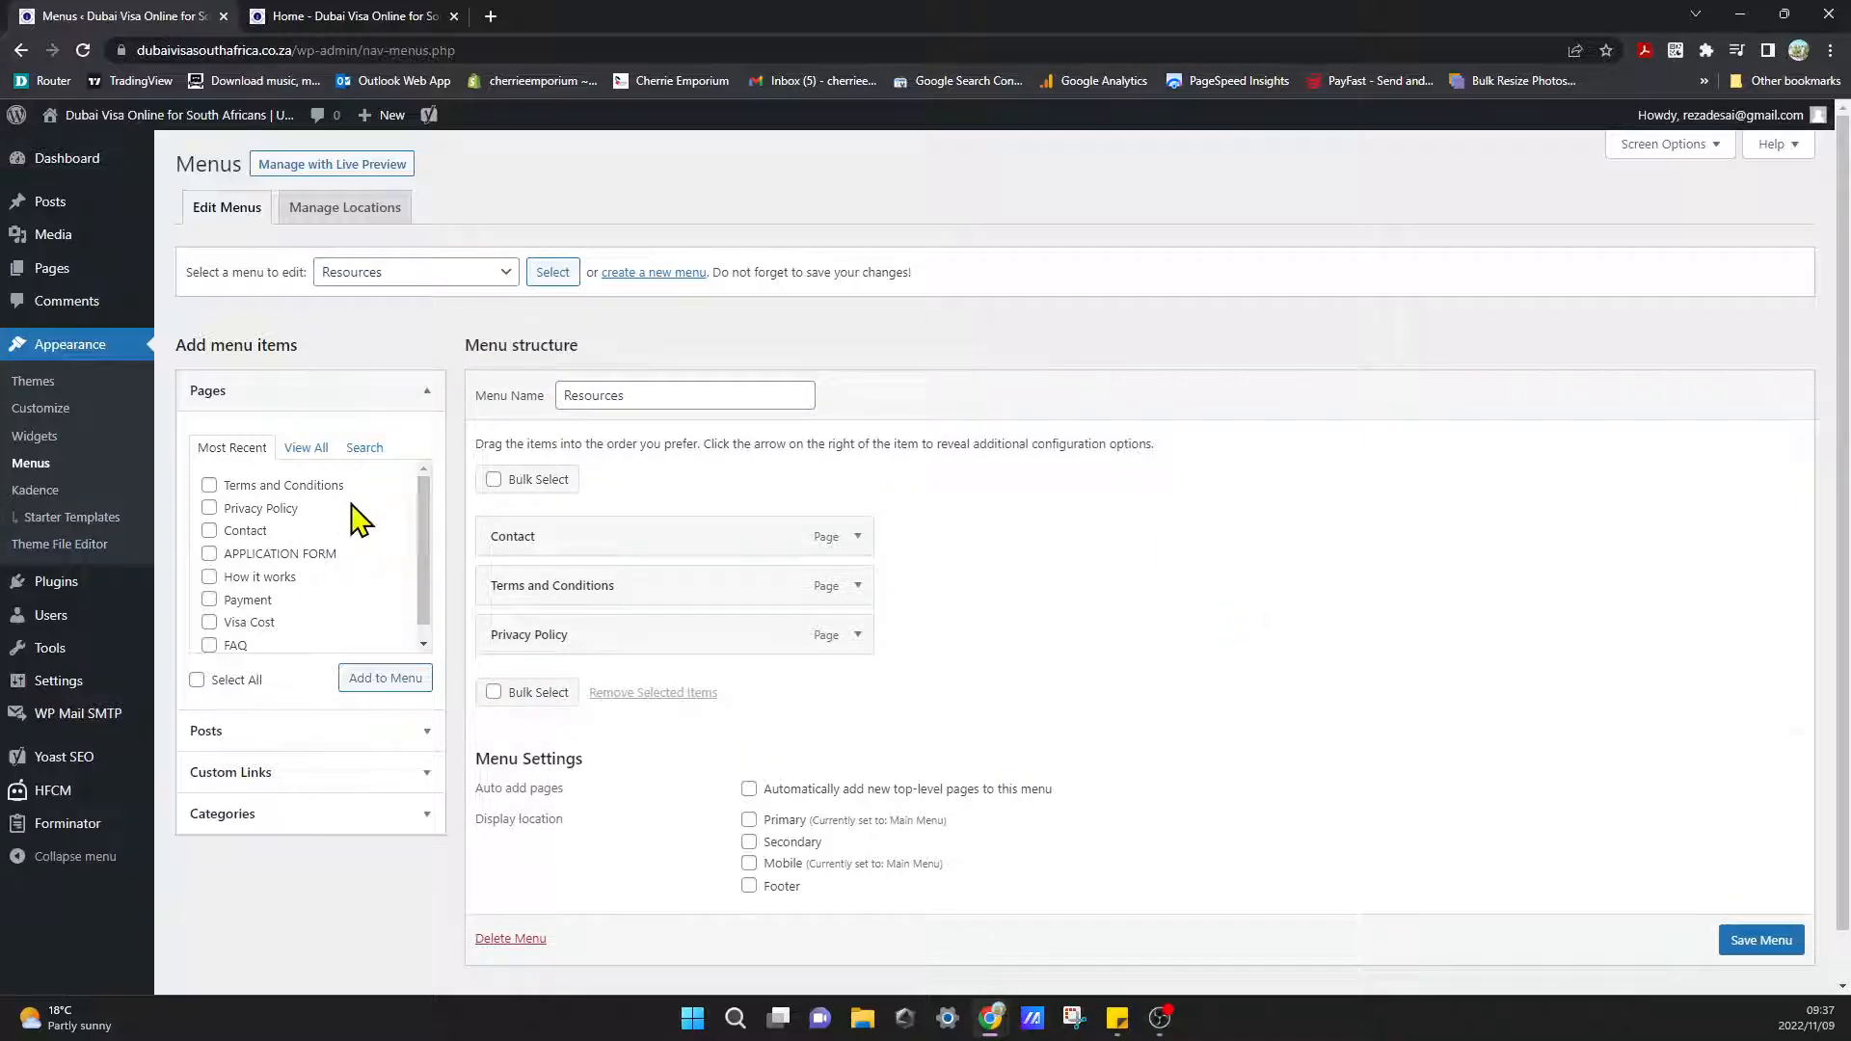
mouse_move(224, 525)
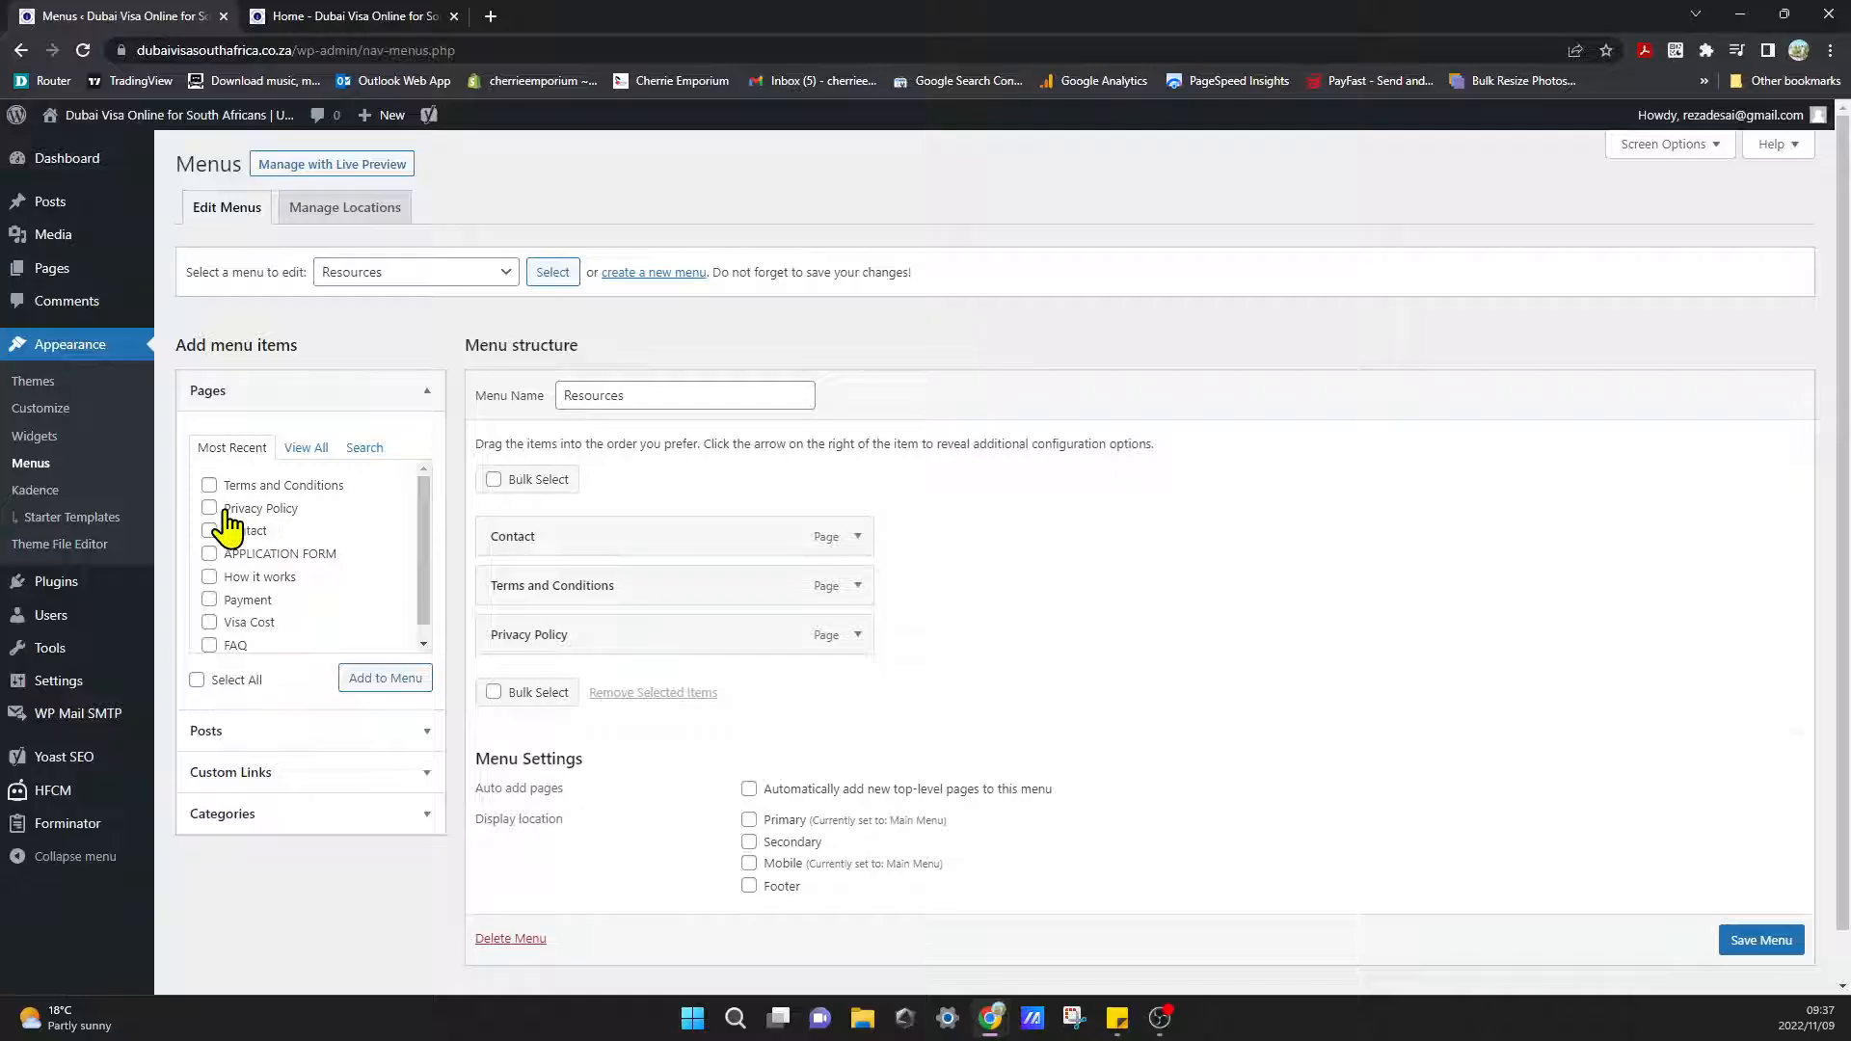
left_click(208, 508)
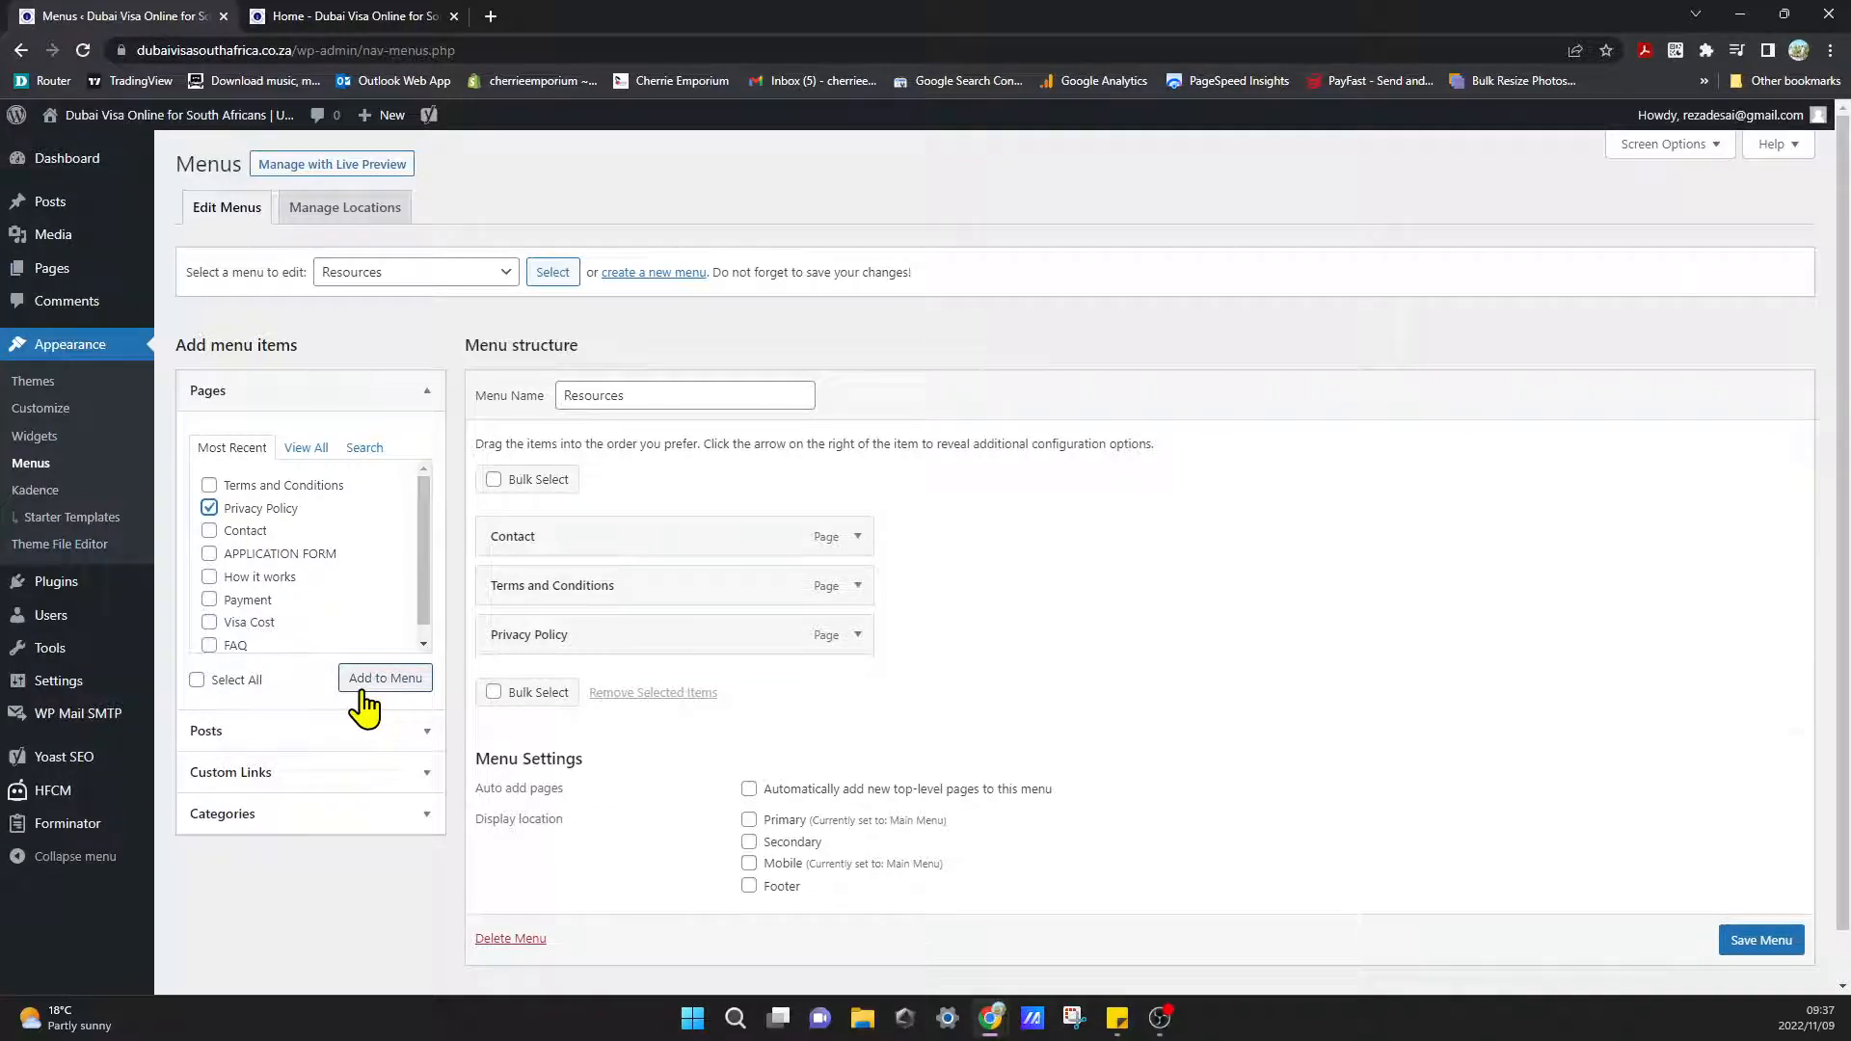
left_click(386, 677)
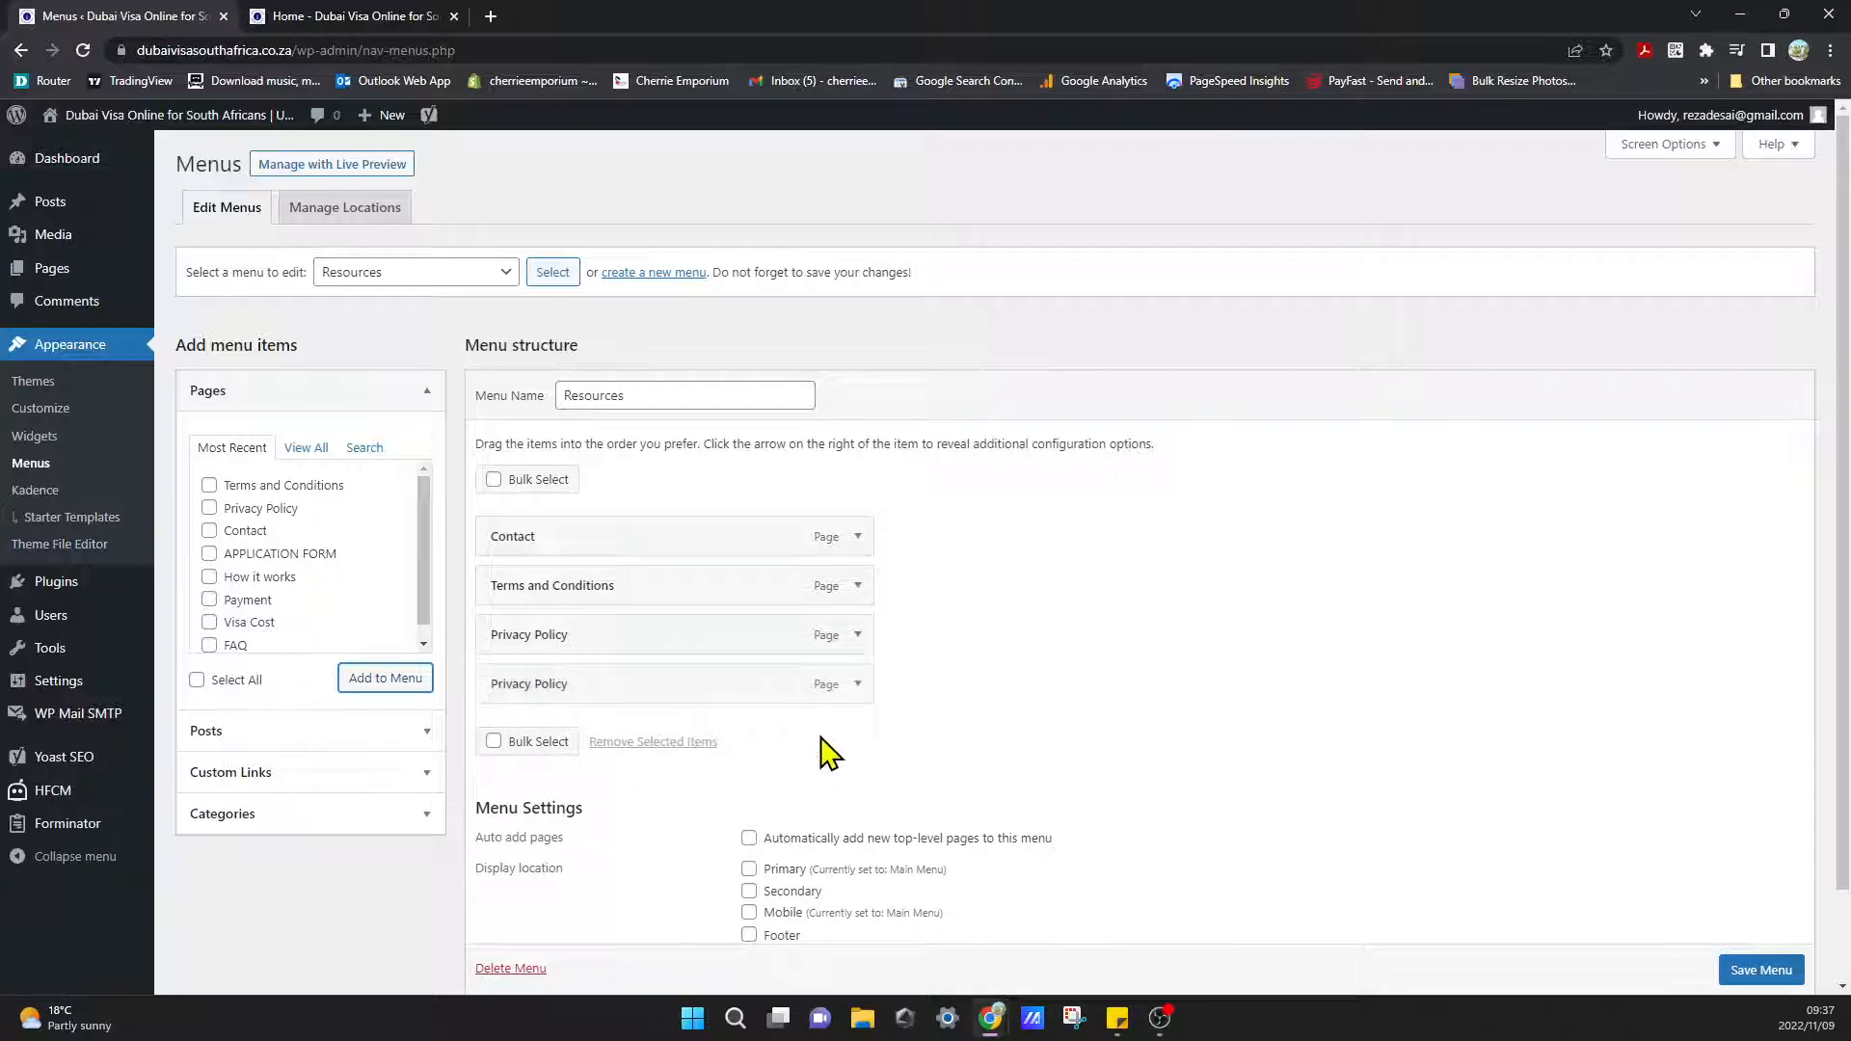
left_click(857, 683)
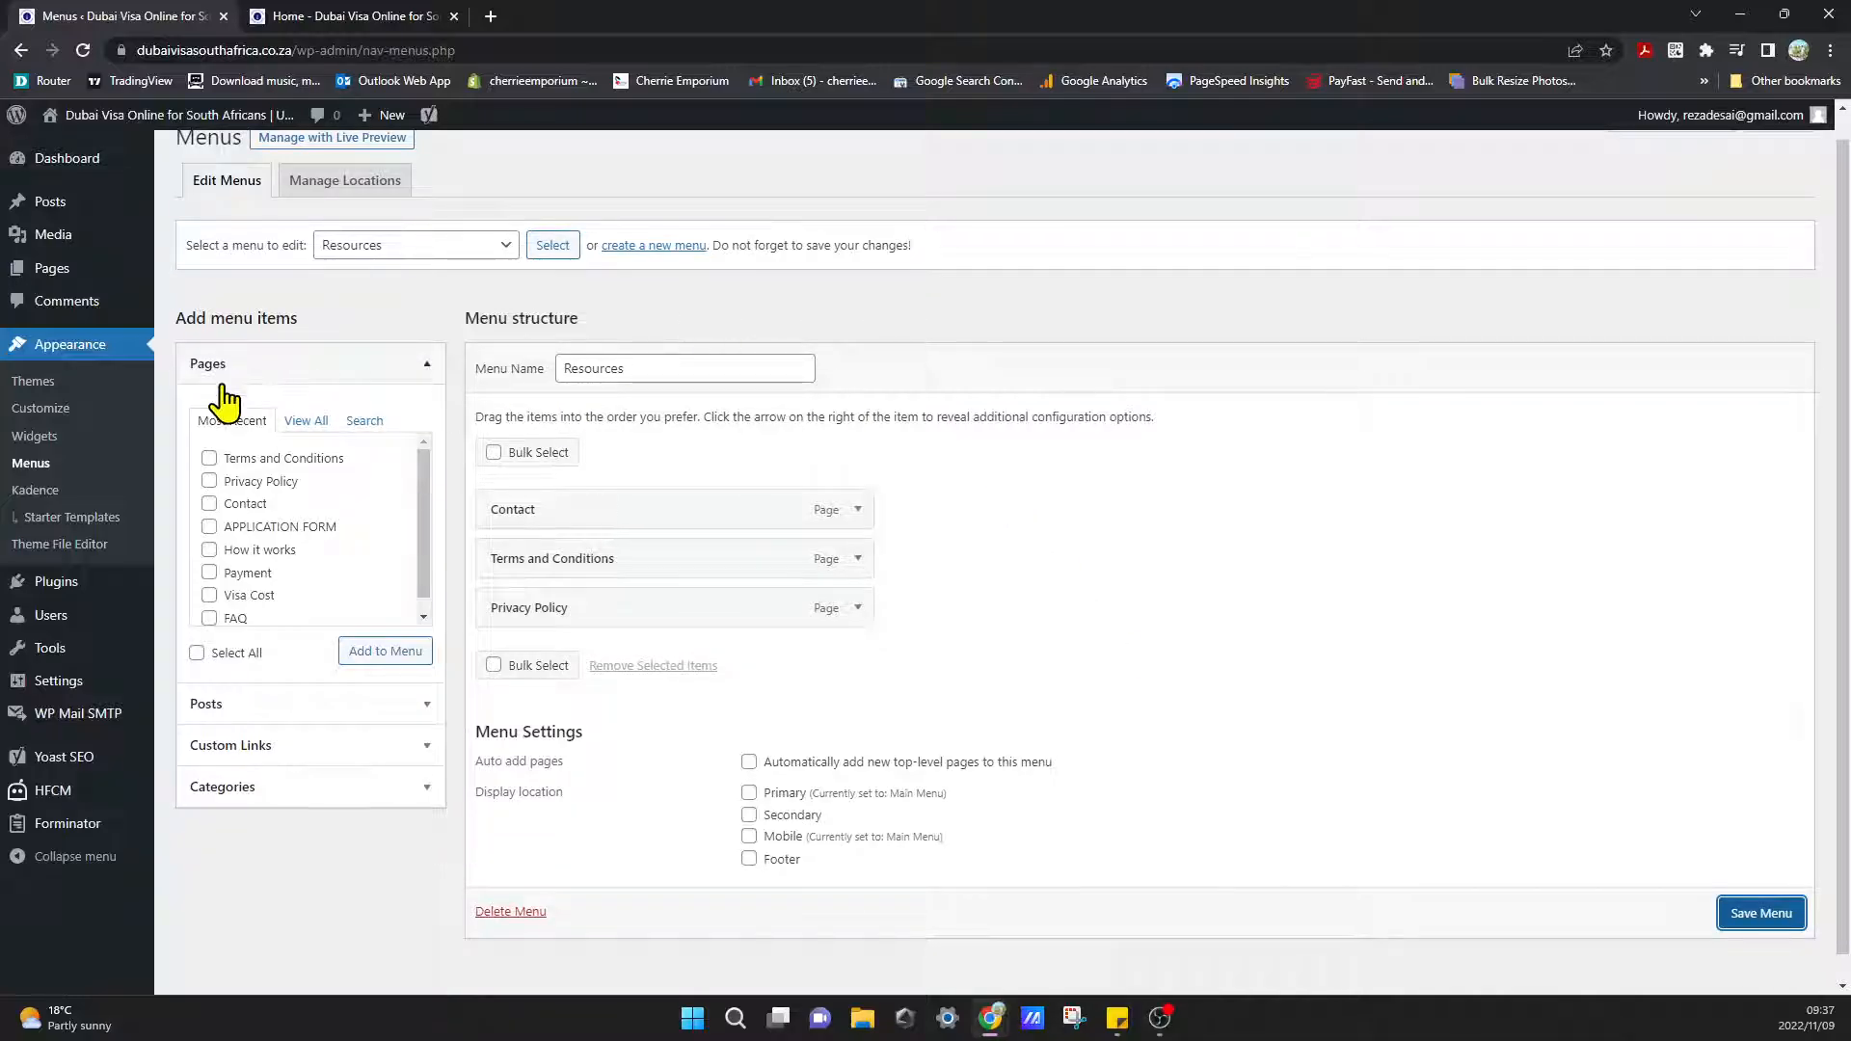
left_click(349, 15)
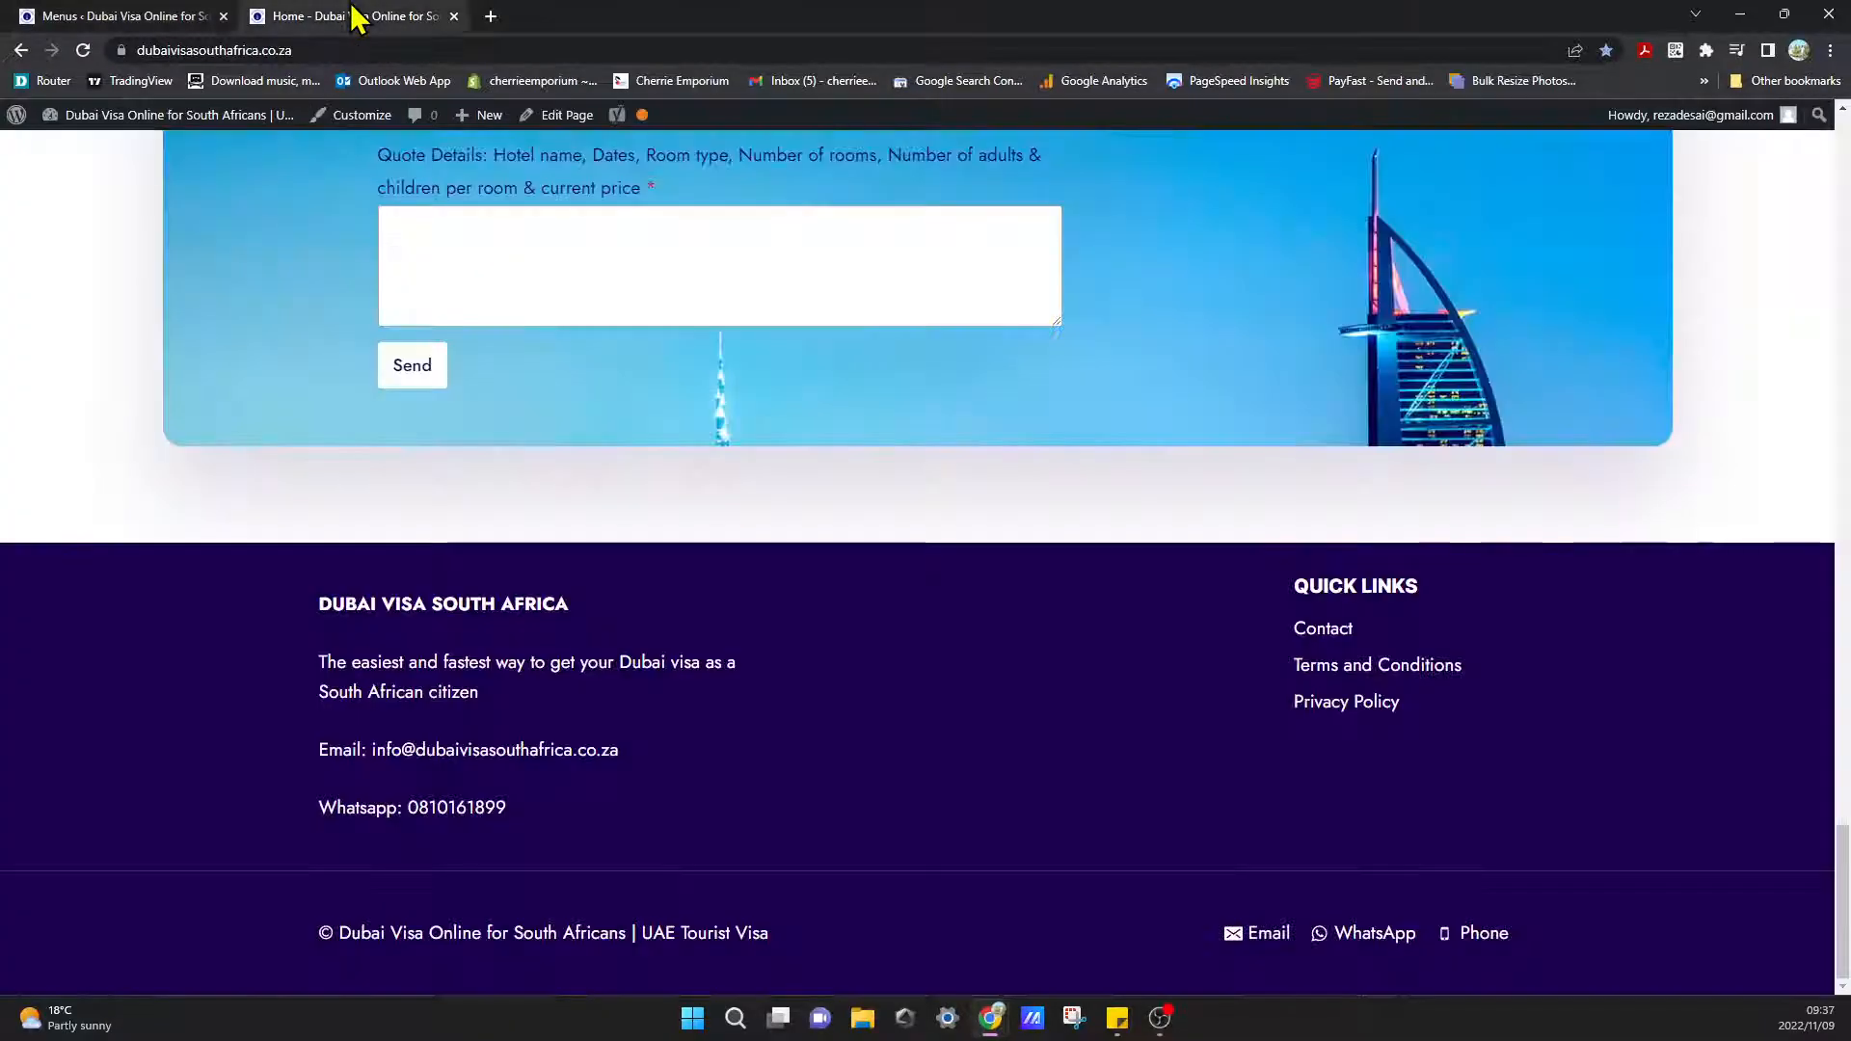
mouse_move(1346, 701)
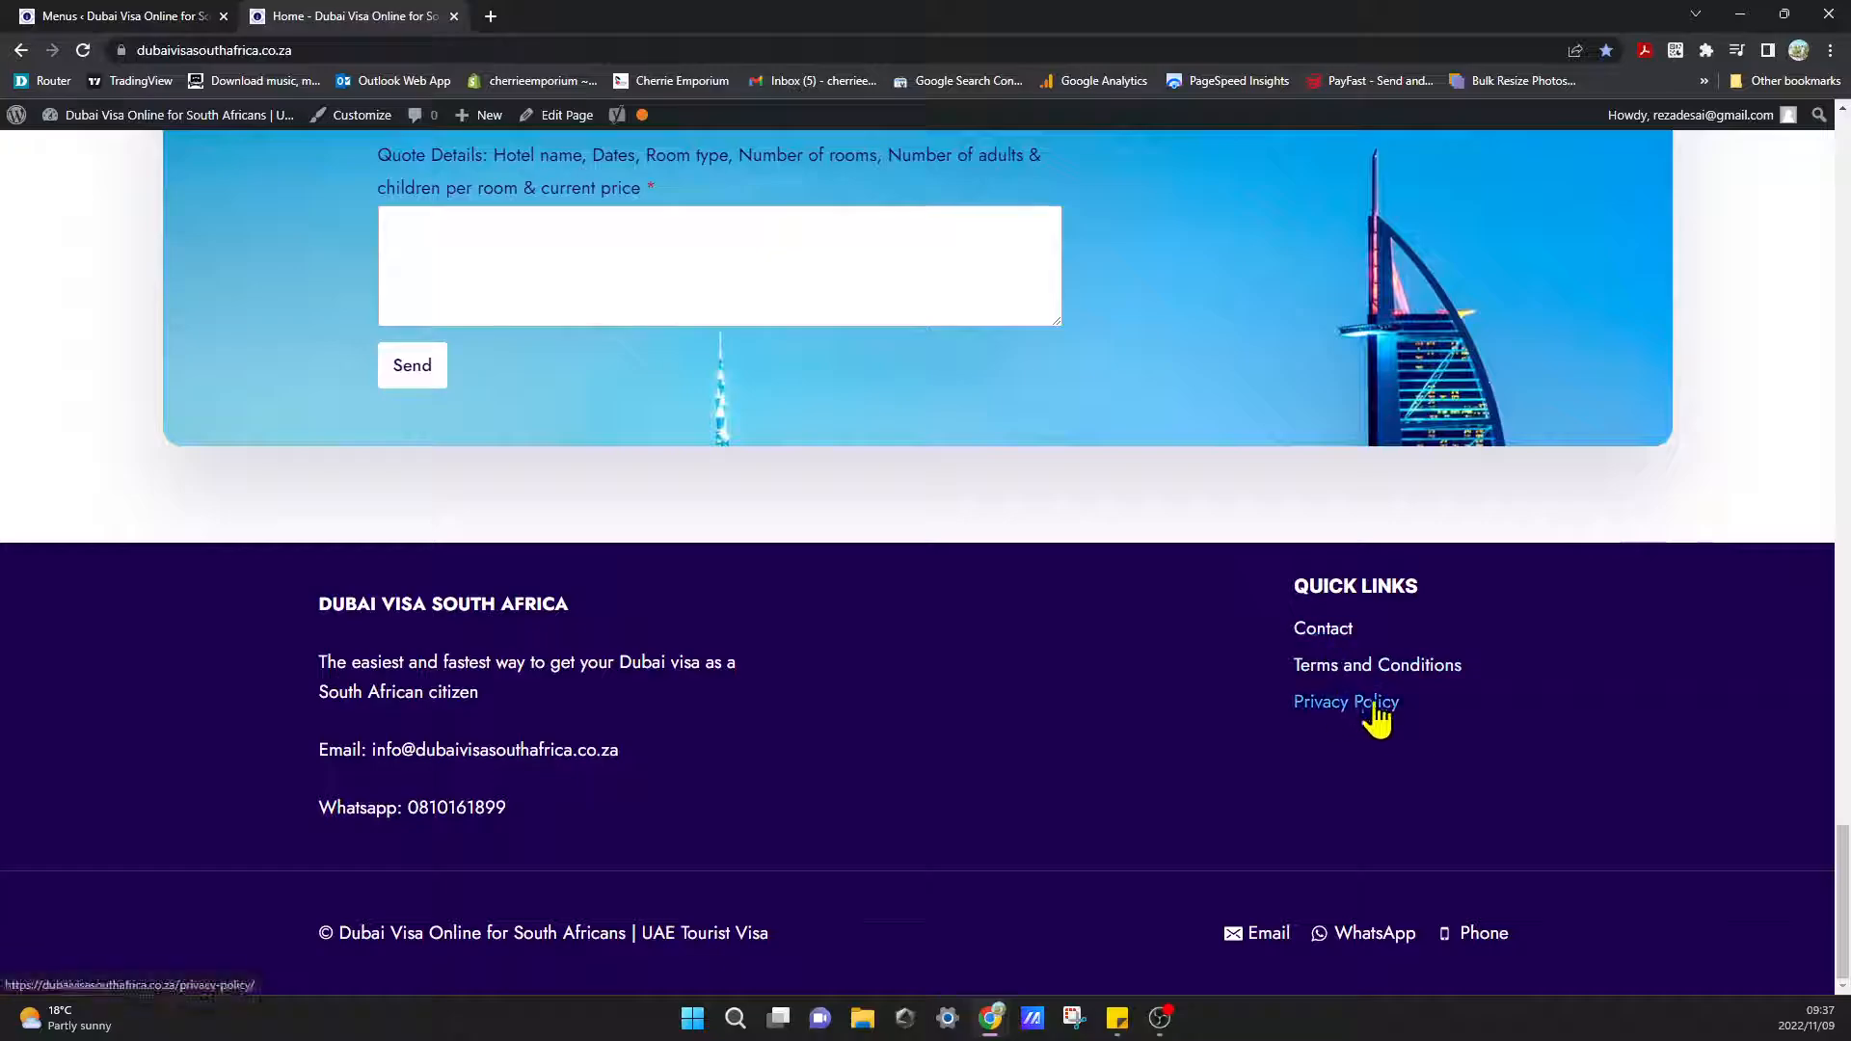
mouse_move(1379, 727)
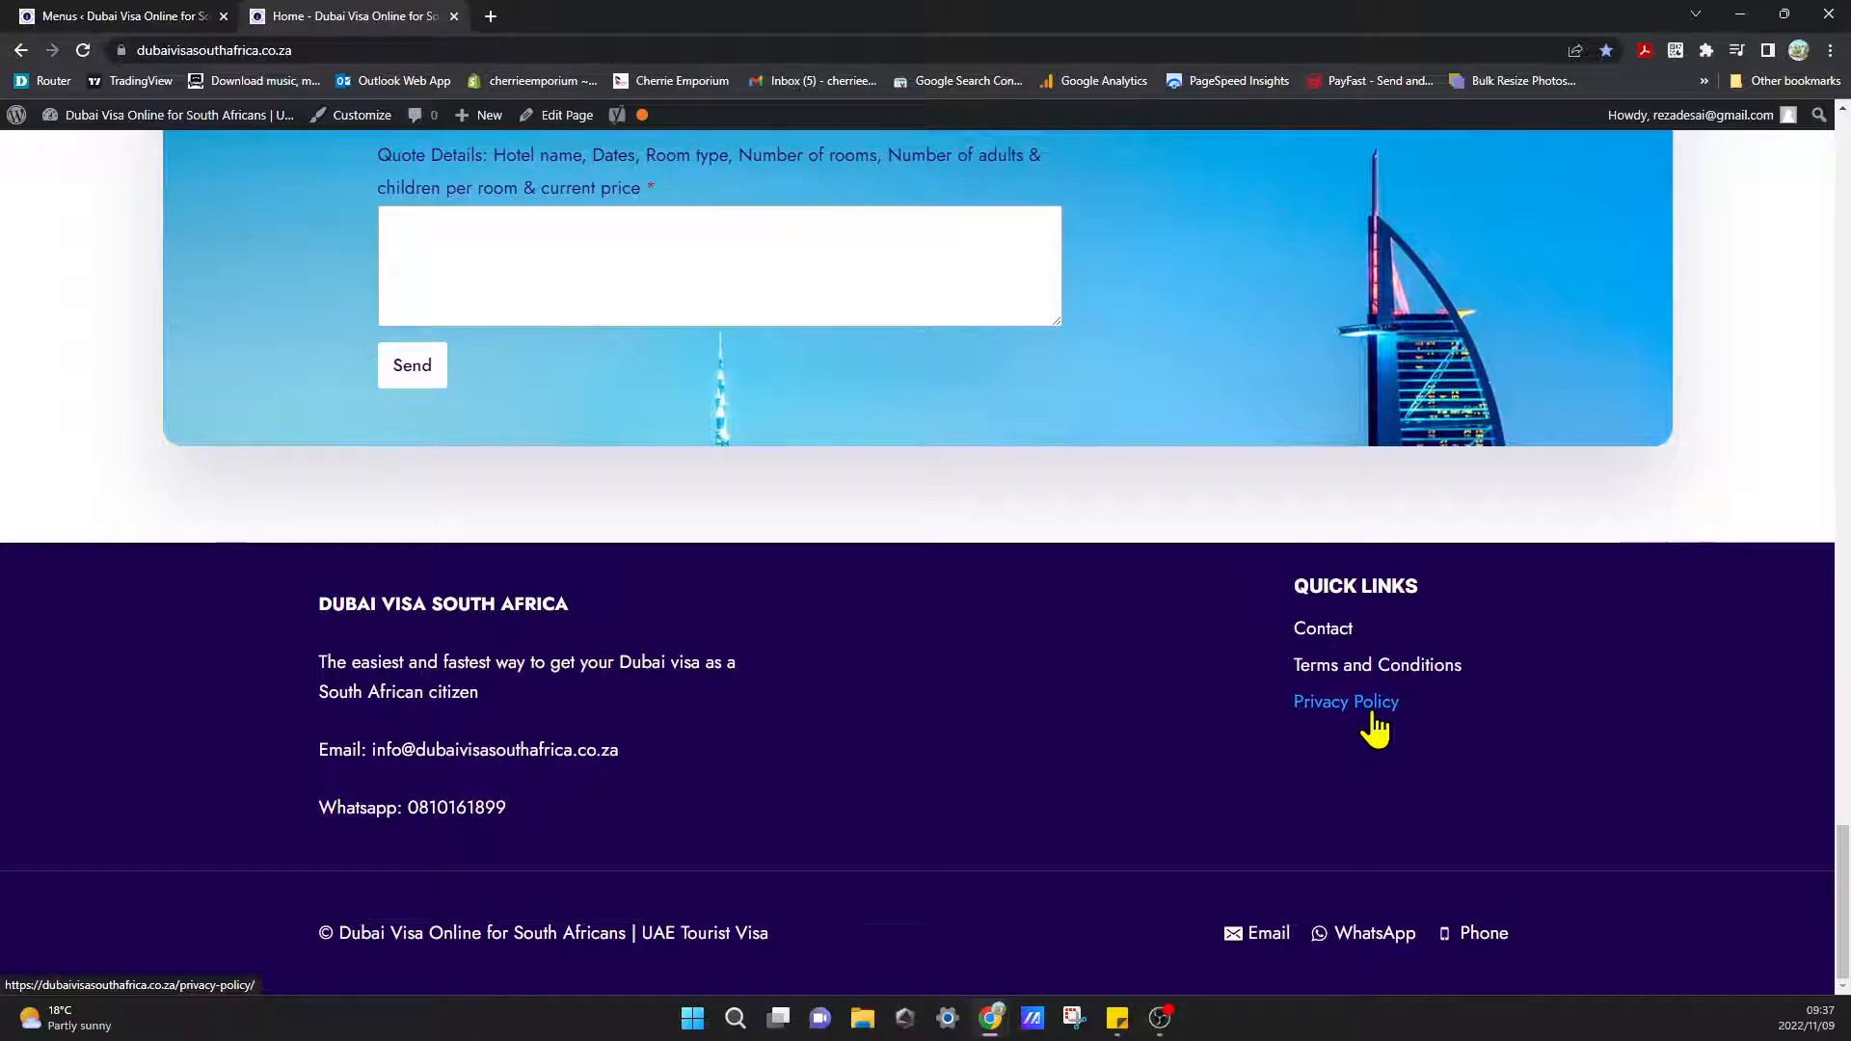
Check the live footer's Privacy Policy link, then return to the WordPress Menus tab.
scroll("up", 3)
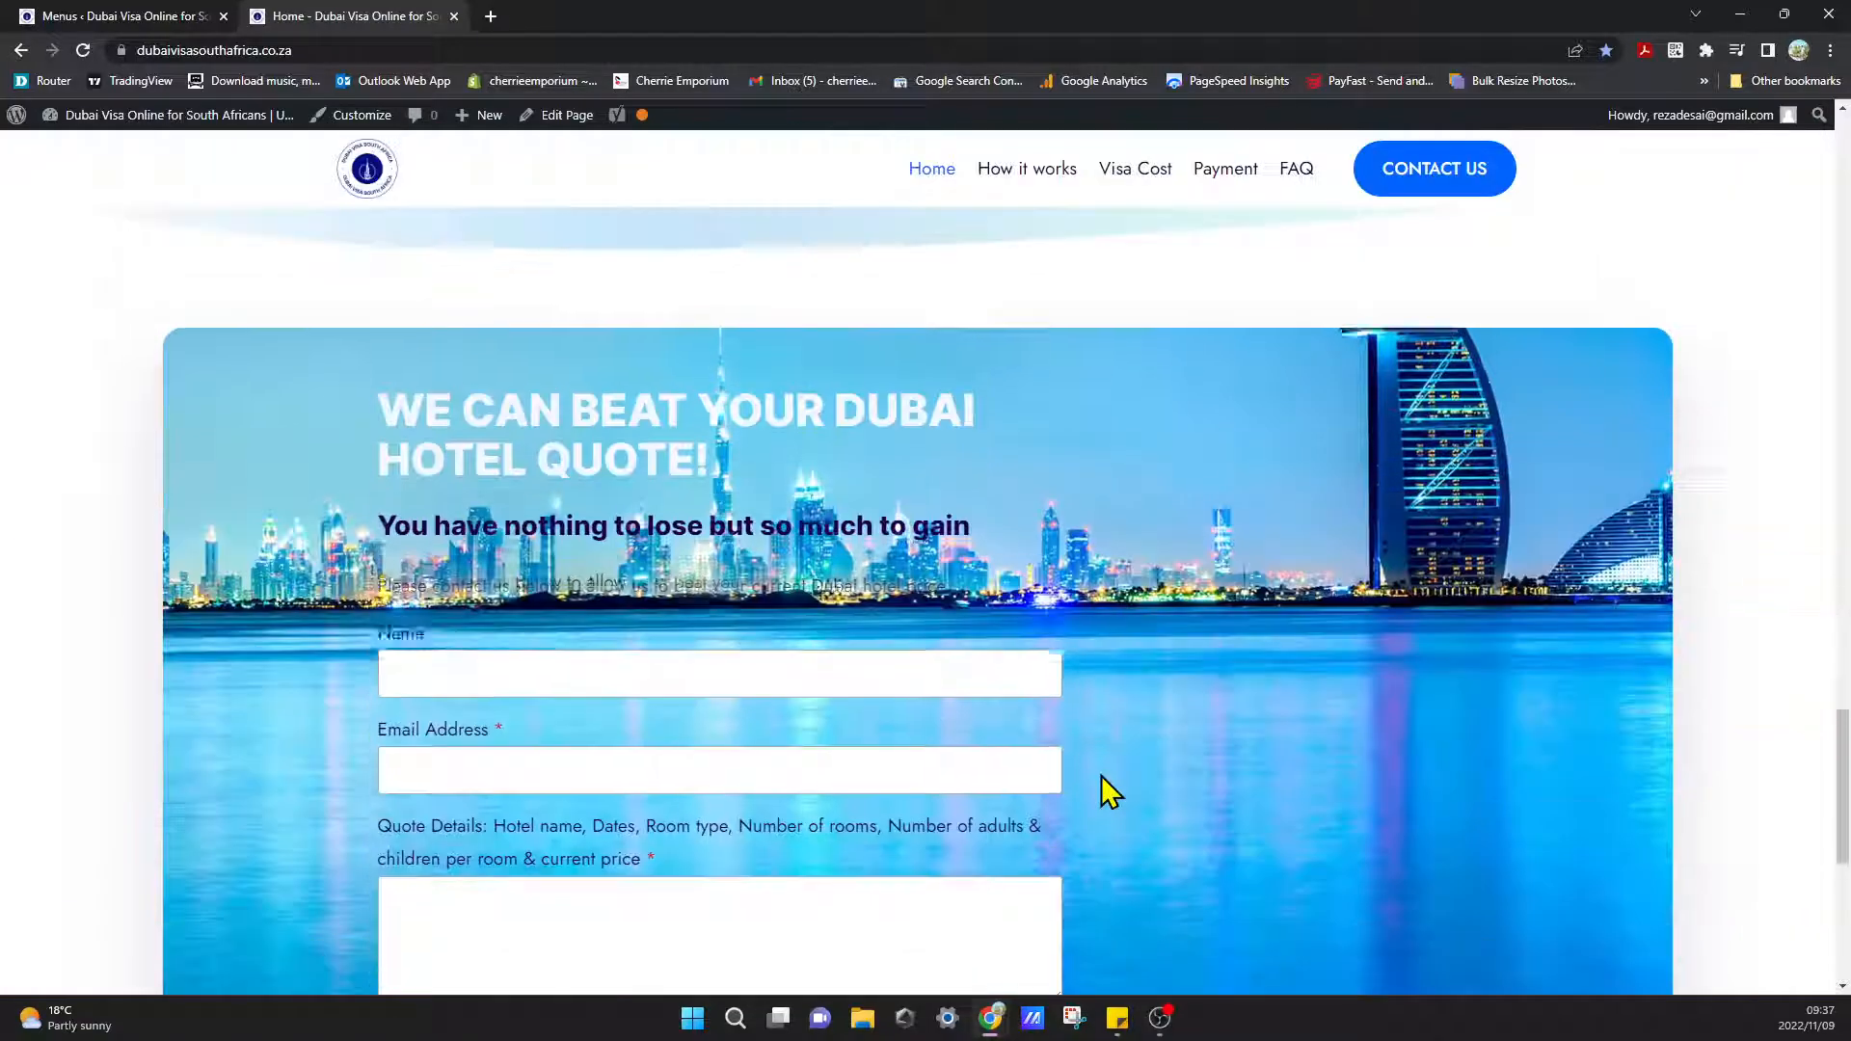
scroll("up", 3)
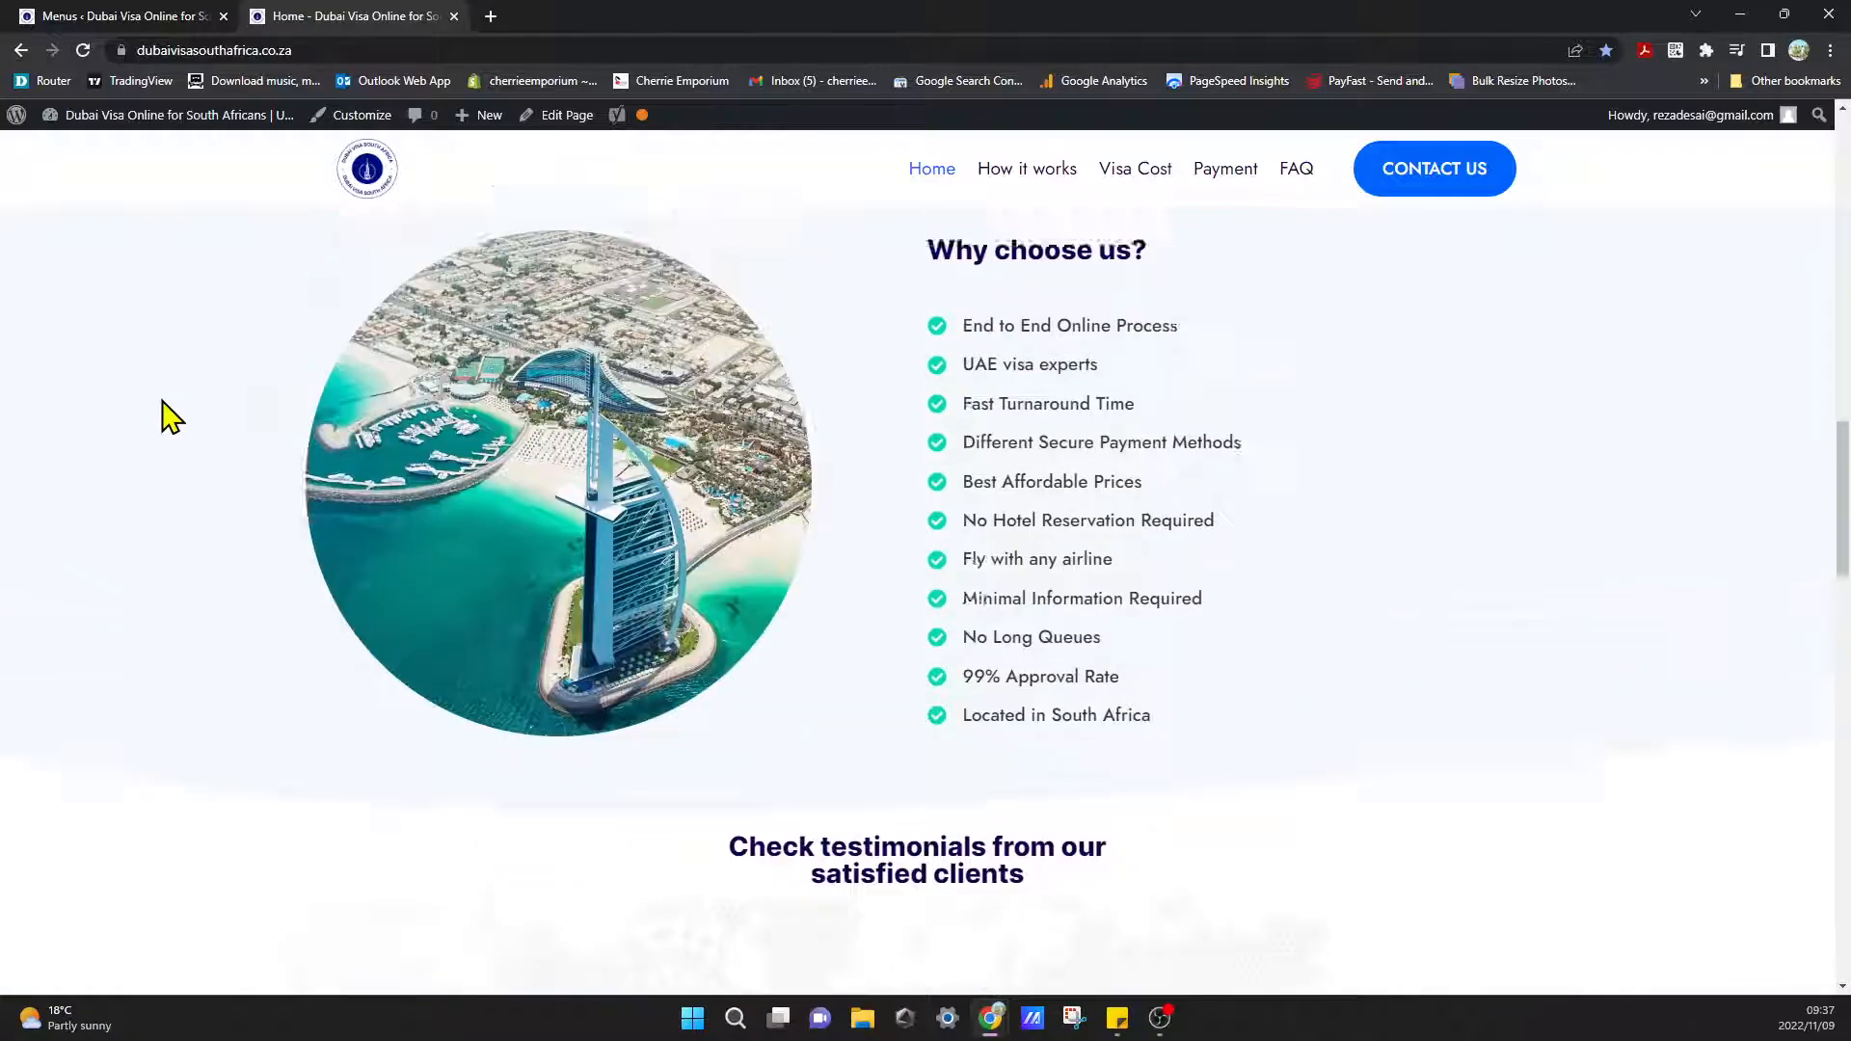
left_click(117, 15)
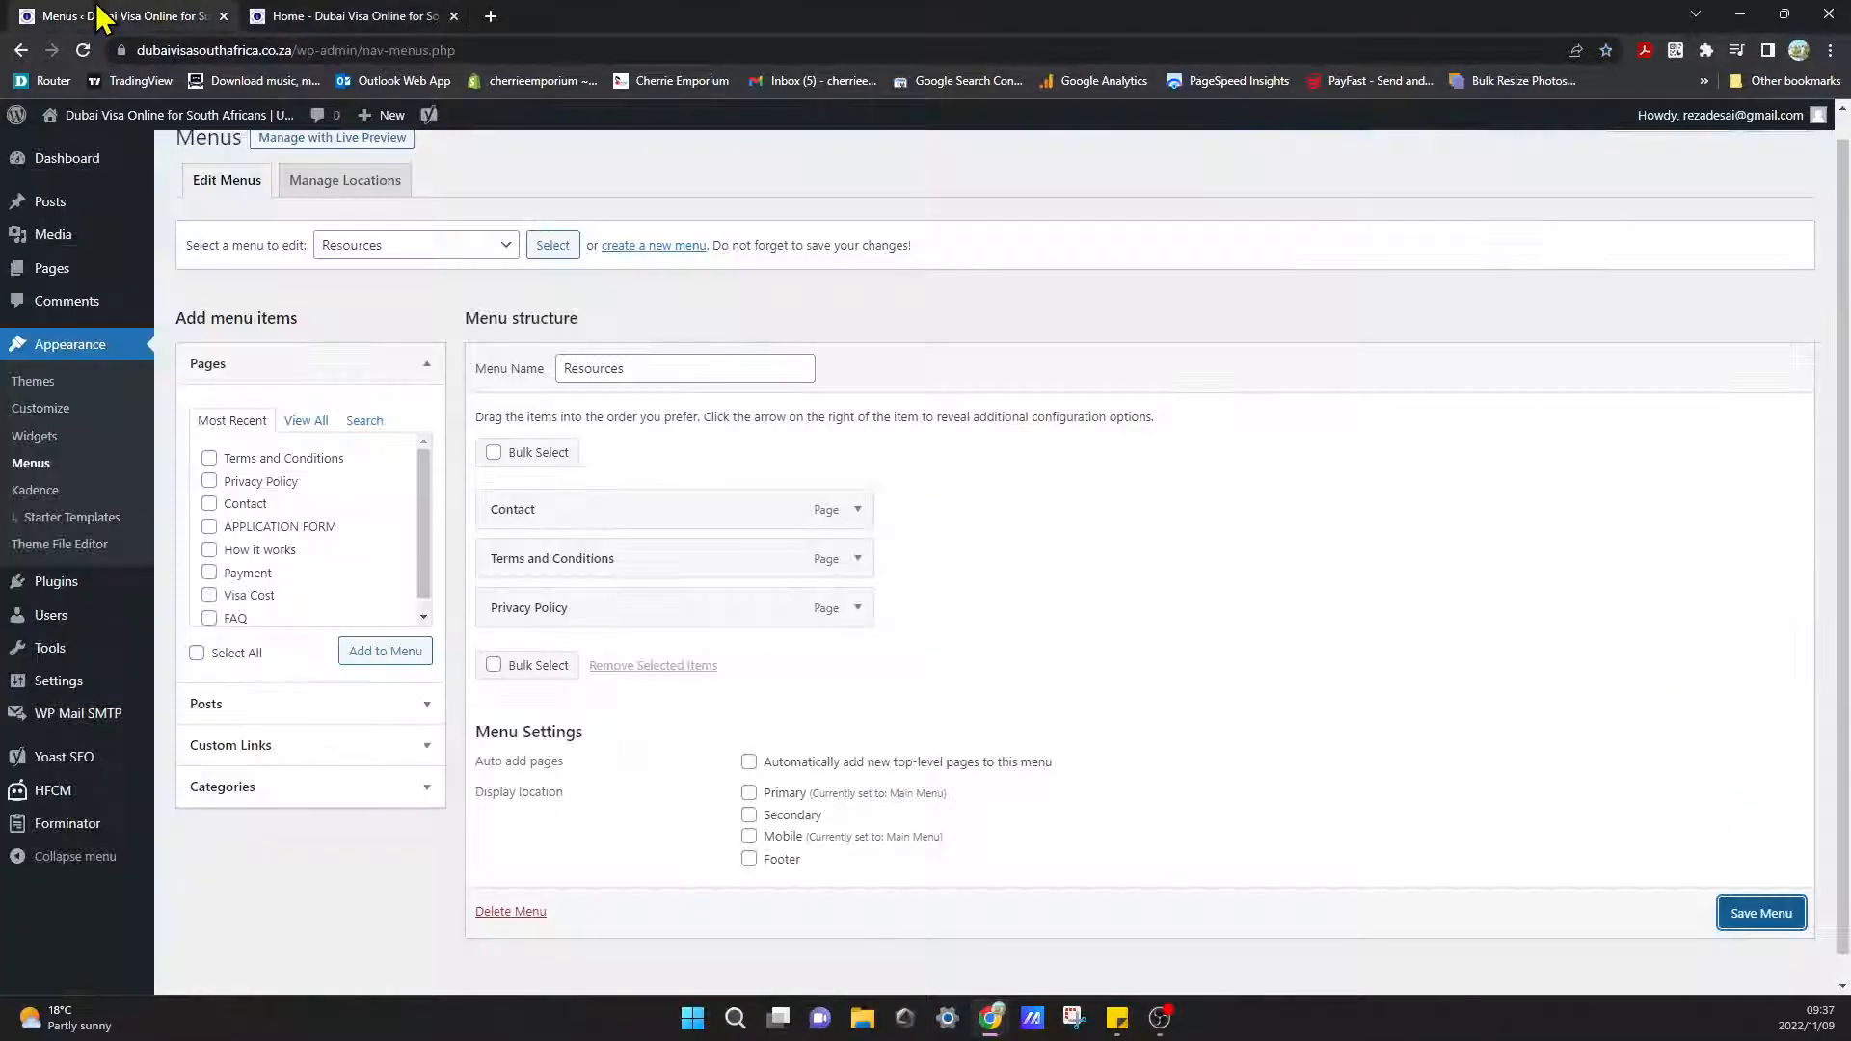